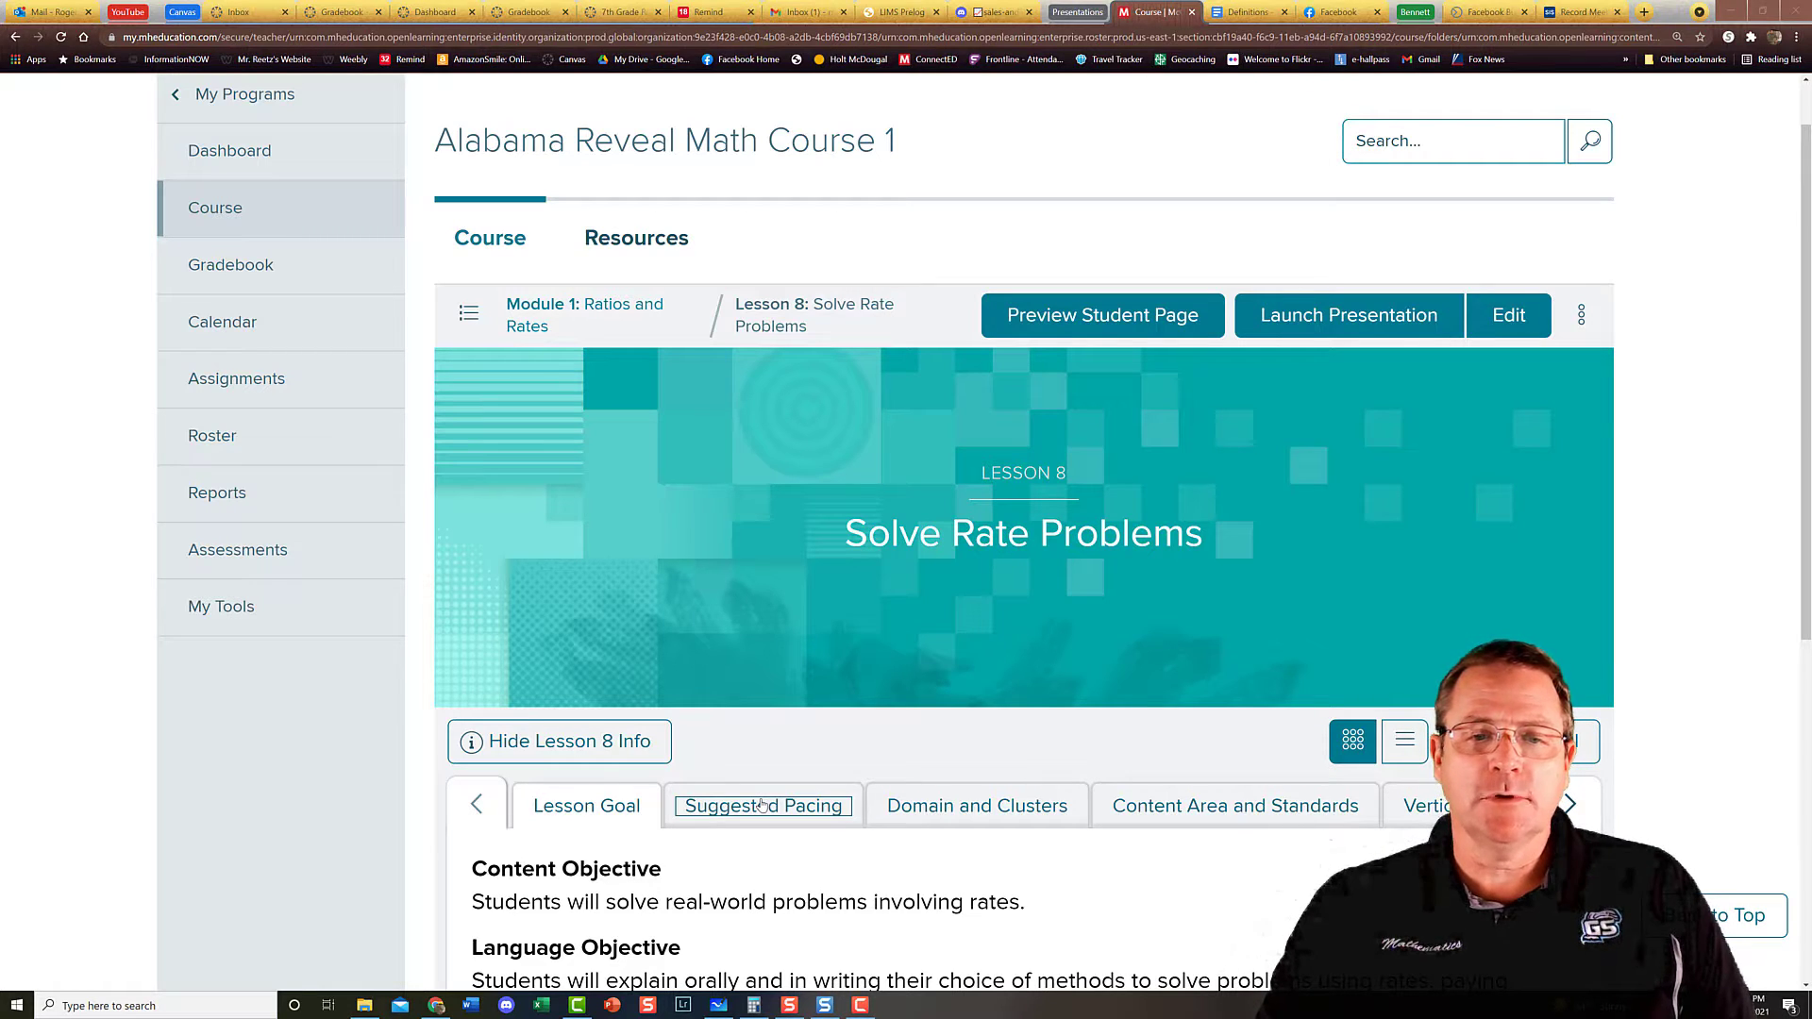
- Show Lesson 8's 90-minute suggested pacing, then launch the lesson presentation
{"action": "left_click", "coordinate": [761, 806]}
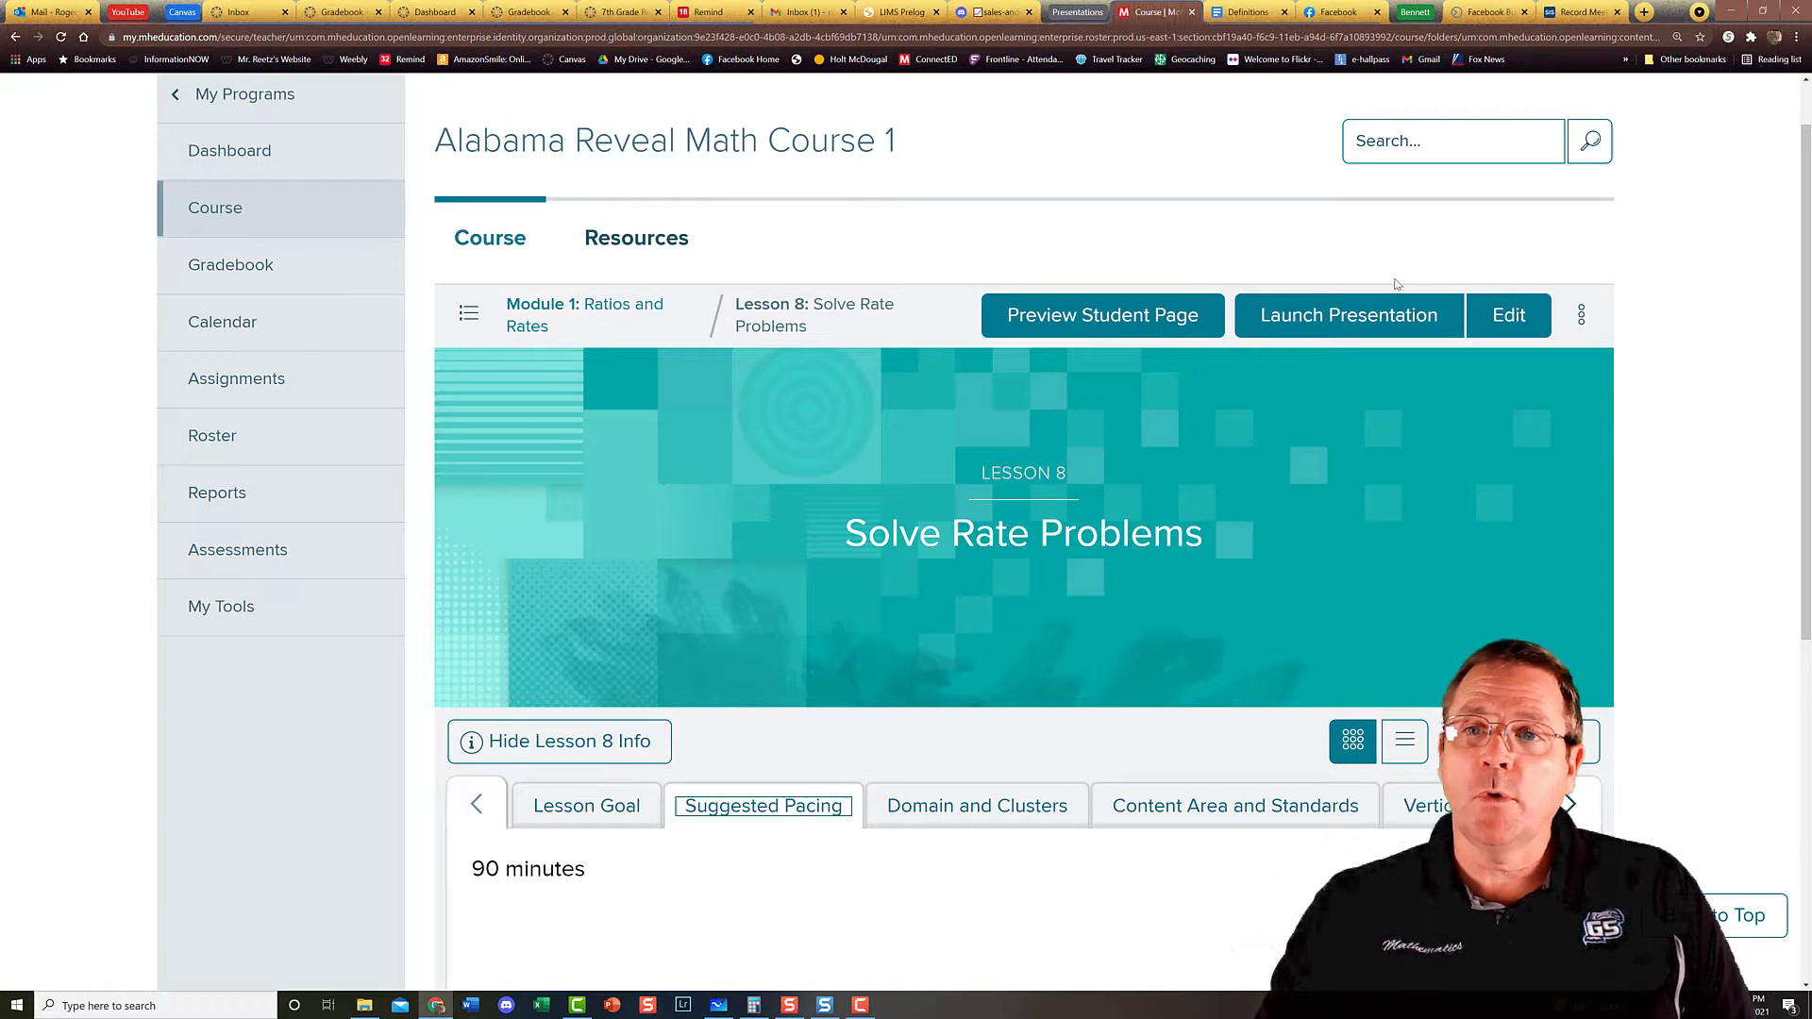
{"action": "left_click", "coordinate": [1347, 315]}
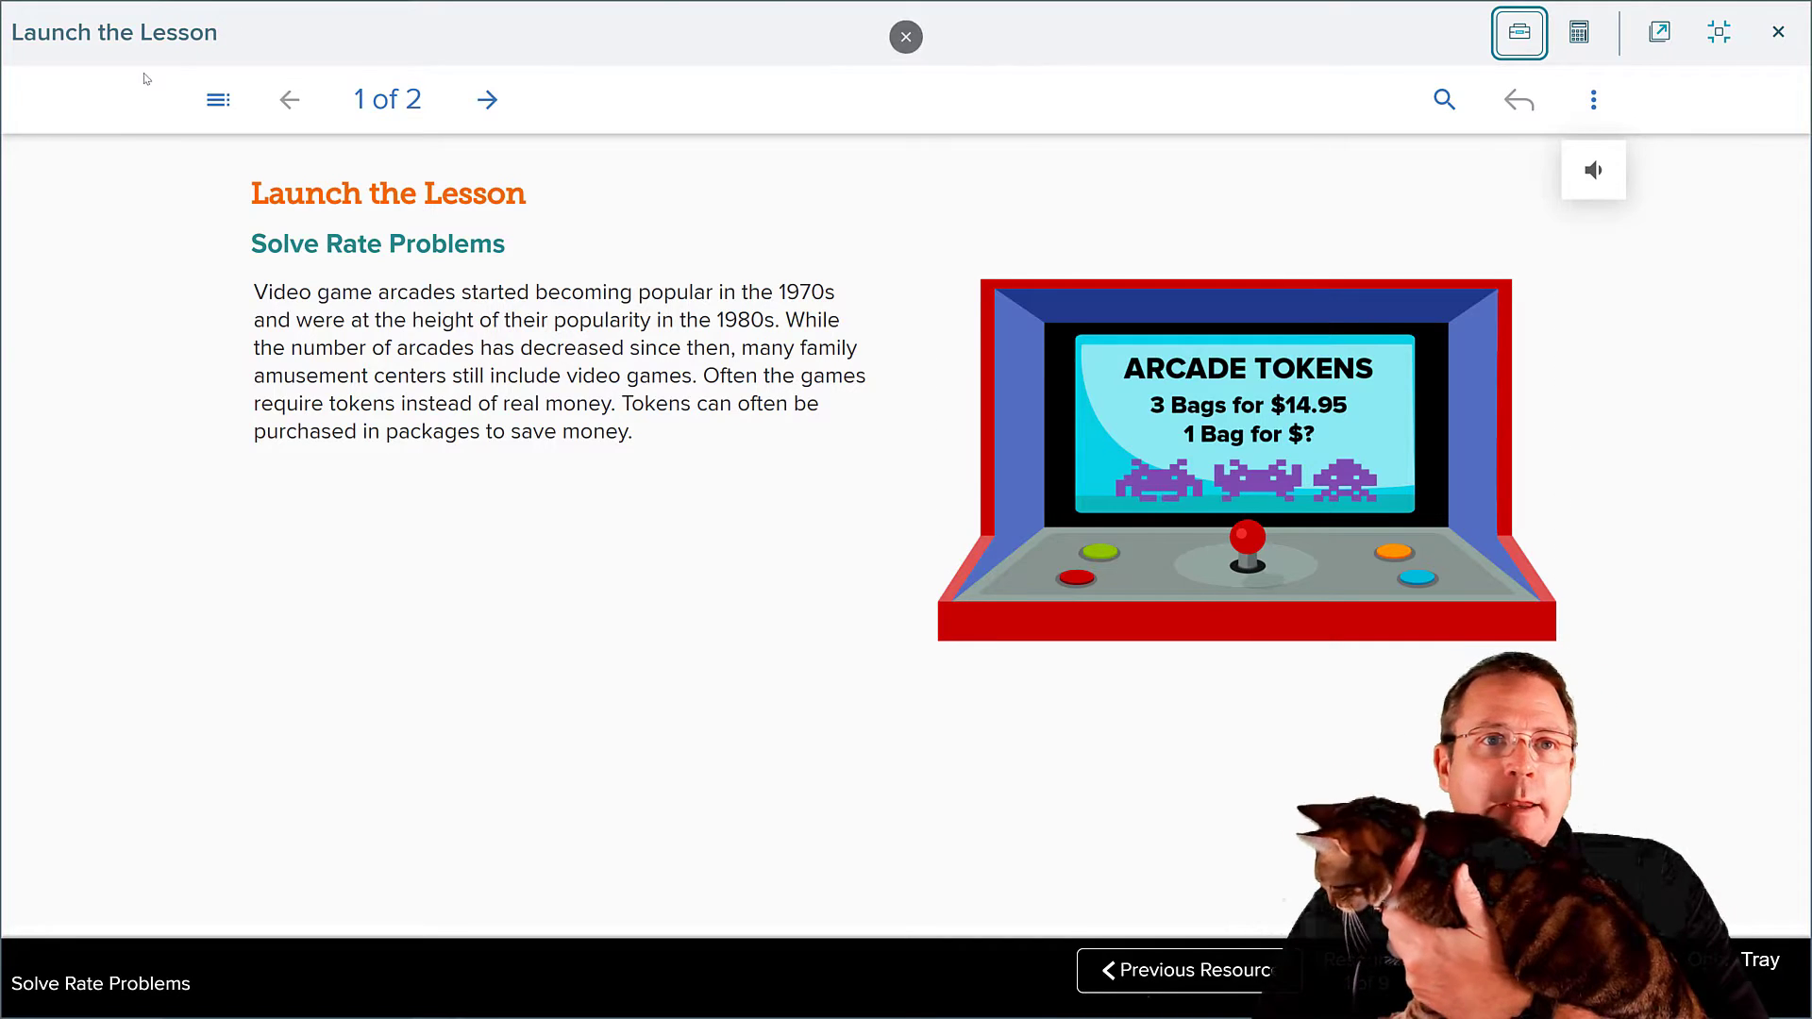
- Advance from the arcade-token opening slide to the Learn bar-diagram slide
{"action": "left_click", "coordinate": [487, 100]}
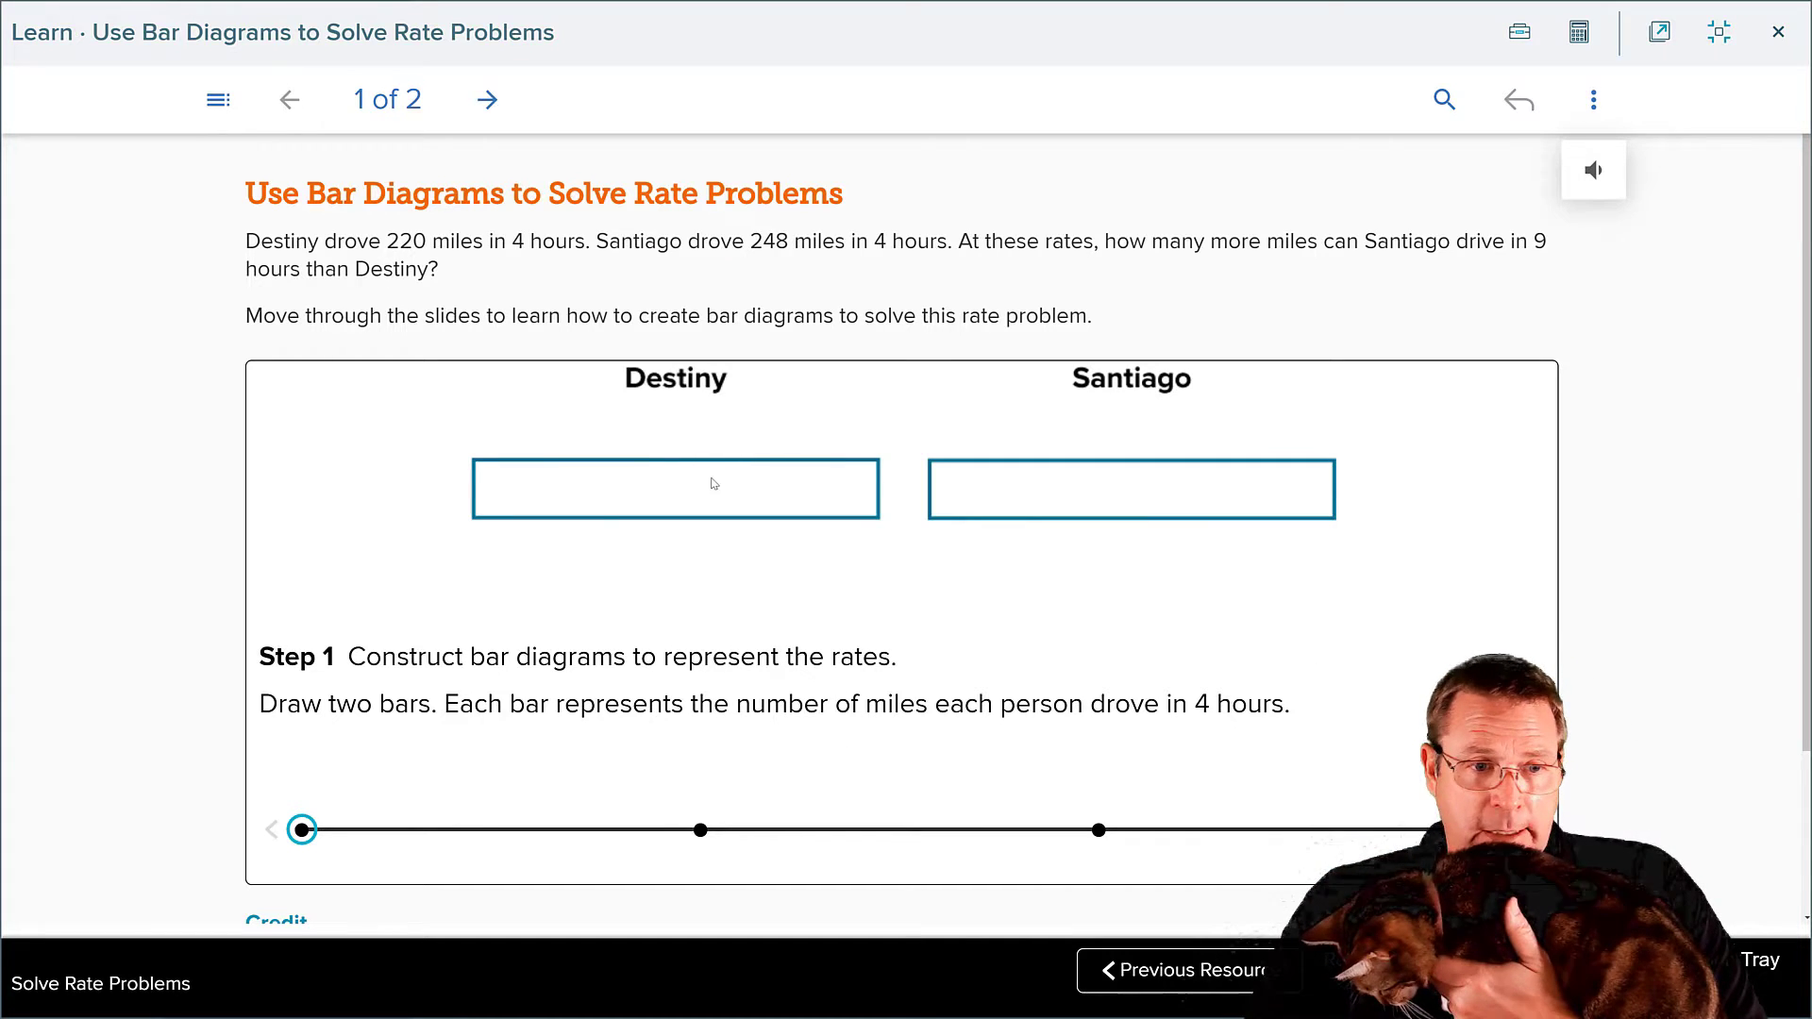
- Advance the Destiny–Santiago bar diagram so both 4-hour bars split into one-hour sections
{"action": "scroll", "scroll_direction": "down", "scroll_amount": 3}
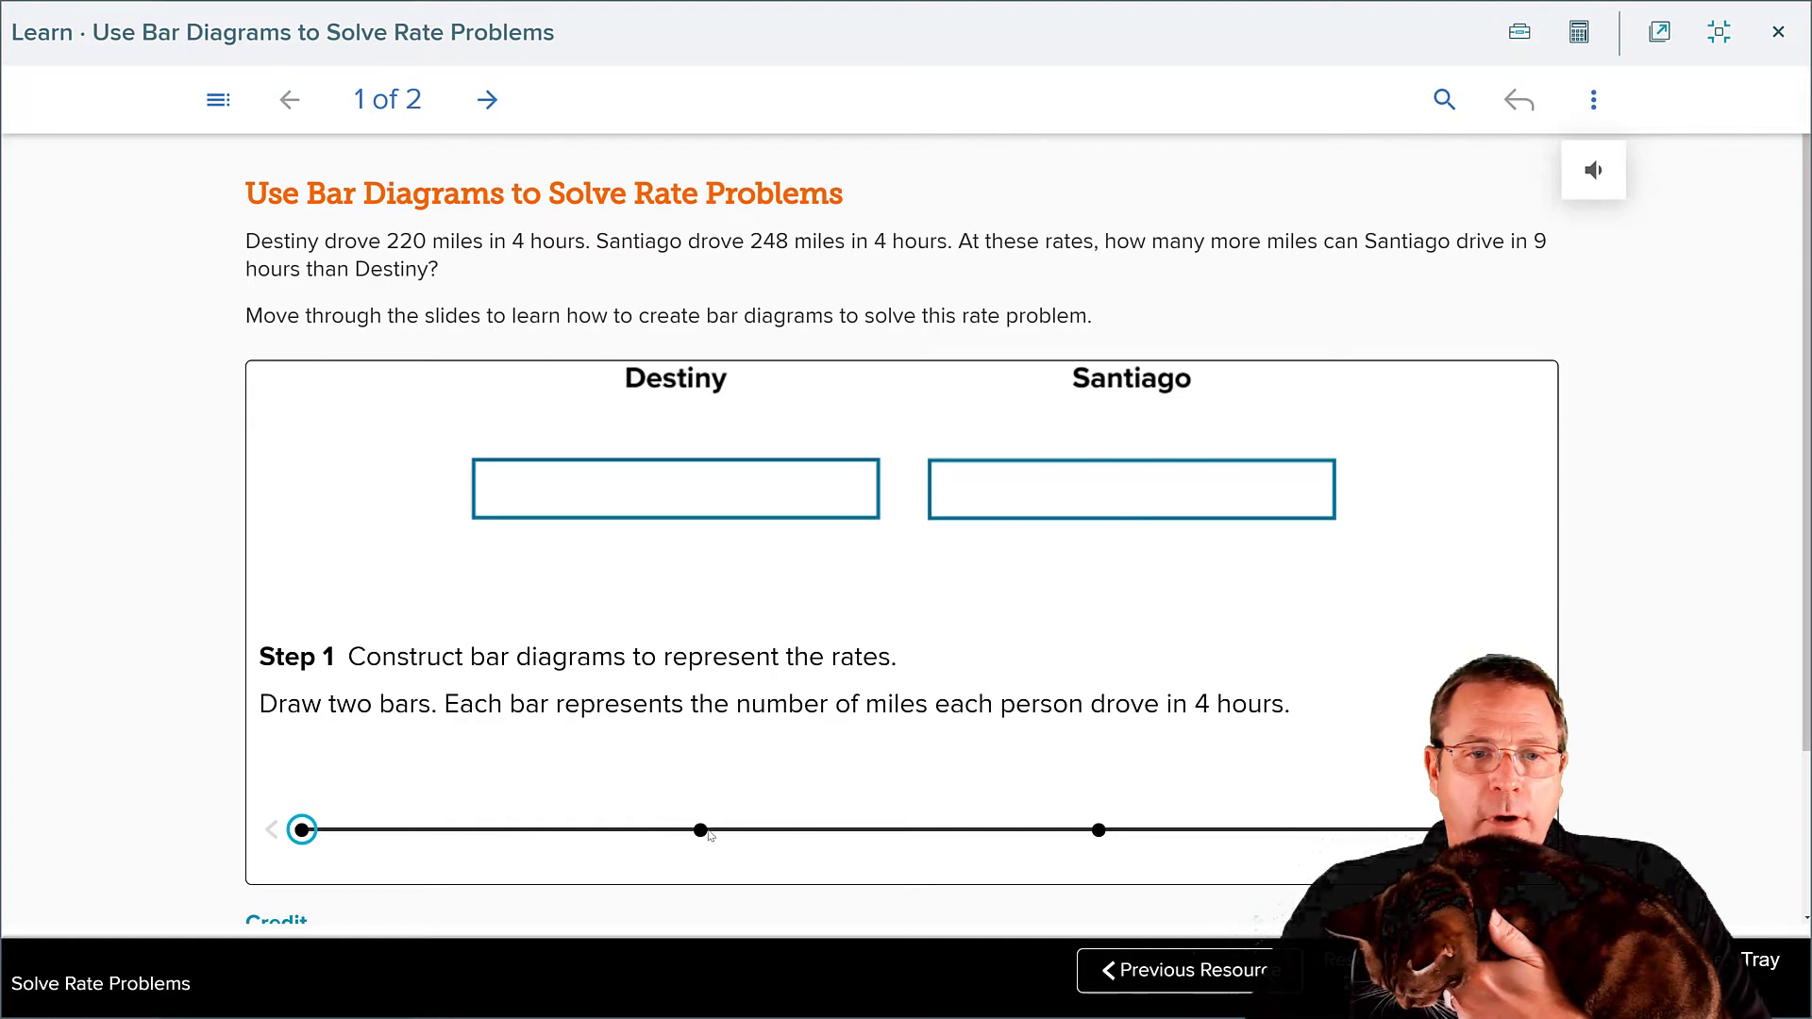
{"action": "left_click", "coordinate": [699, 830]}
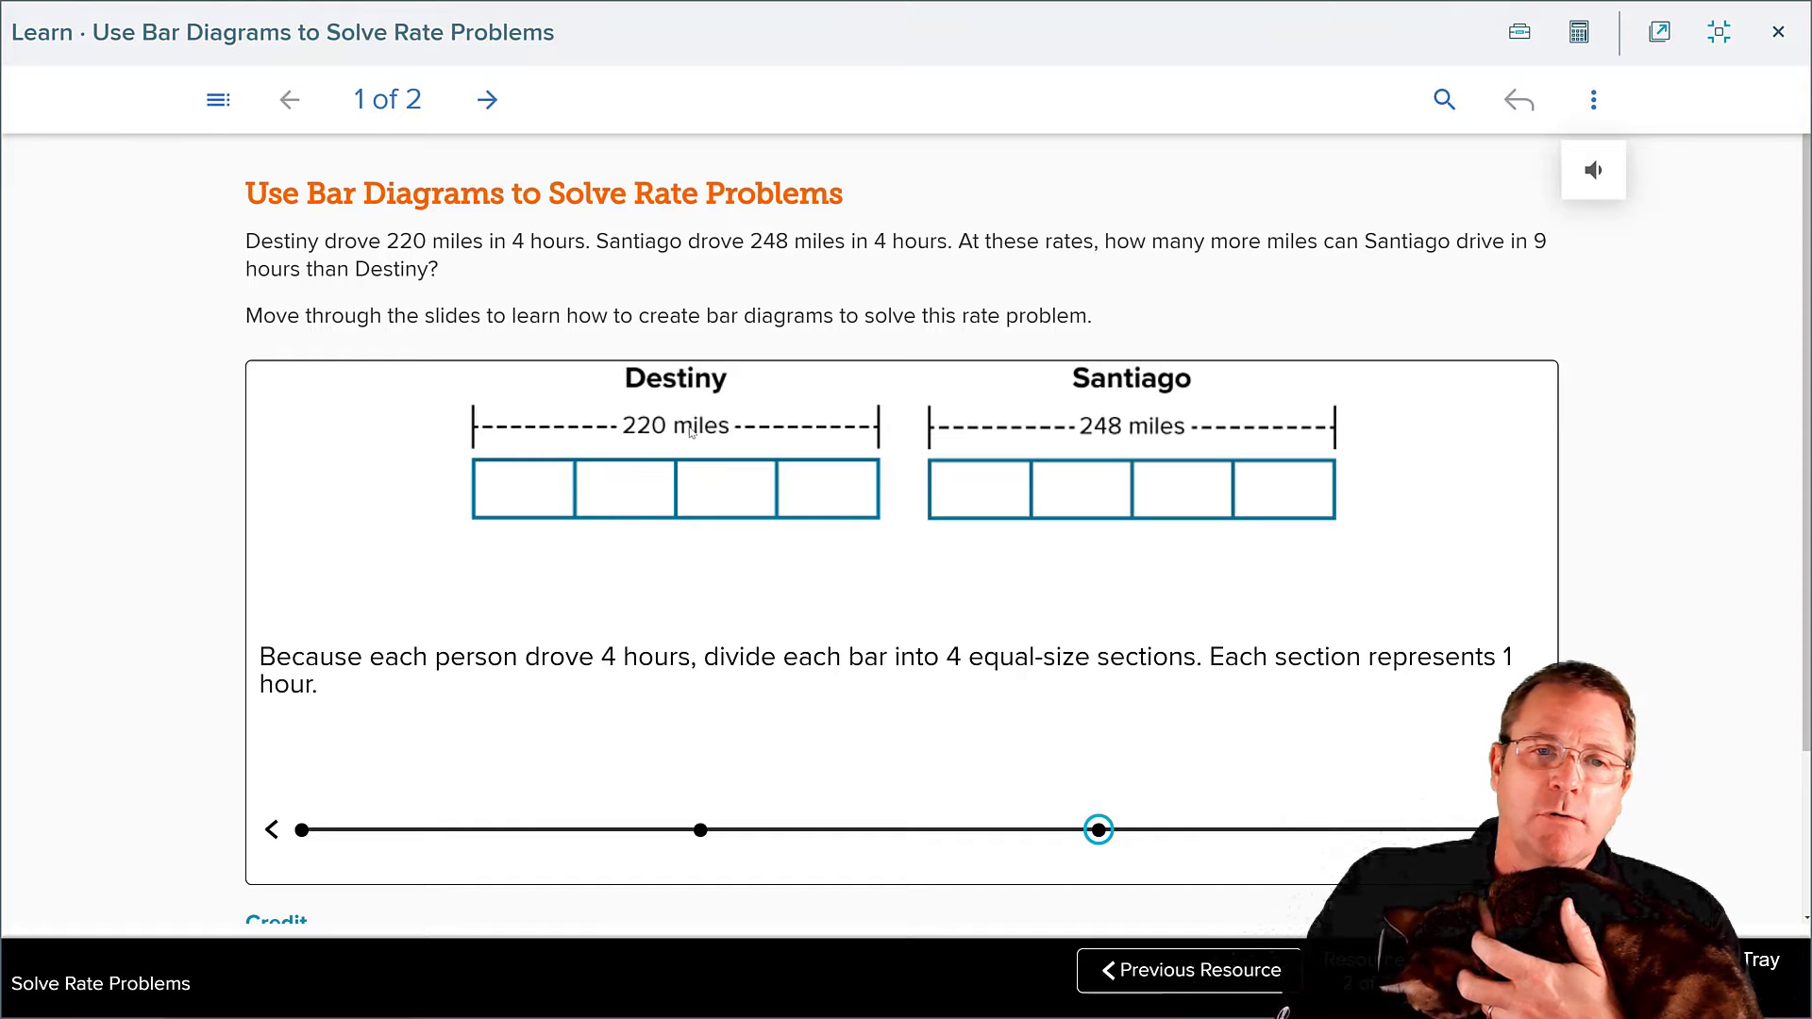
{"action": "mouse_move", "coordinate": [1270, 526]}
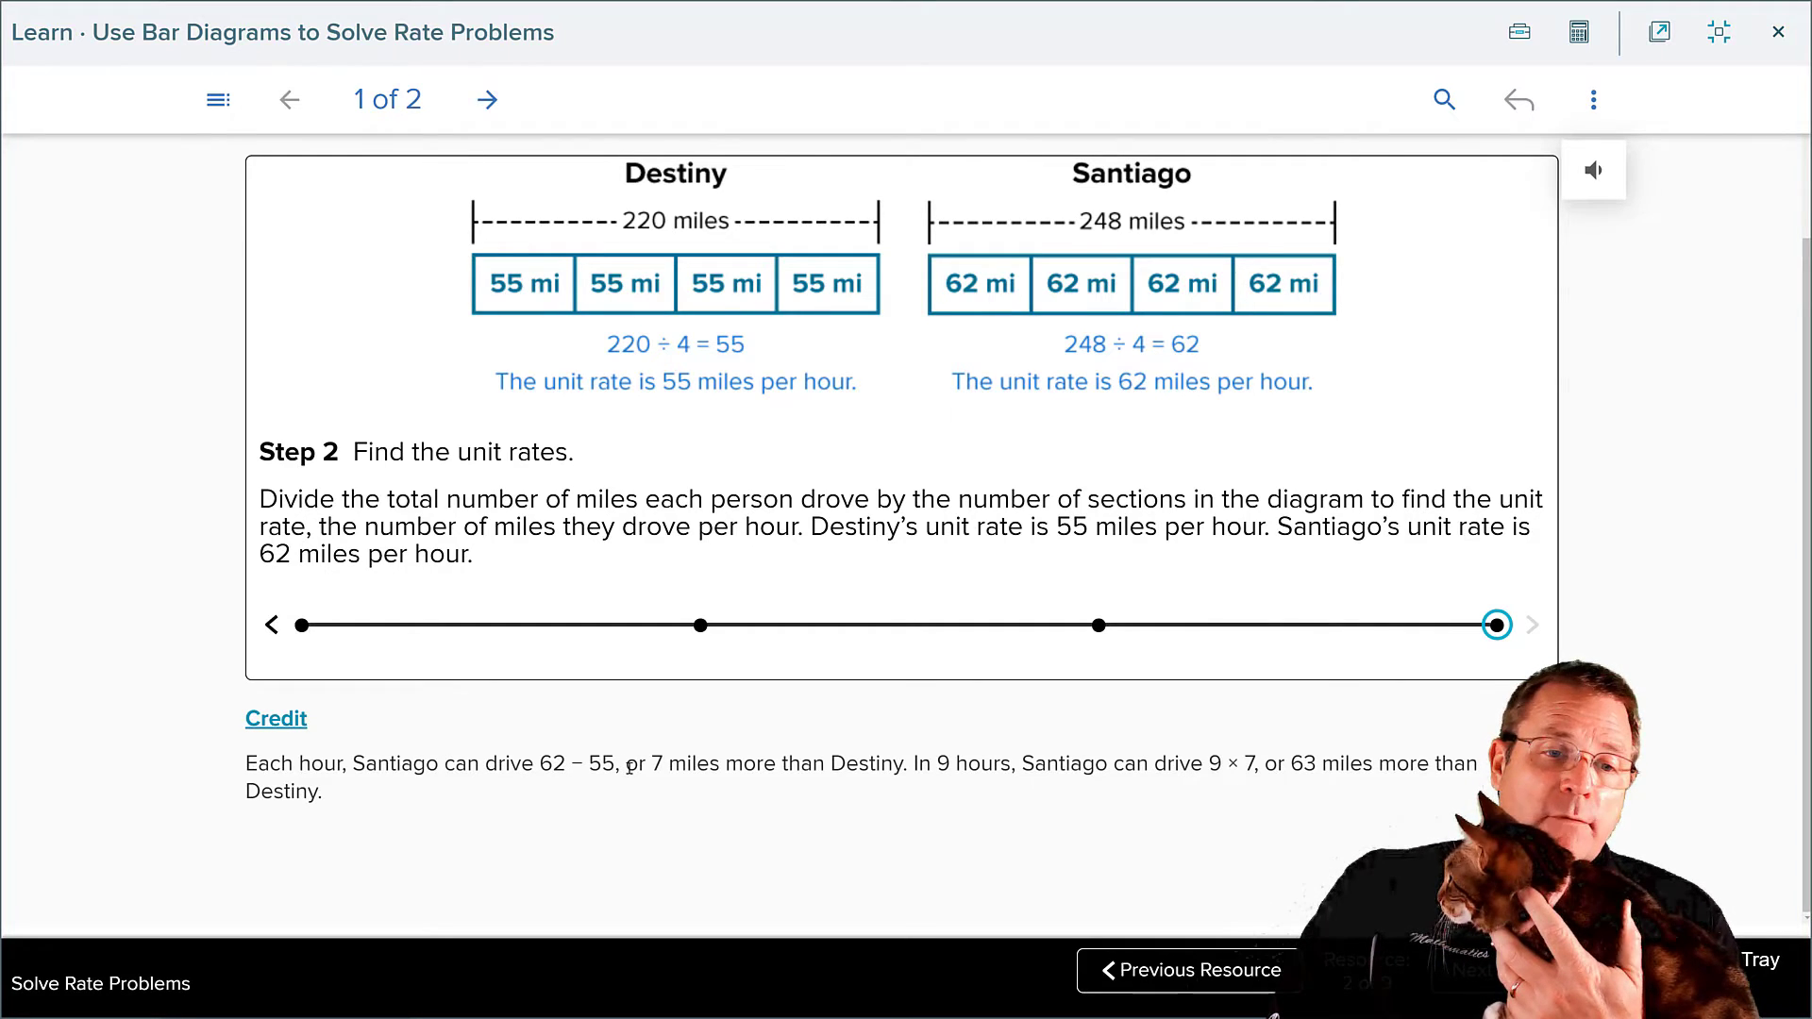
- Highlight key phrases in the solution text, then move on to Example 1, the tomato-sauce problem
{"action": "left_click_drag", "start_coordinate": [653, 763], "coordinate": [877, 762]}
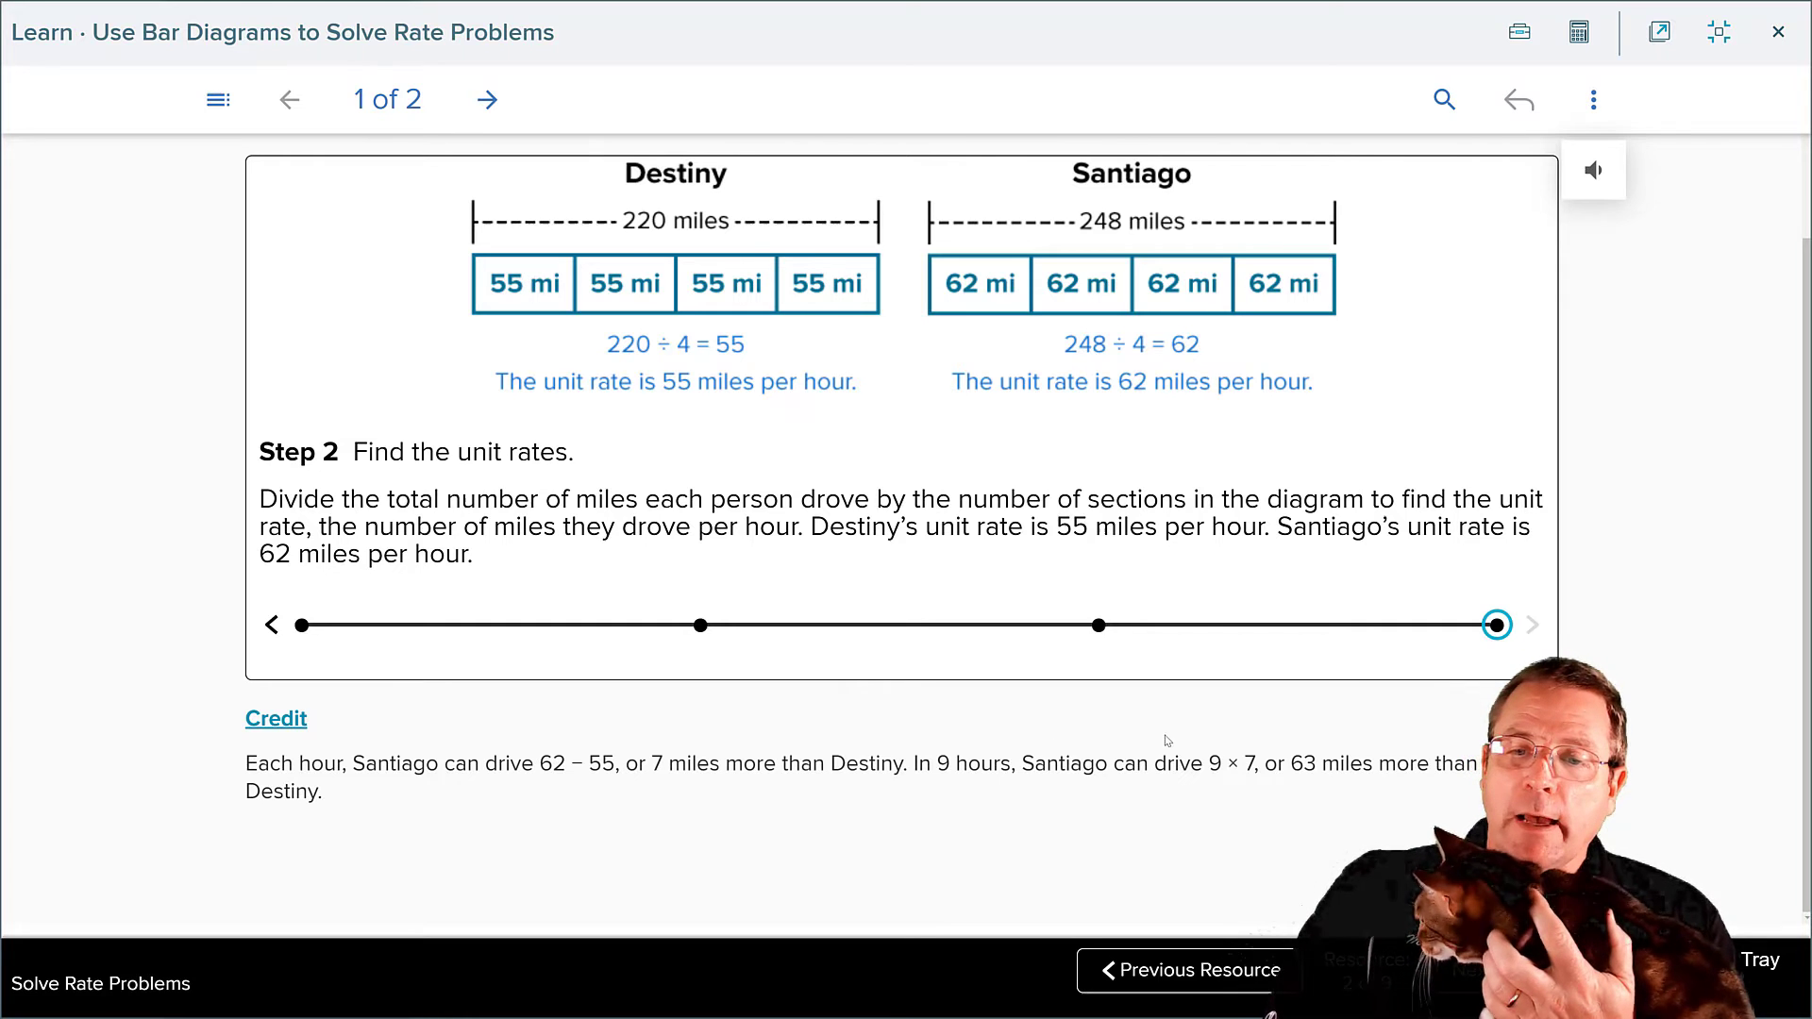
{"action": "left_click_drag", "start_coordinate": [1204, 762], "coordinate": [1301, 763]}
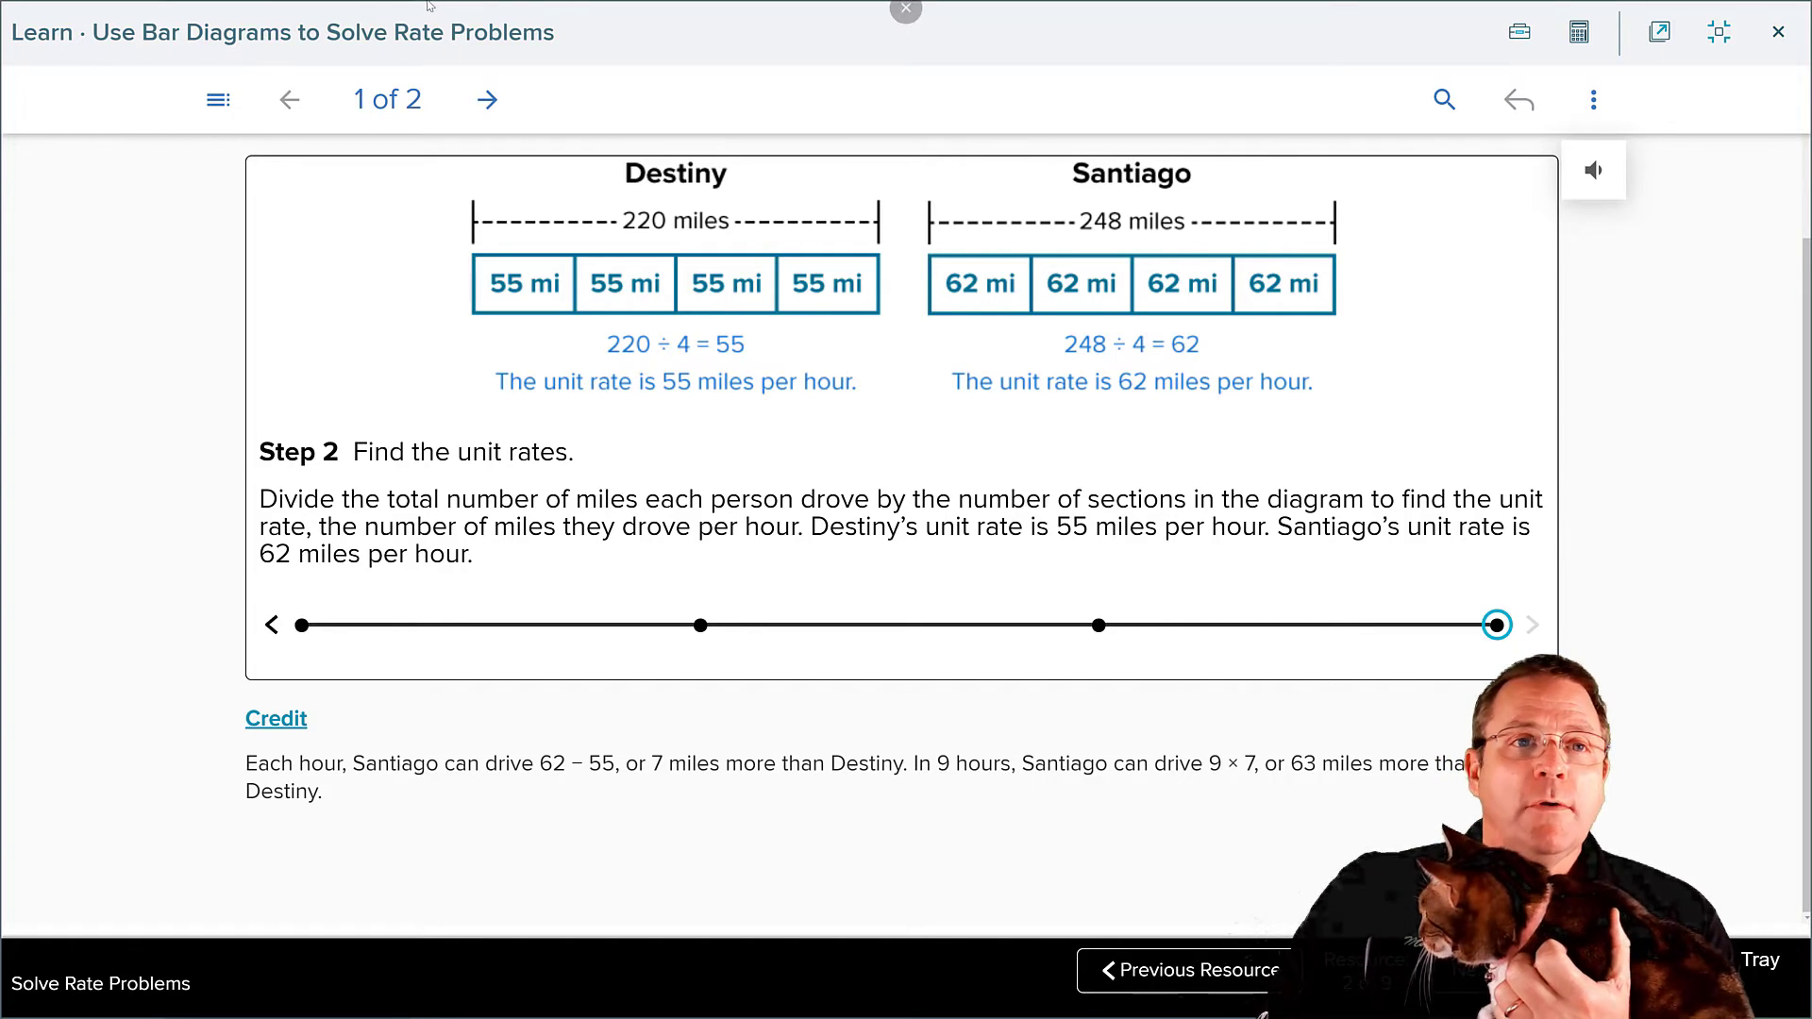
{"action": "left_click", "coordinate": [487, 100]}
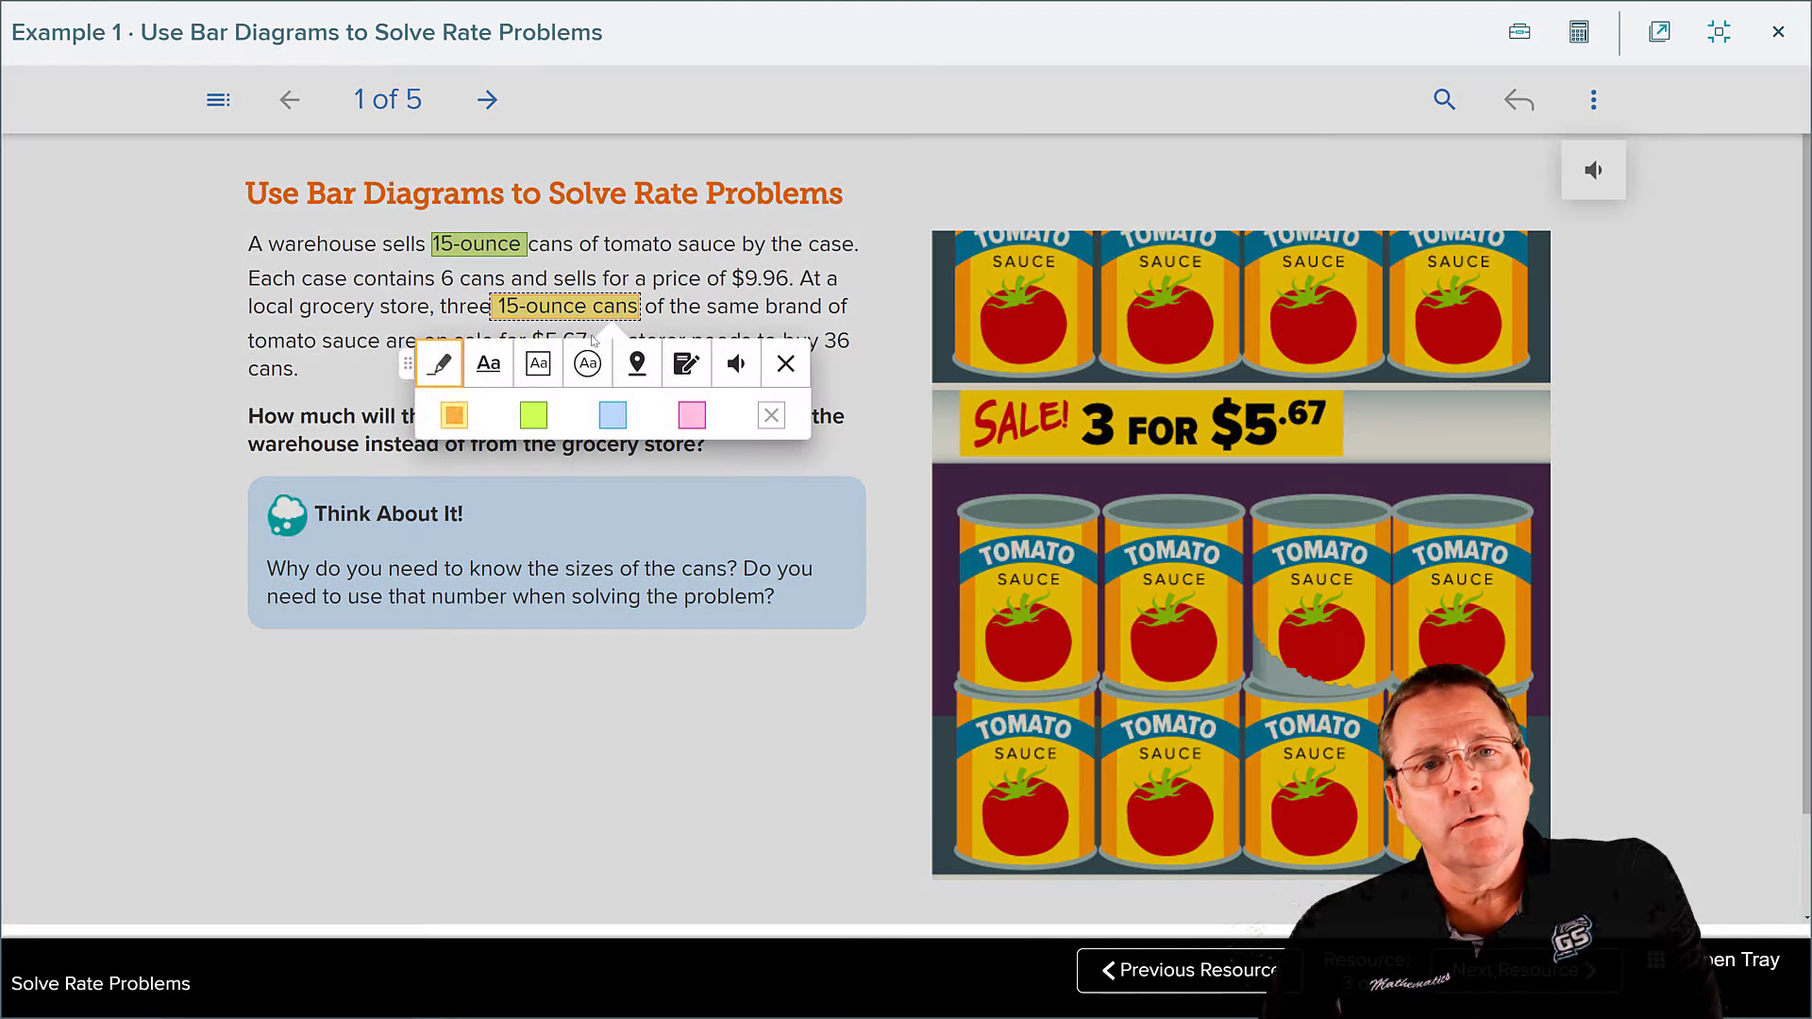
- Highlight '15-ounce', '6 cans for $9.96', and 'three' in the tomato-sauce problem text
{"action": "left_click", "coordinate": [785, 363]}
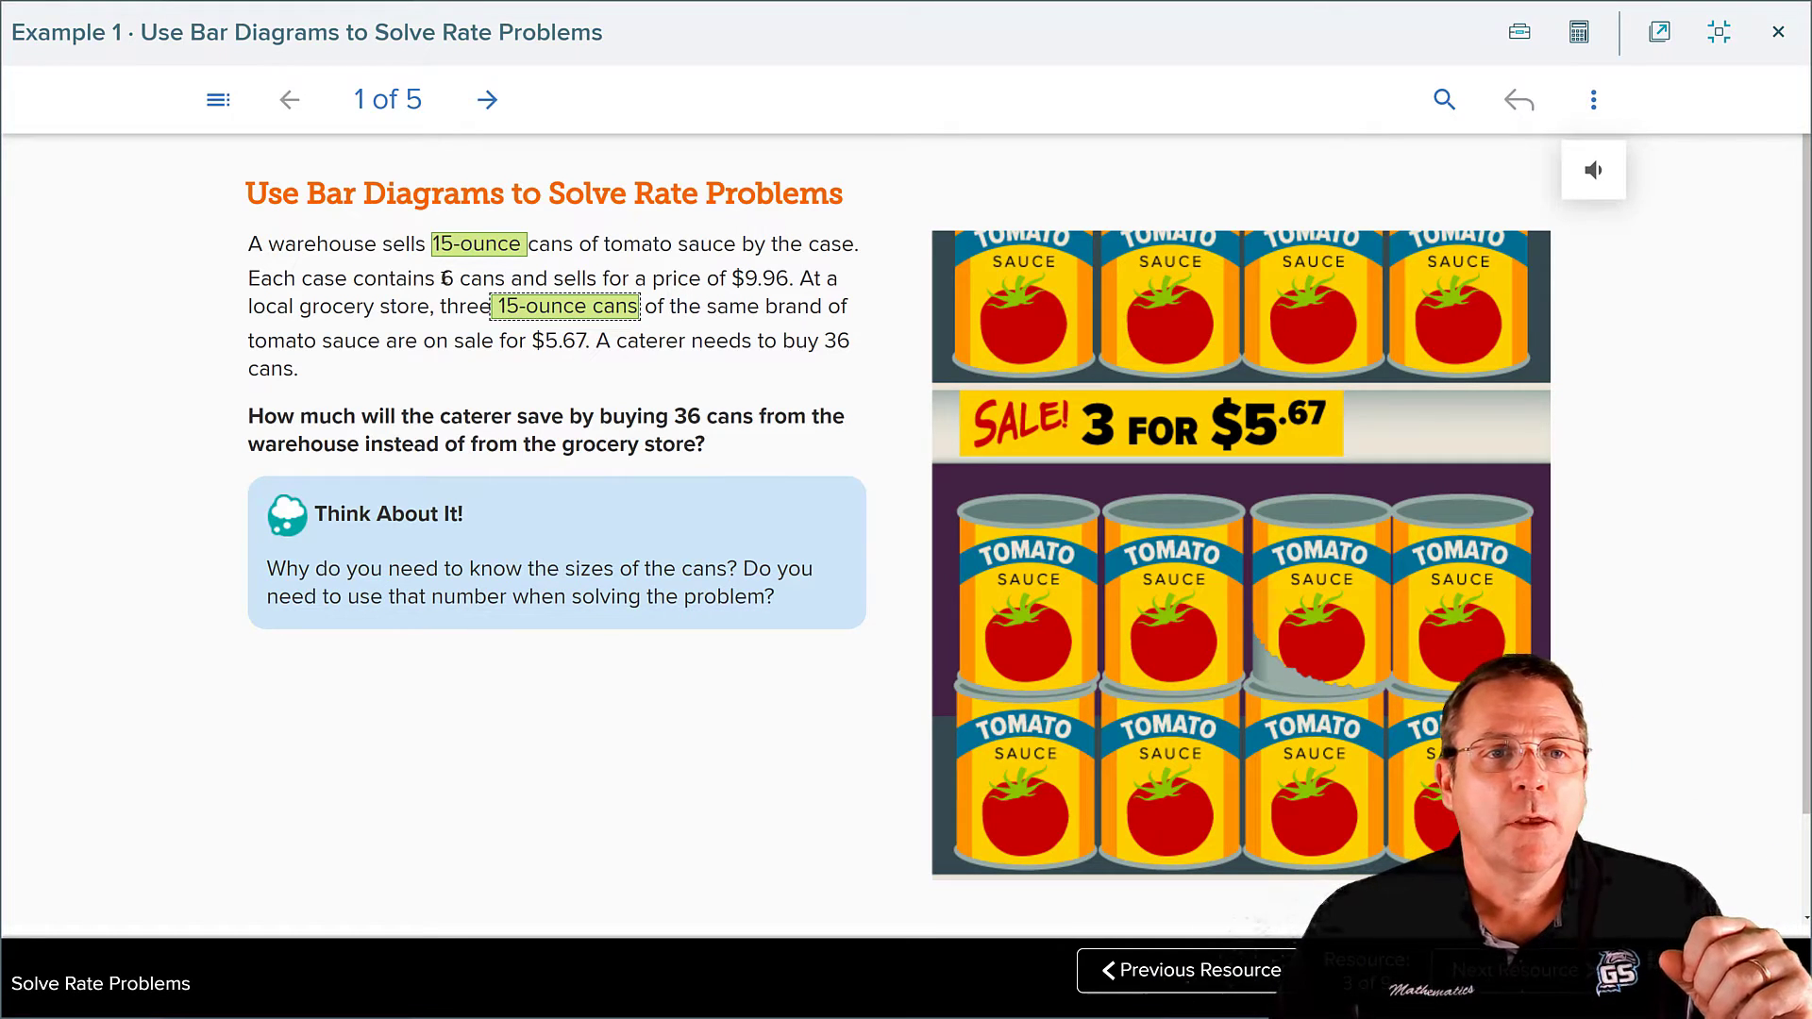
{"action": "left_click_drag", "start_coordinate": [446, 280], "coordinate": [782, 279]}
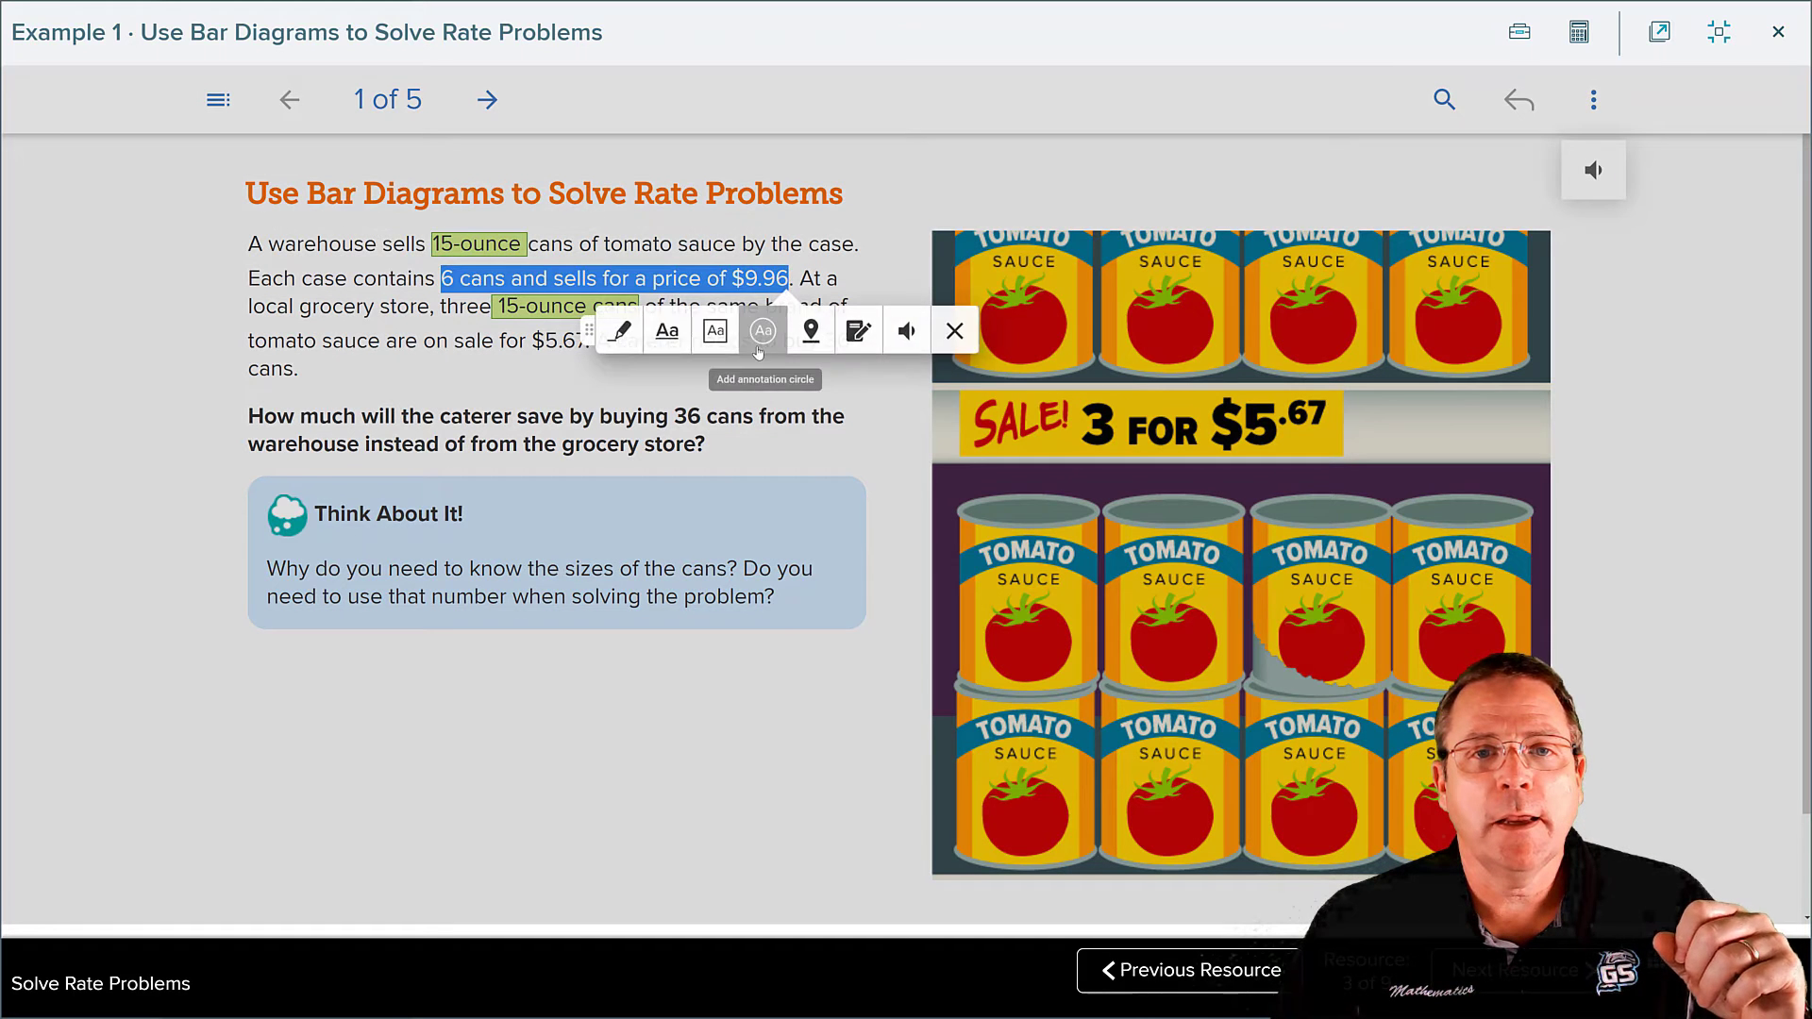
{"action": "left_click", "coordinate": [619, 331]}
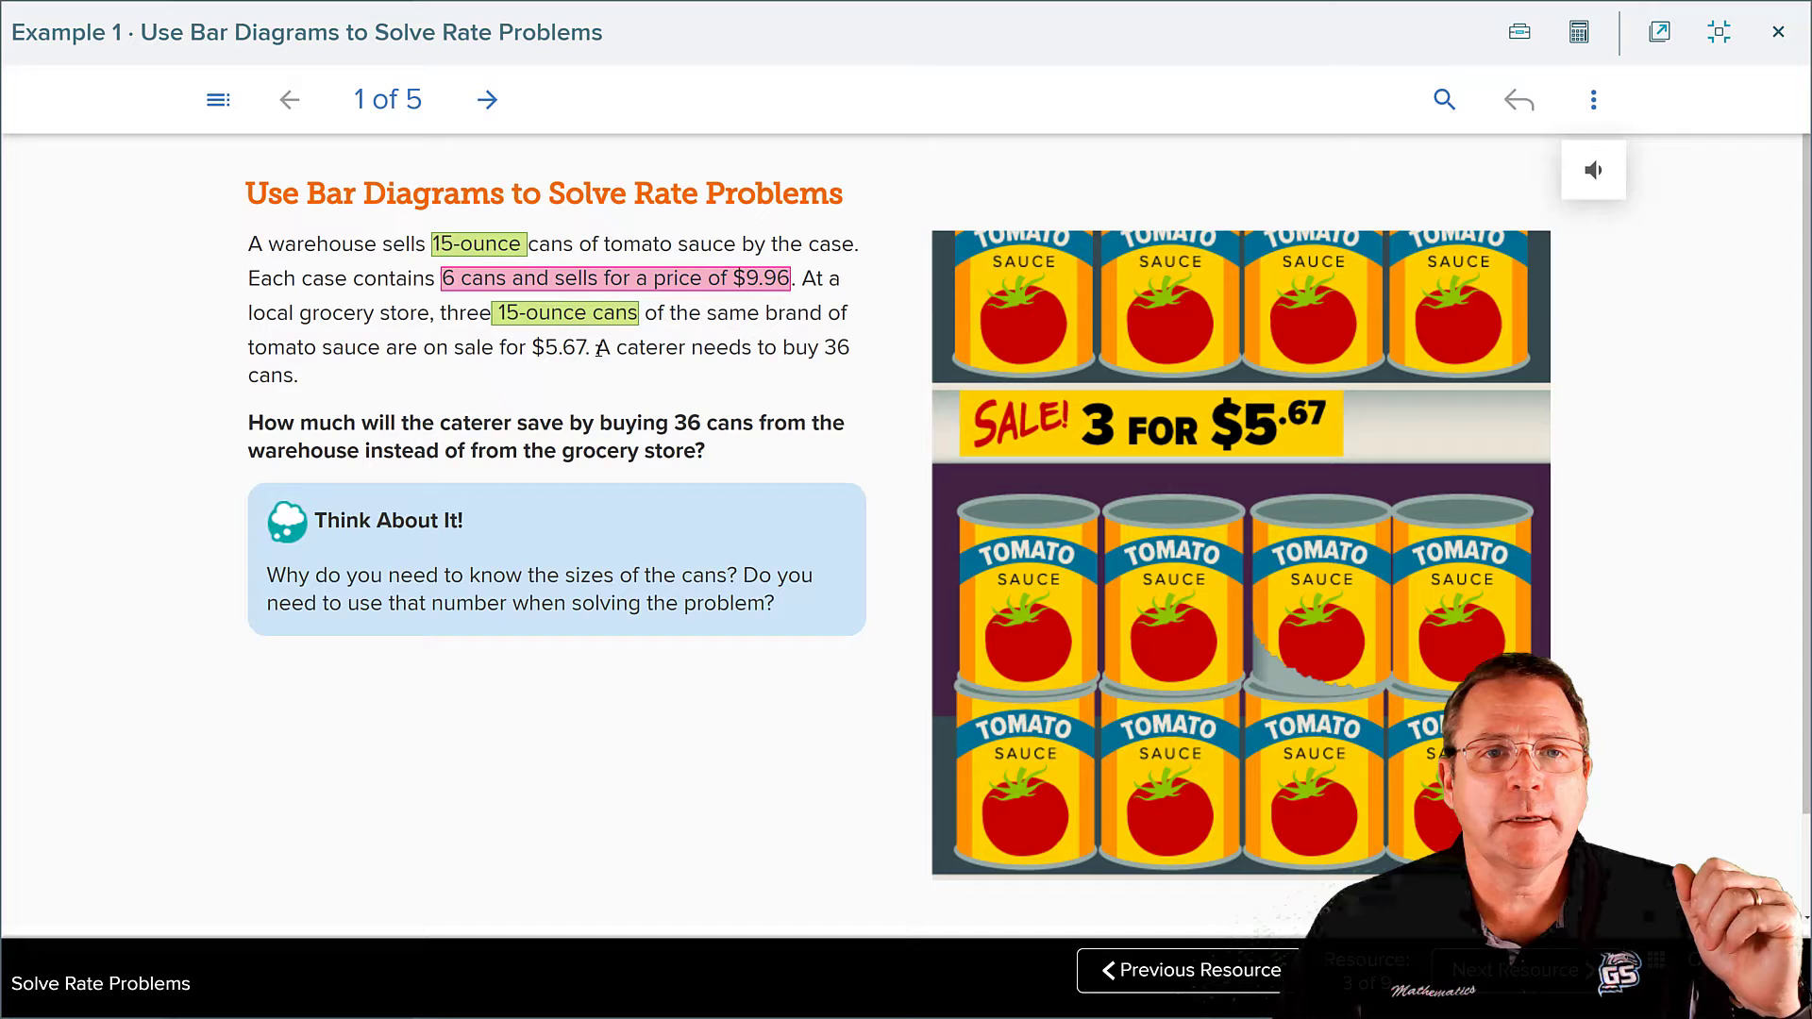
{"action": "left_click_drag", "start_coordinate": [717, 313], "coordinate": [529, 347]}
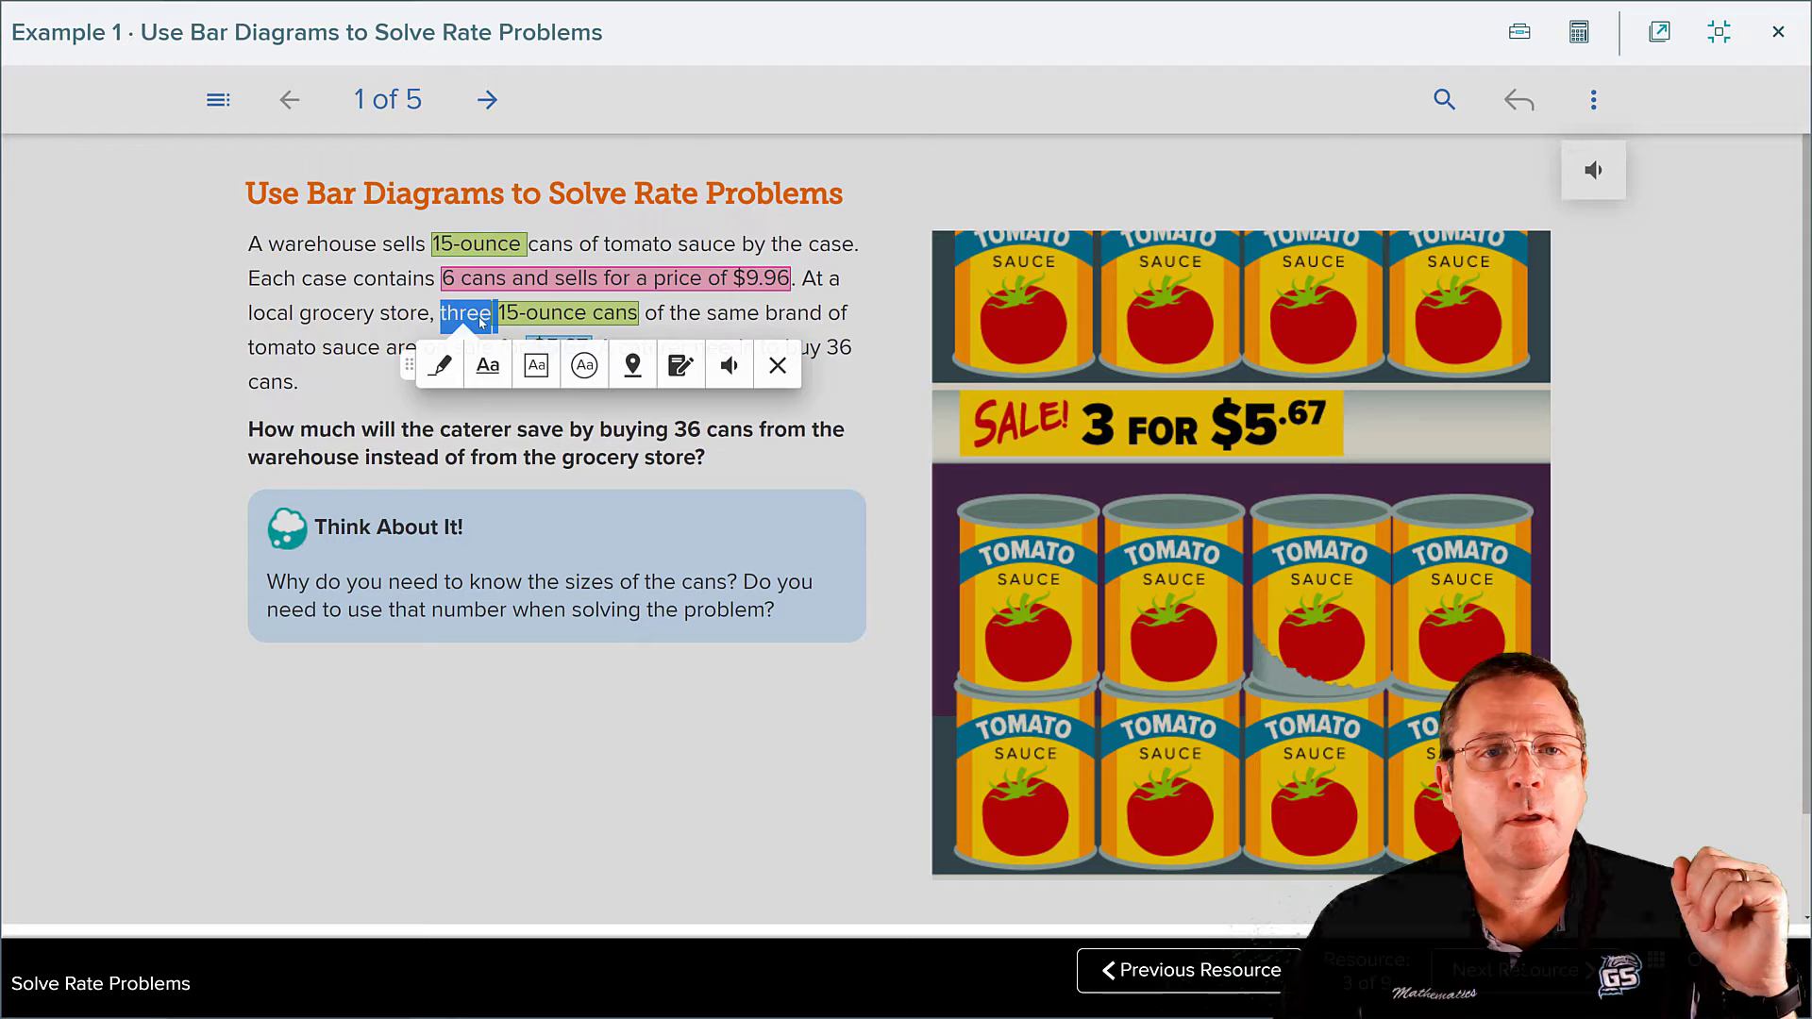
{"action": "left_click", "coordinate": [440, 364]}
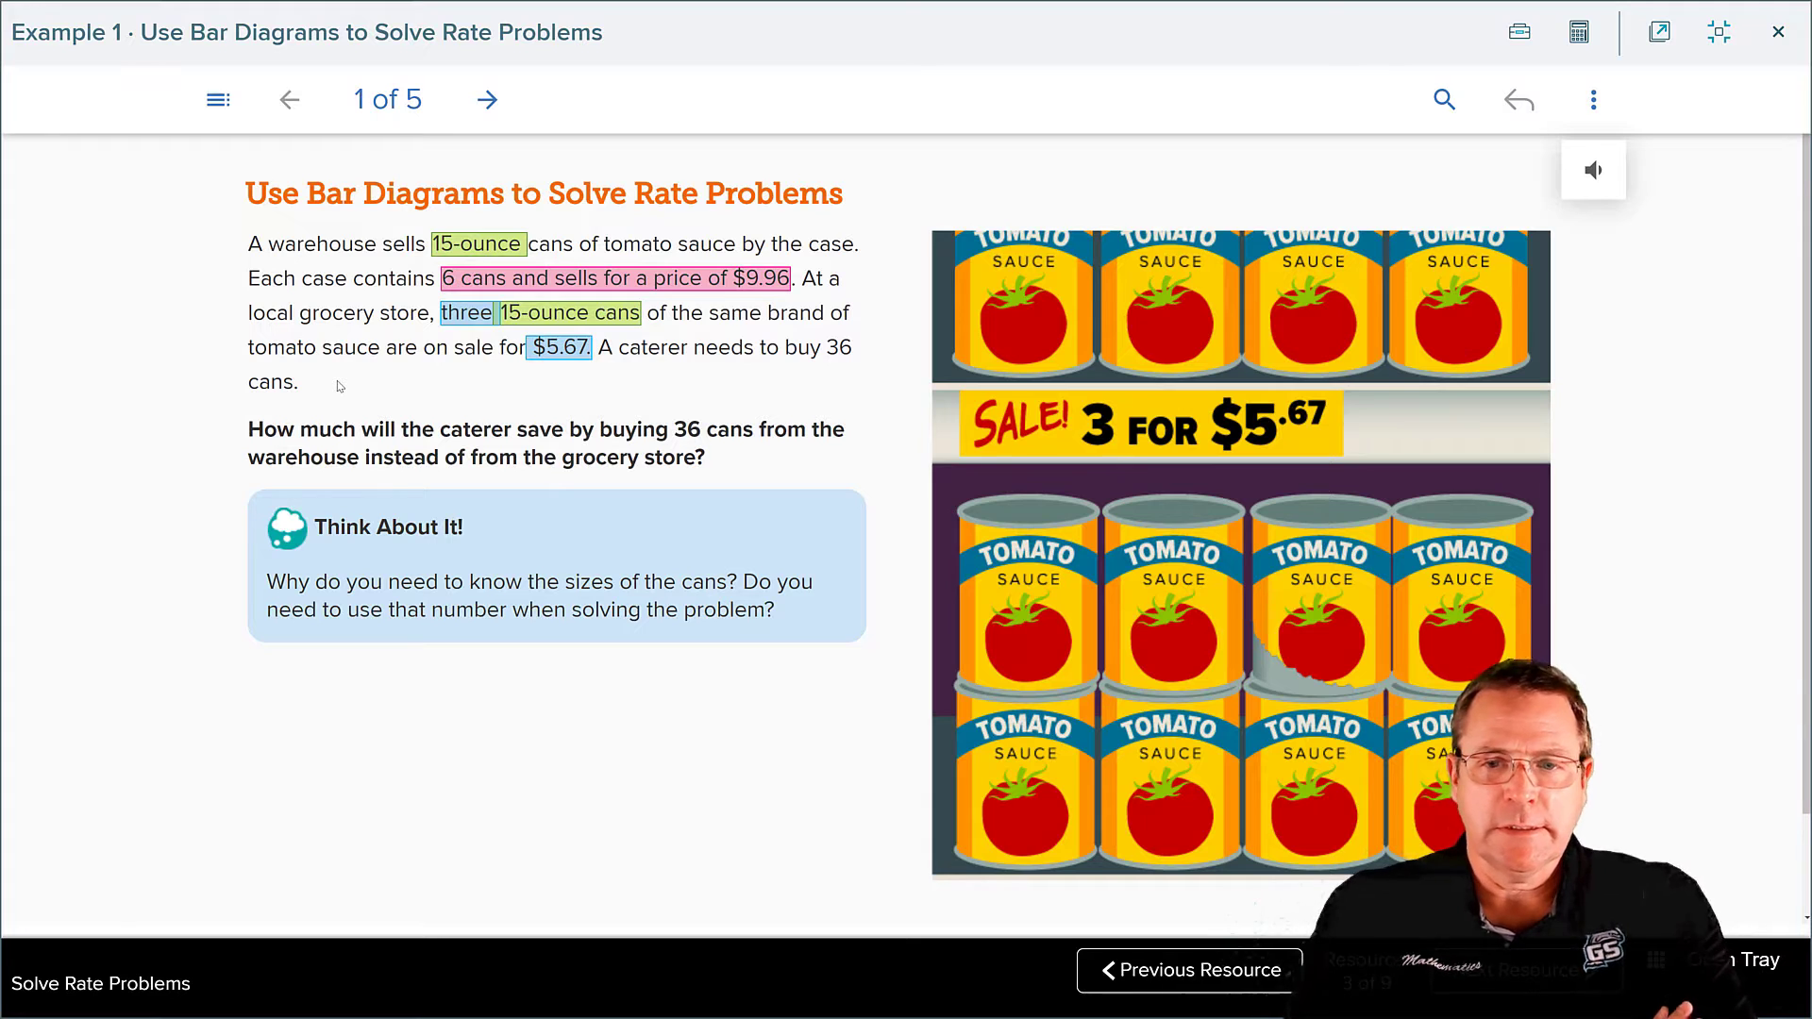
- Go to Step 1, where the $9.96 and $5.67 bars divide into six and three cans
{"action": "left_click", "coordinate": [485, 100]}
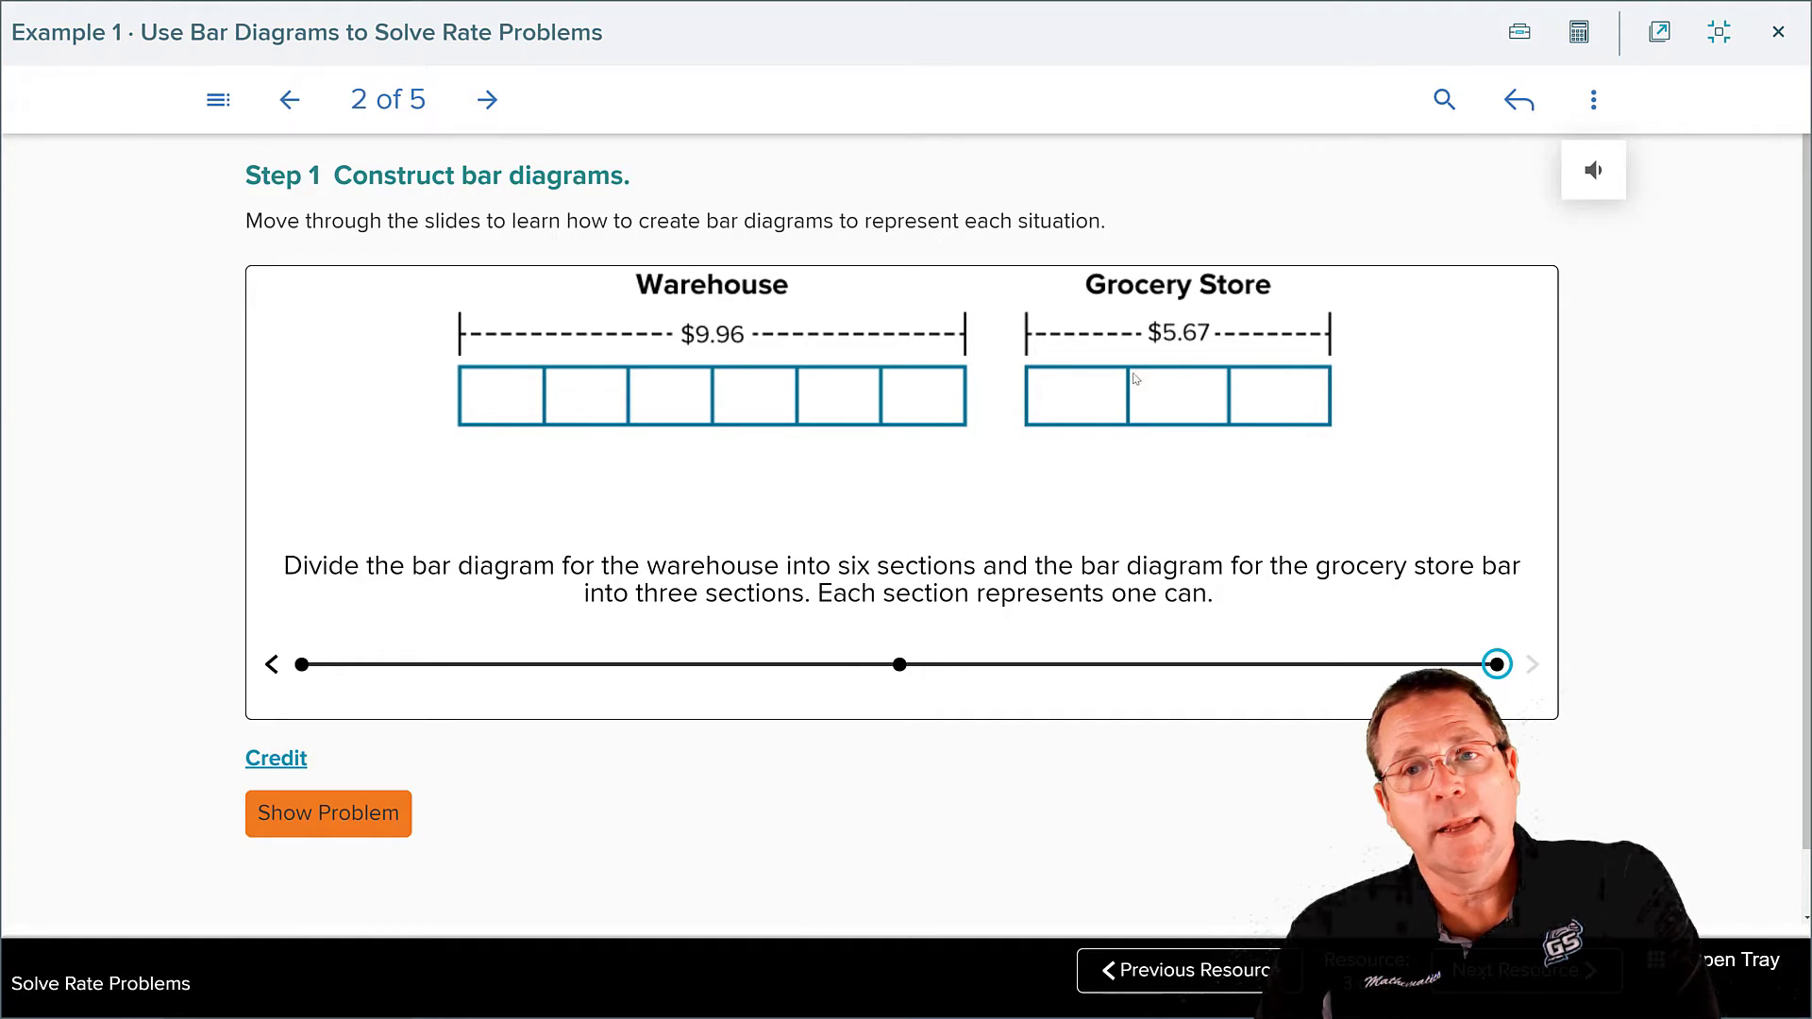
- Go to Step 2's unit prices and reveal the savings fill-in sentence with two blanks
{"action": "left_click", "coordinate": [487, 100]}
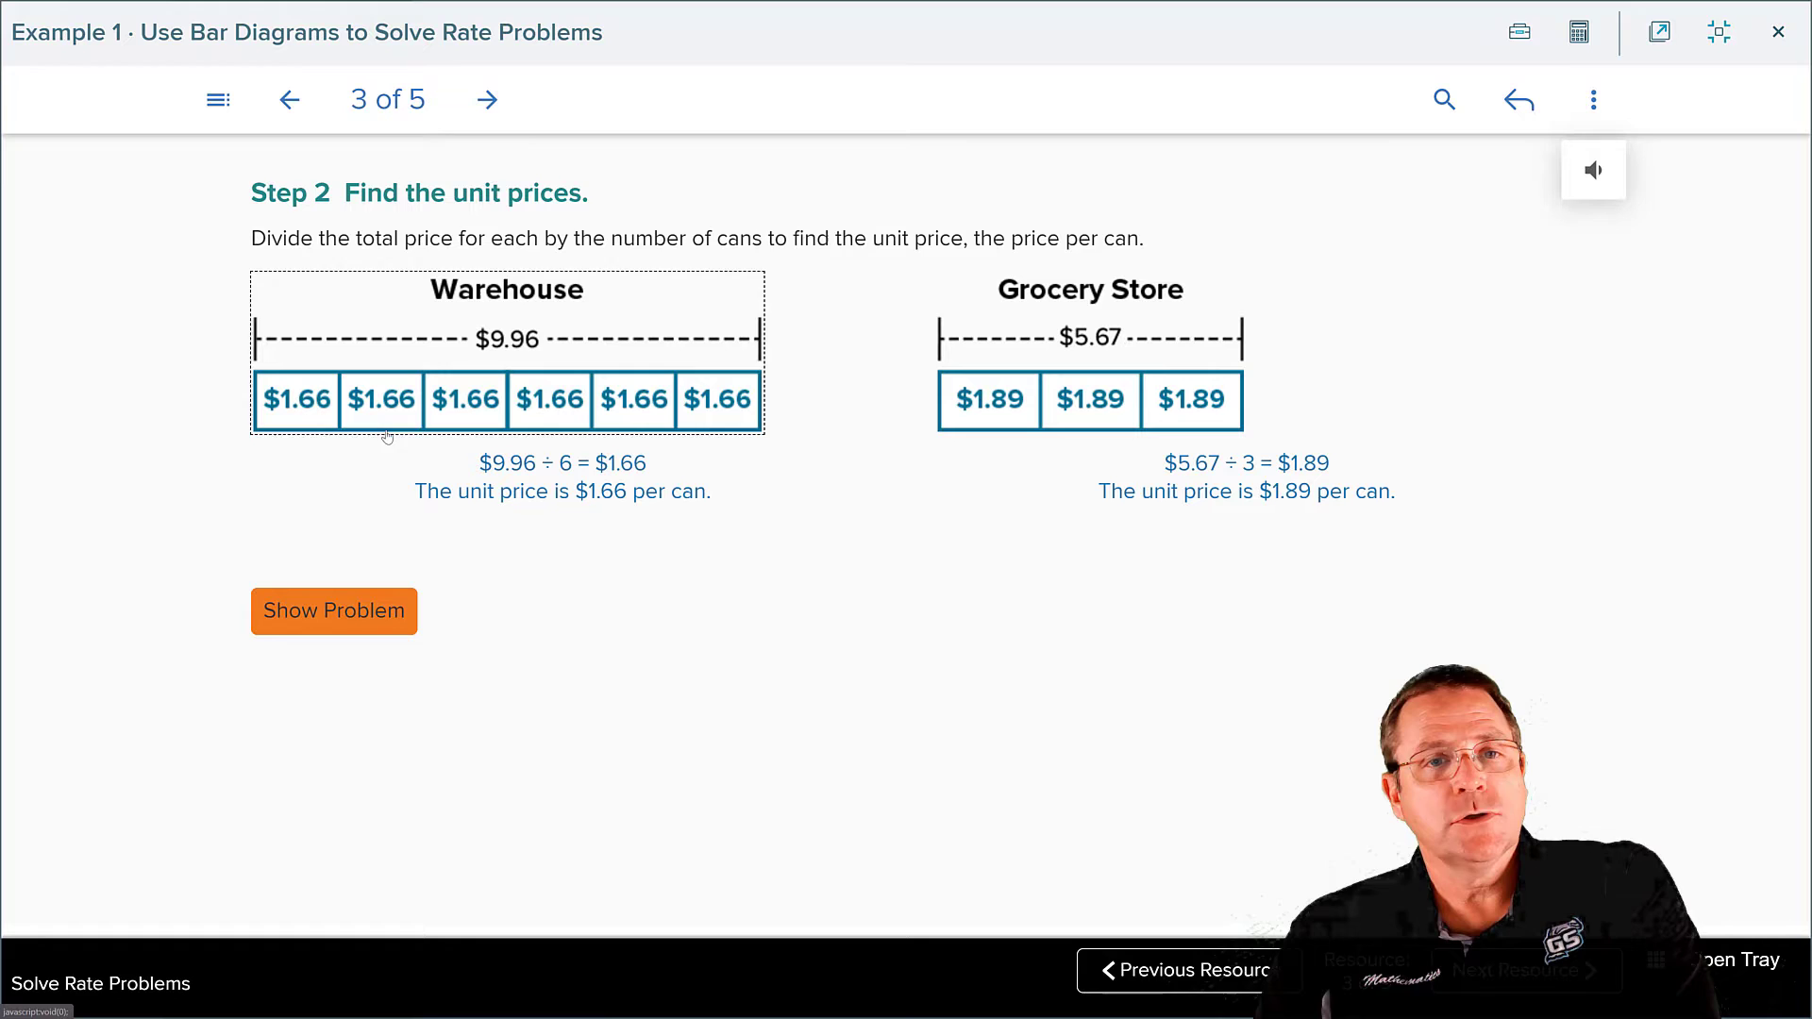
{"action": "left_click", "coordinate": [332, 610]}
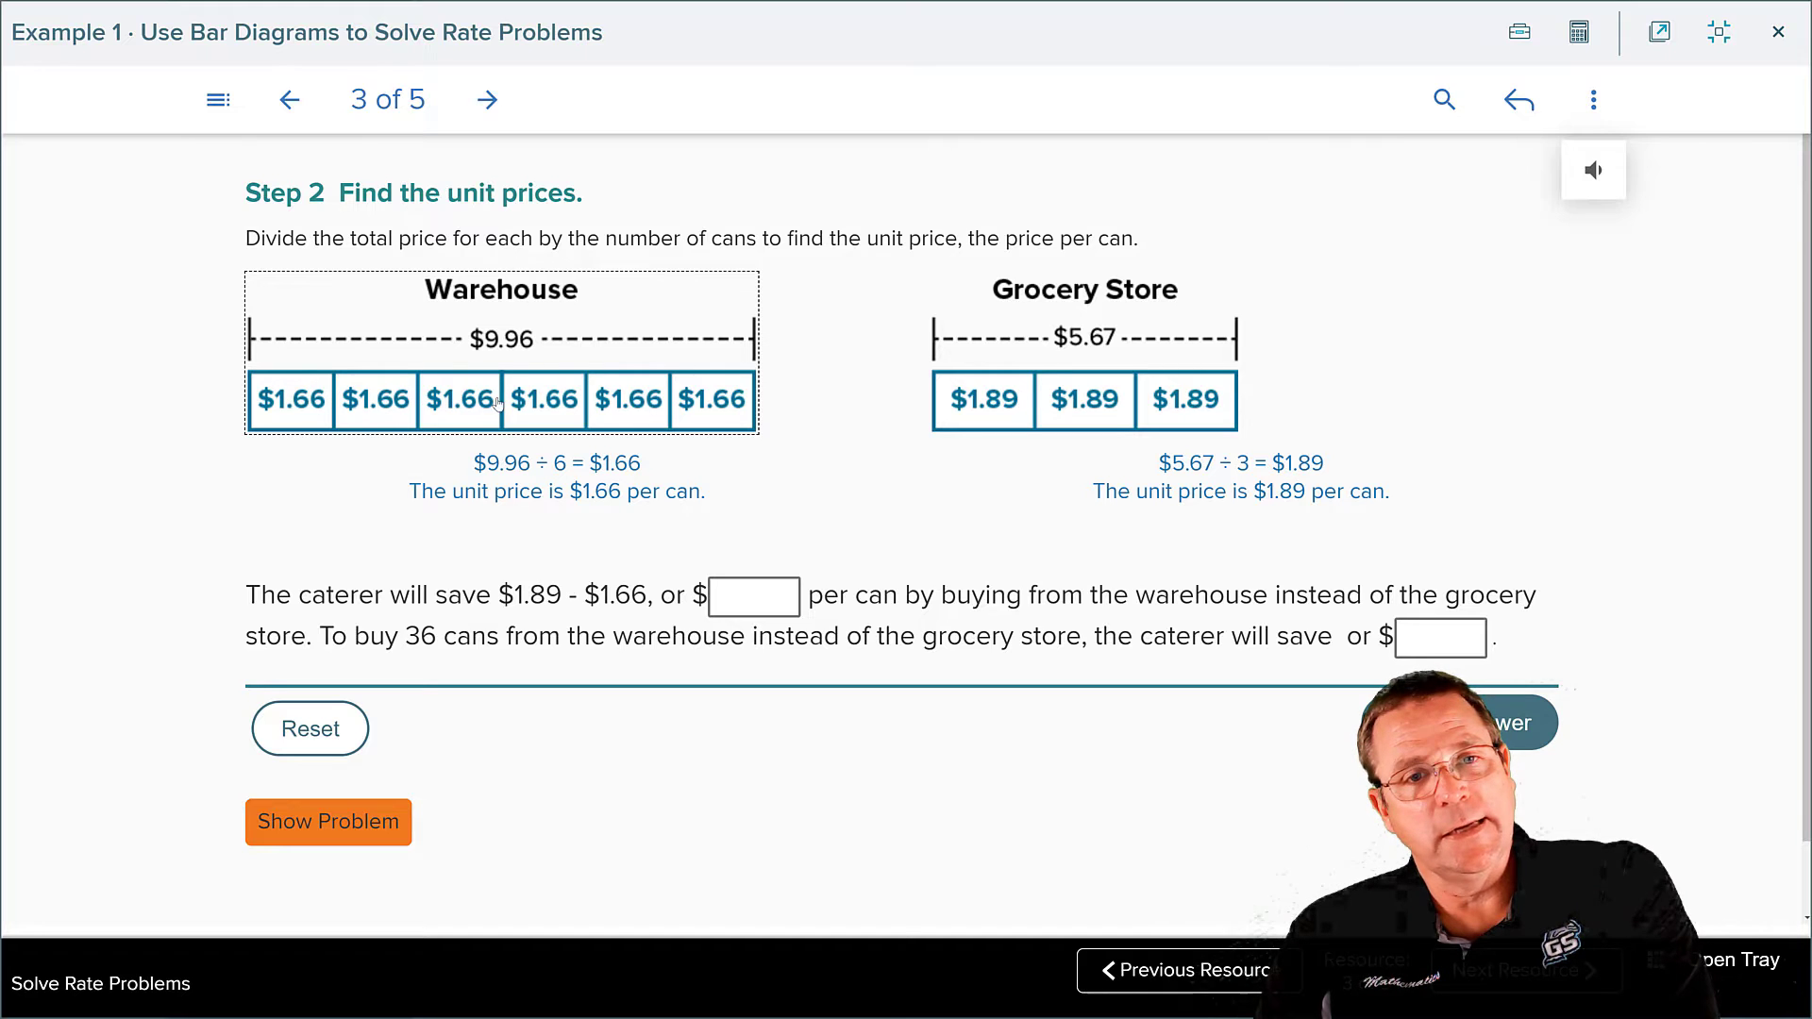
{"action": "mouse_move", "coordinate": [800, 430]}
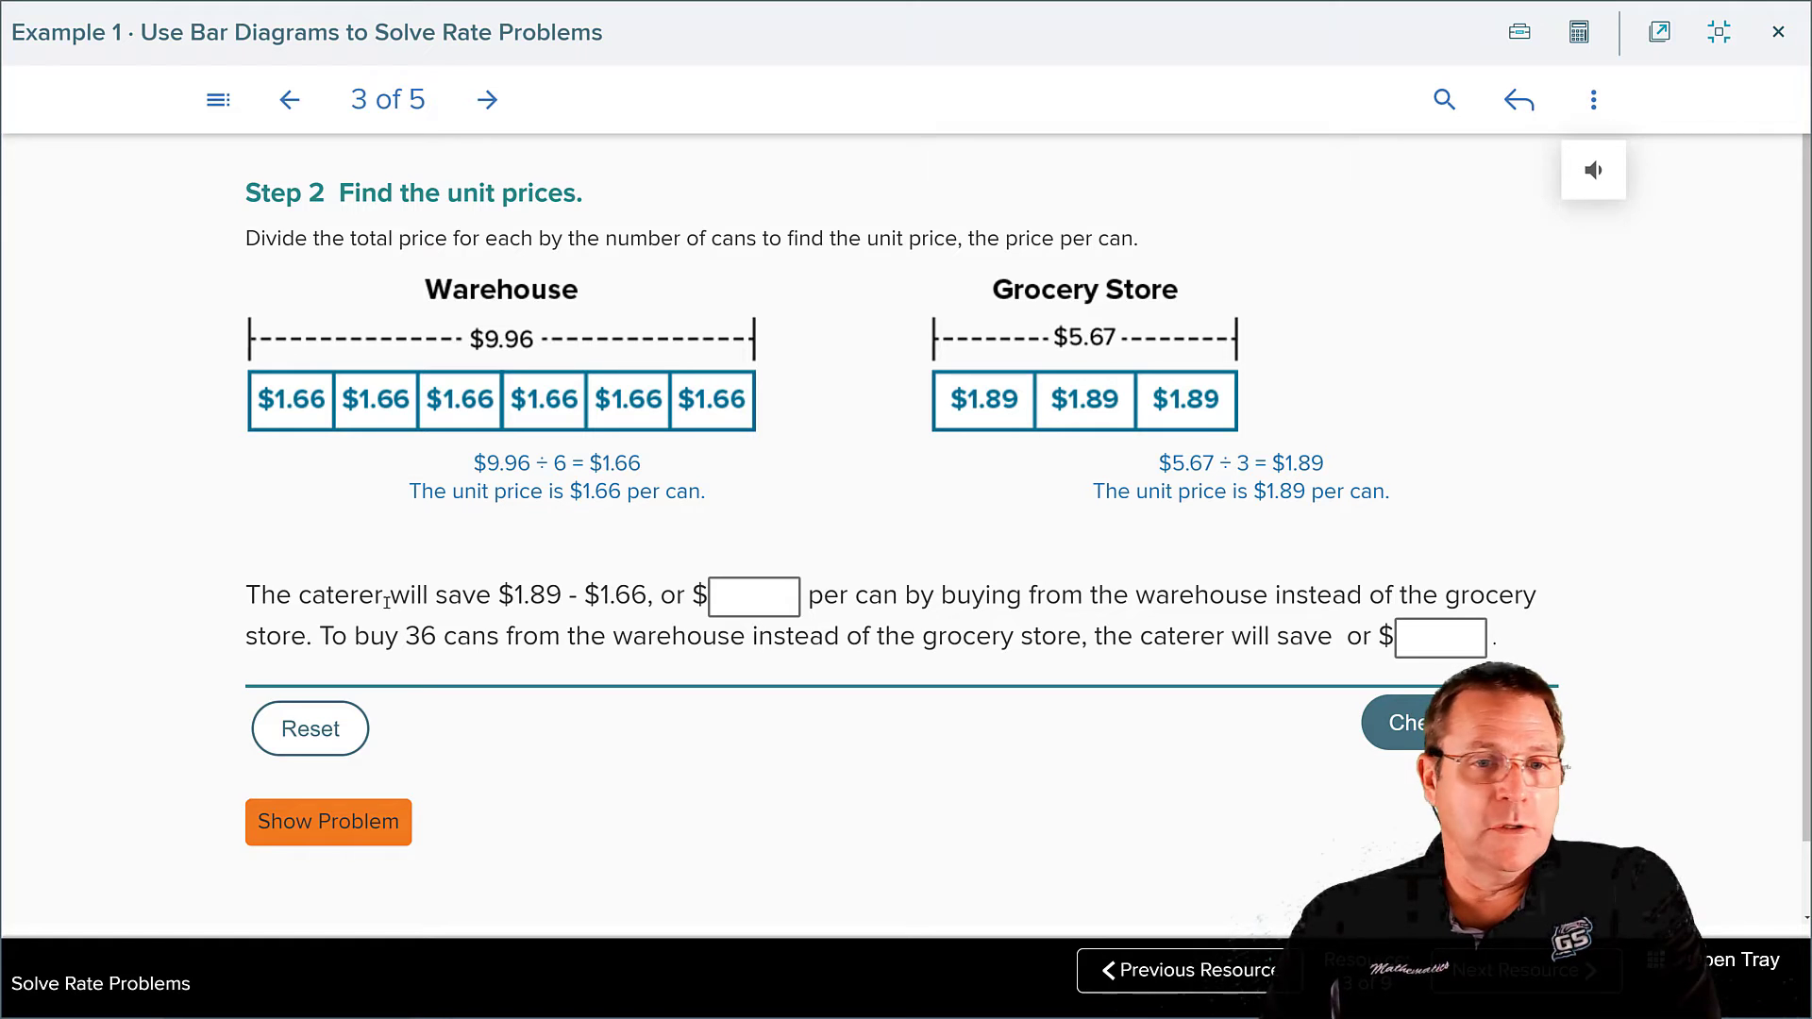
{"action": "mouse_move", "coordinate": [985, 674]}
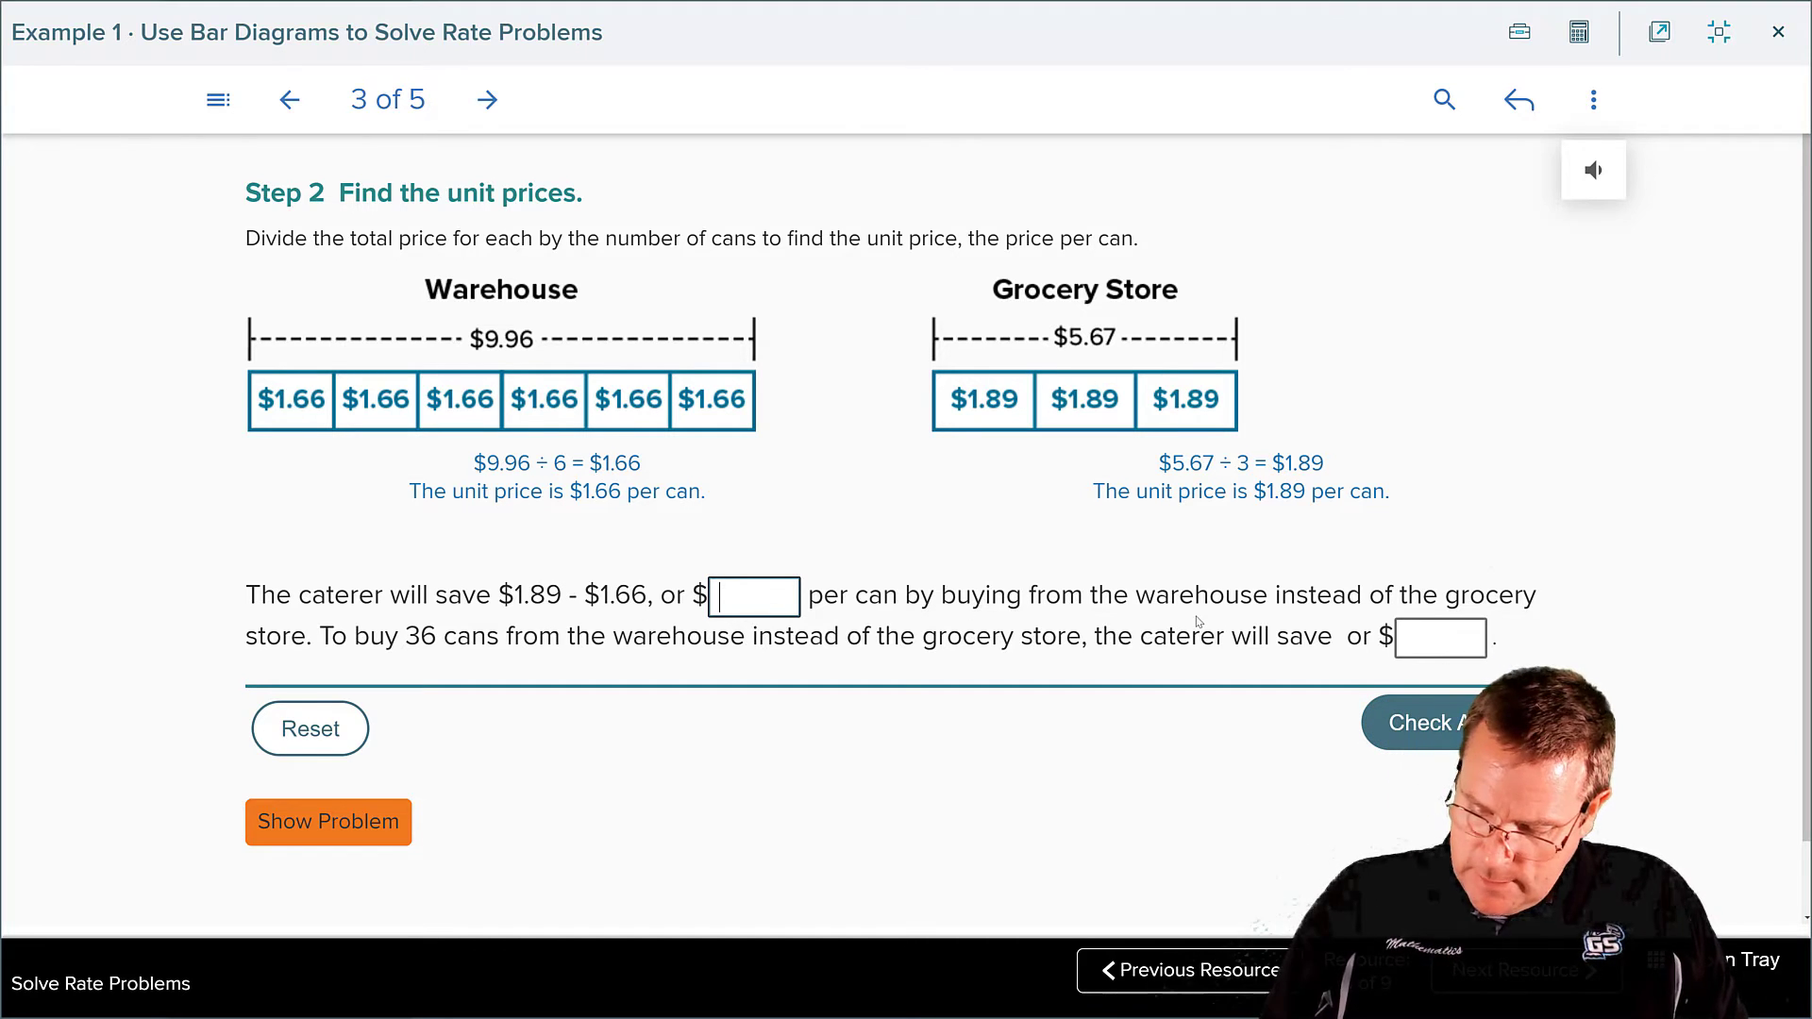
{"action": "type", "text": "0.23"}
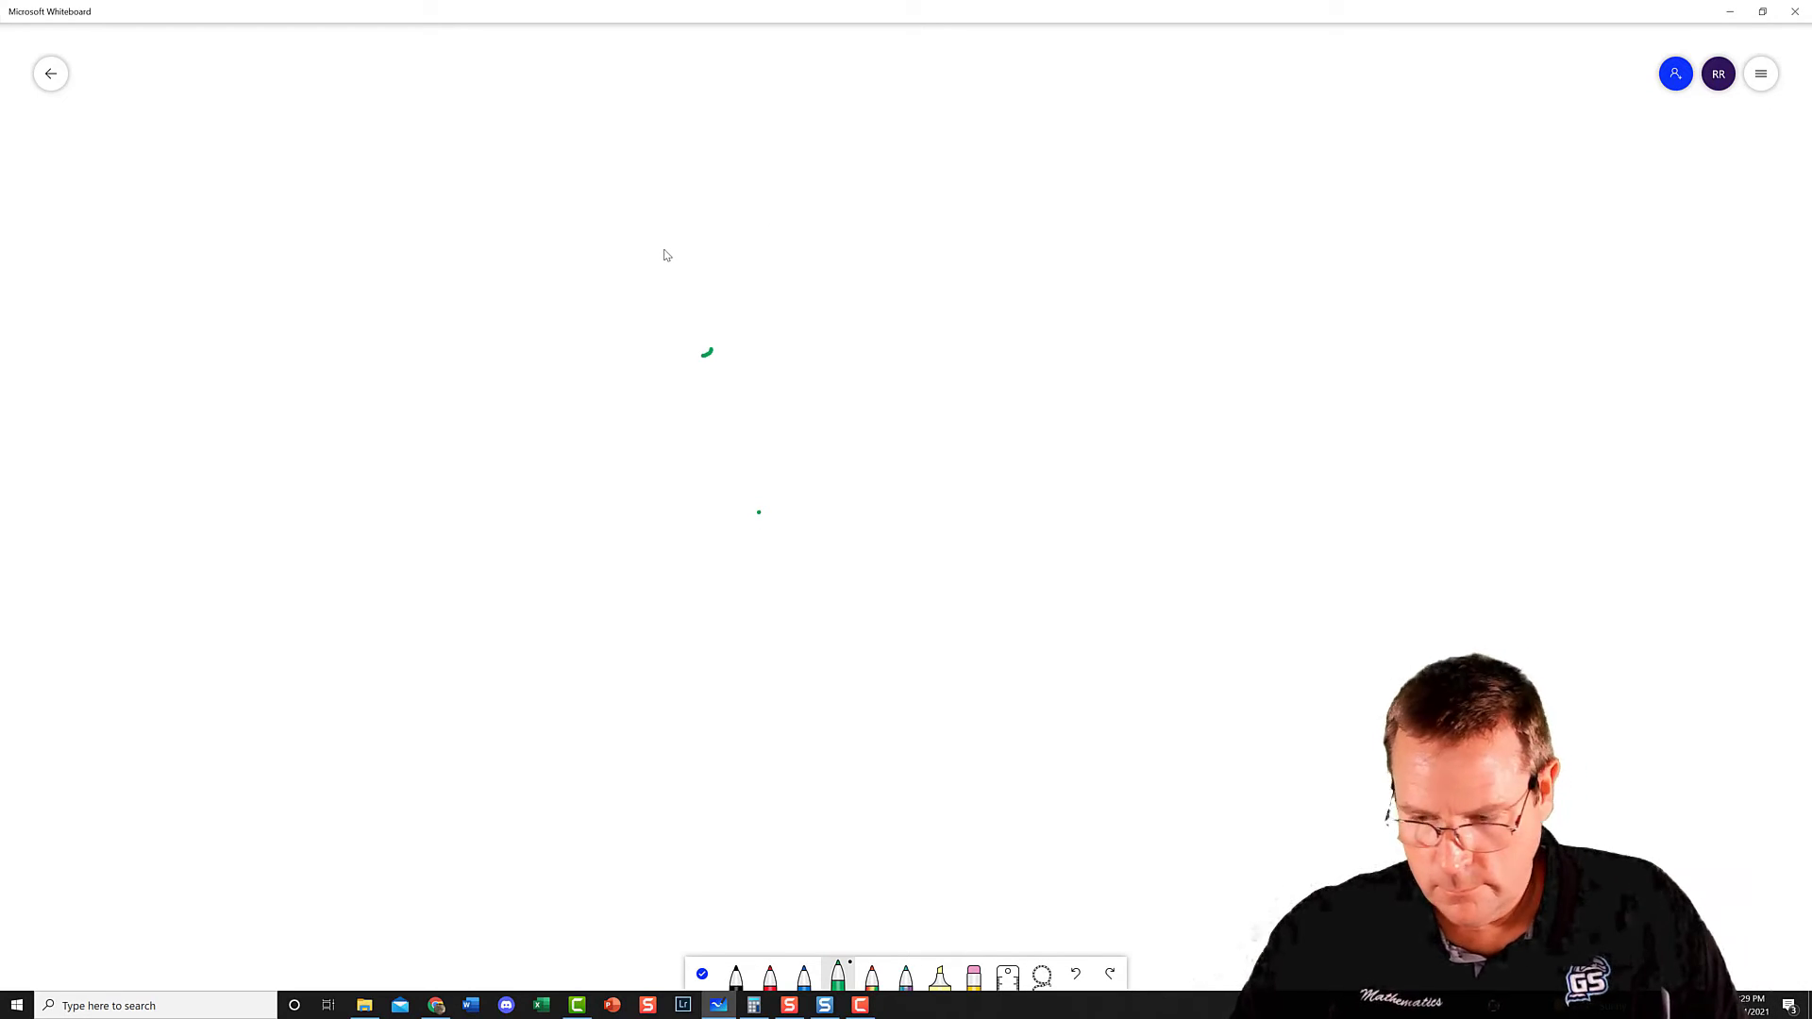
- Write 36 × 0.23 vertically with partial products 108 and 72 and result 828, looping the 28
{"action": "left_click_drag", "start_coordinate": [965, 329], "coordinate": [938, 381]}
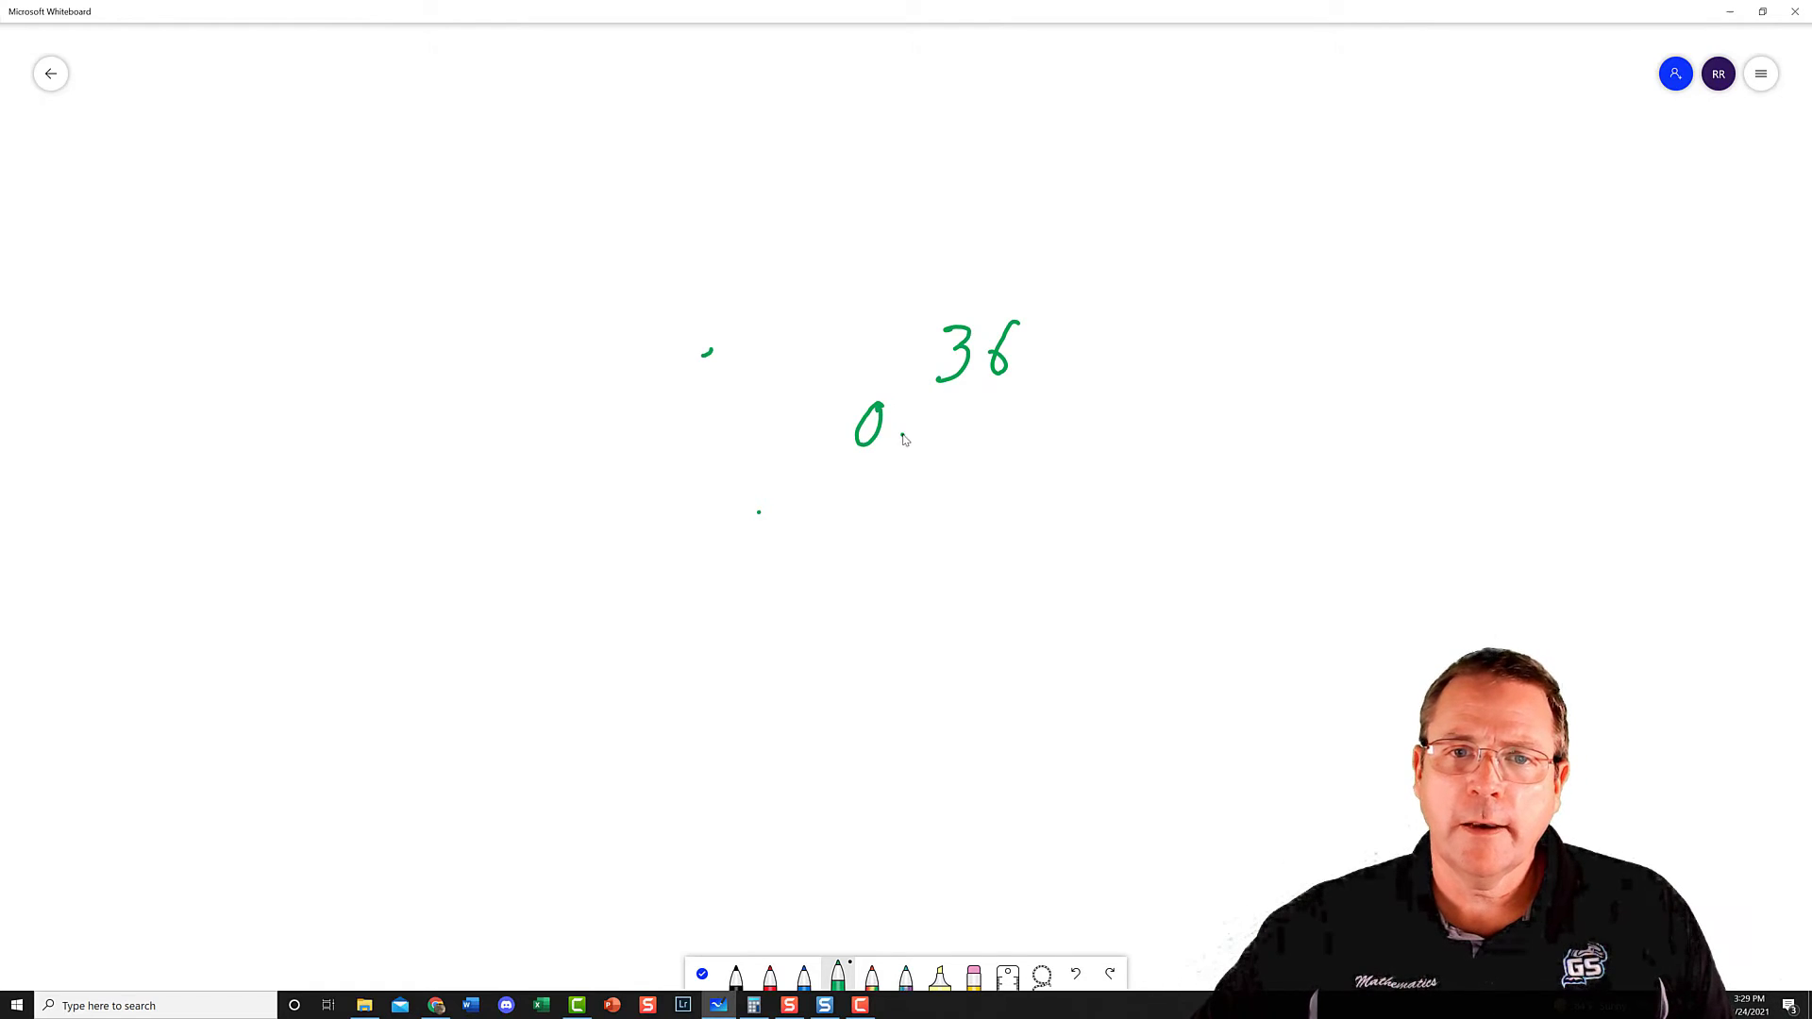
{"action": "left_click_drag", "start_coordinate": [821, 430], "coordinate": [1012, 430]}
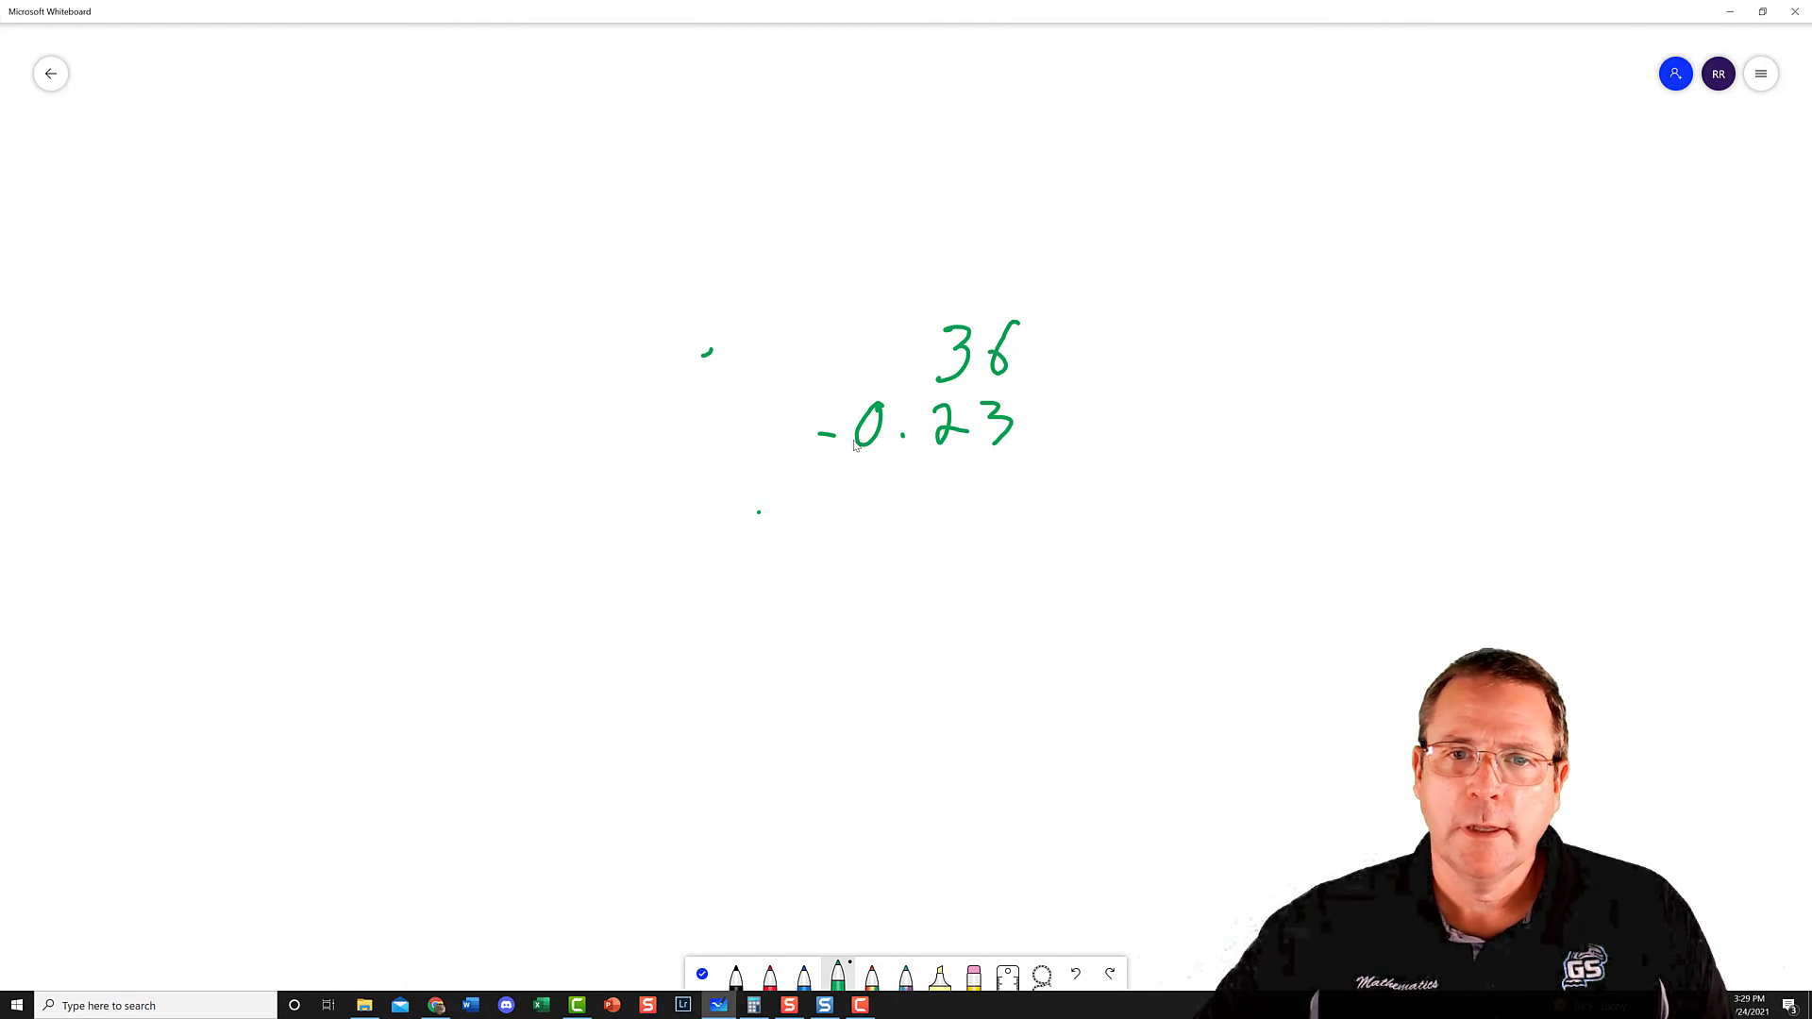
{"action": "left_click_drag", "start_coordinate": [821, 441], "coordinate": [1062, 446]}
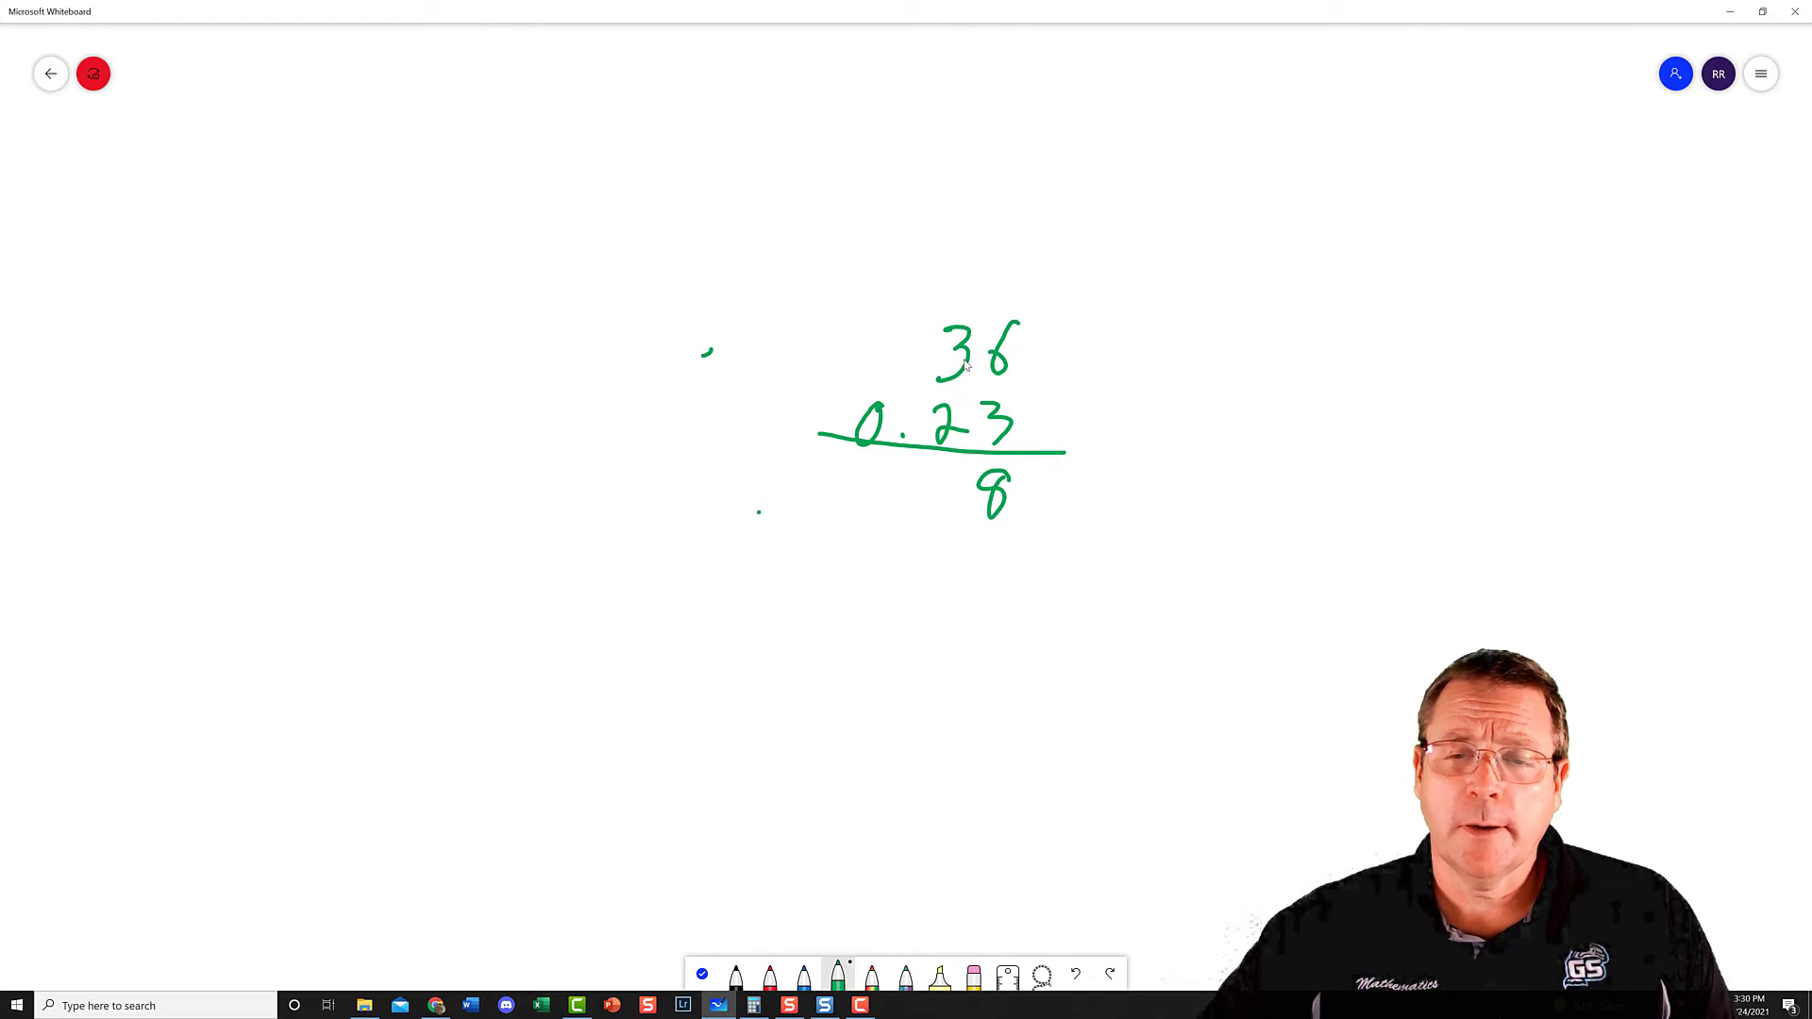
{"action": "left_click_drag", "start_coordinate": [884, 468], "coordinate": [878, 502]}
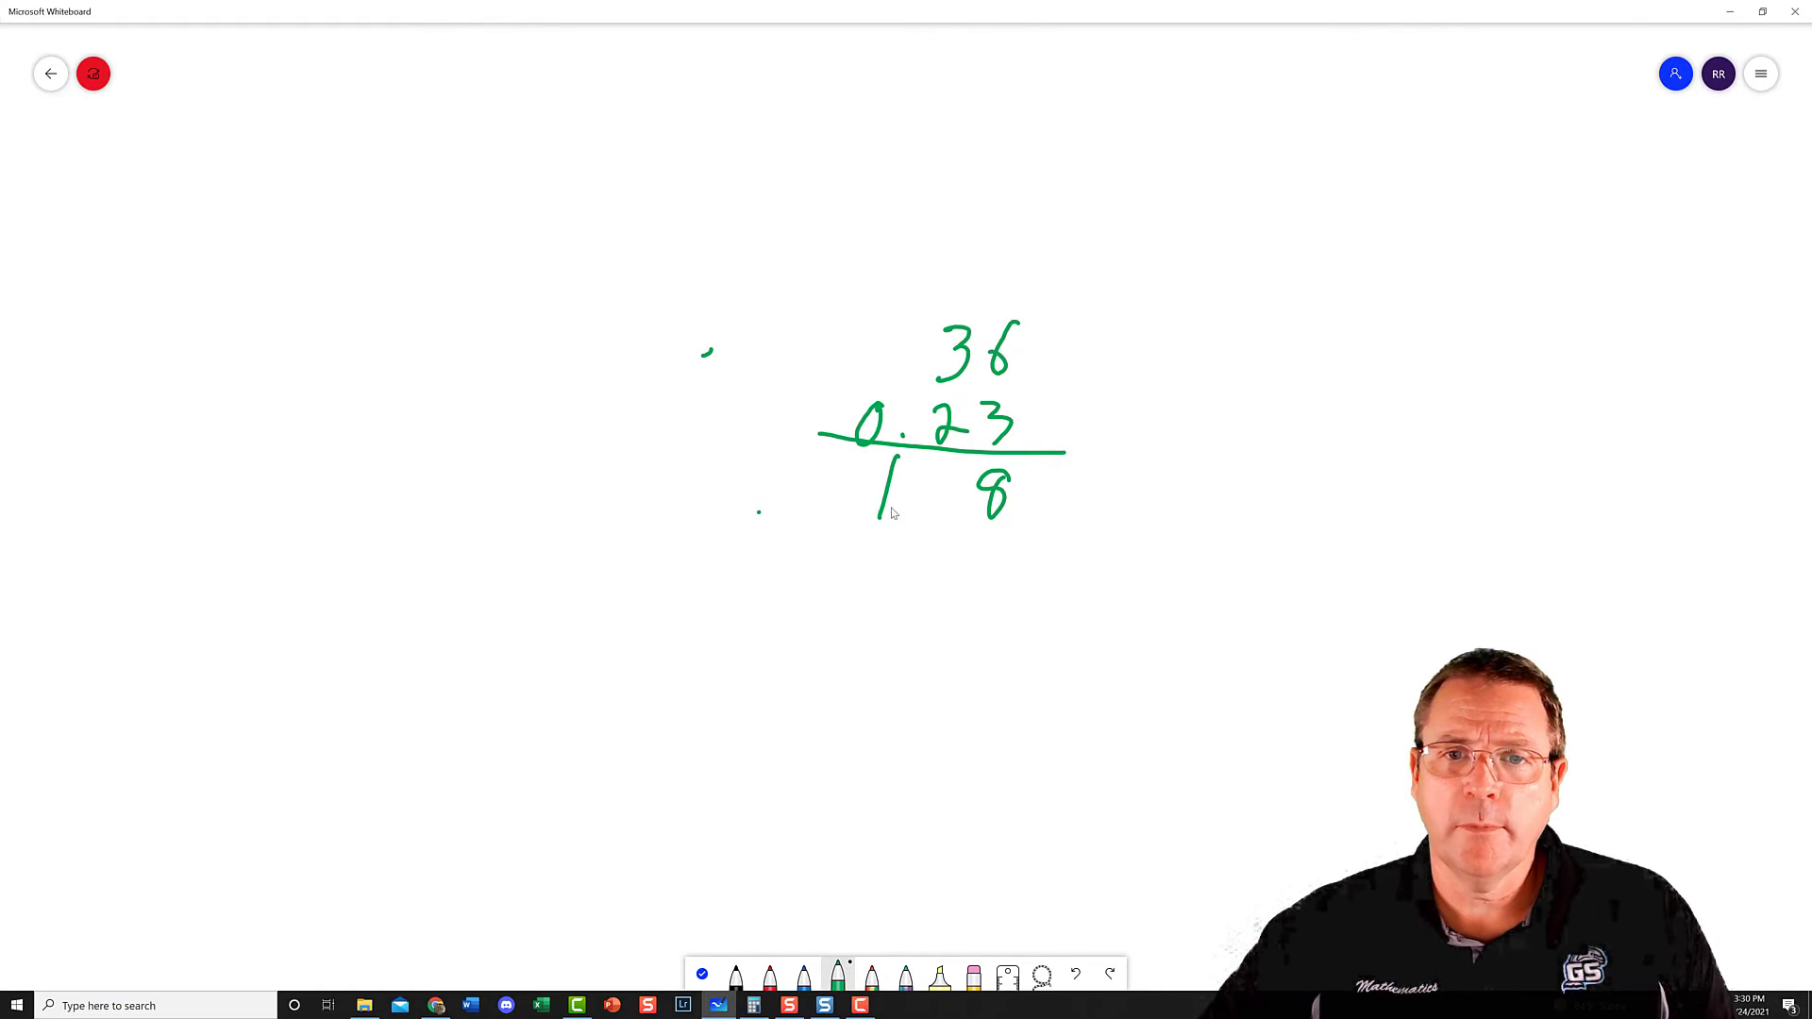
{"action": "left_click_drag", "start_coordinate": [913, 485], "coordinate": [931, 514]}
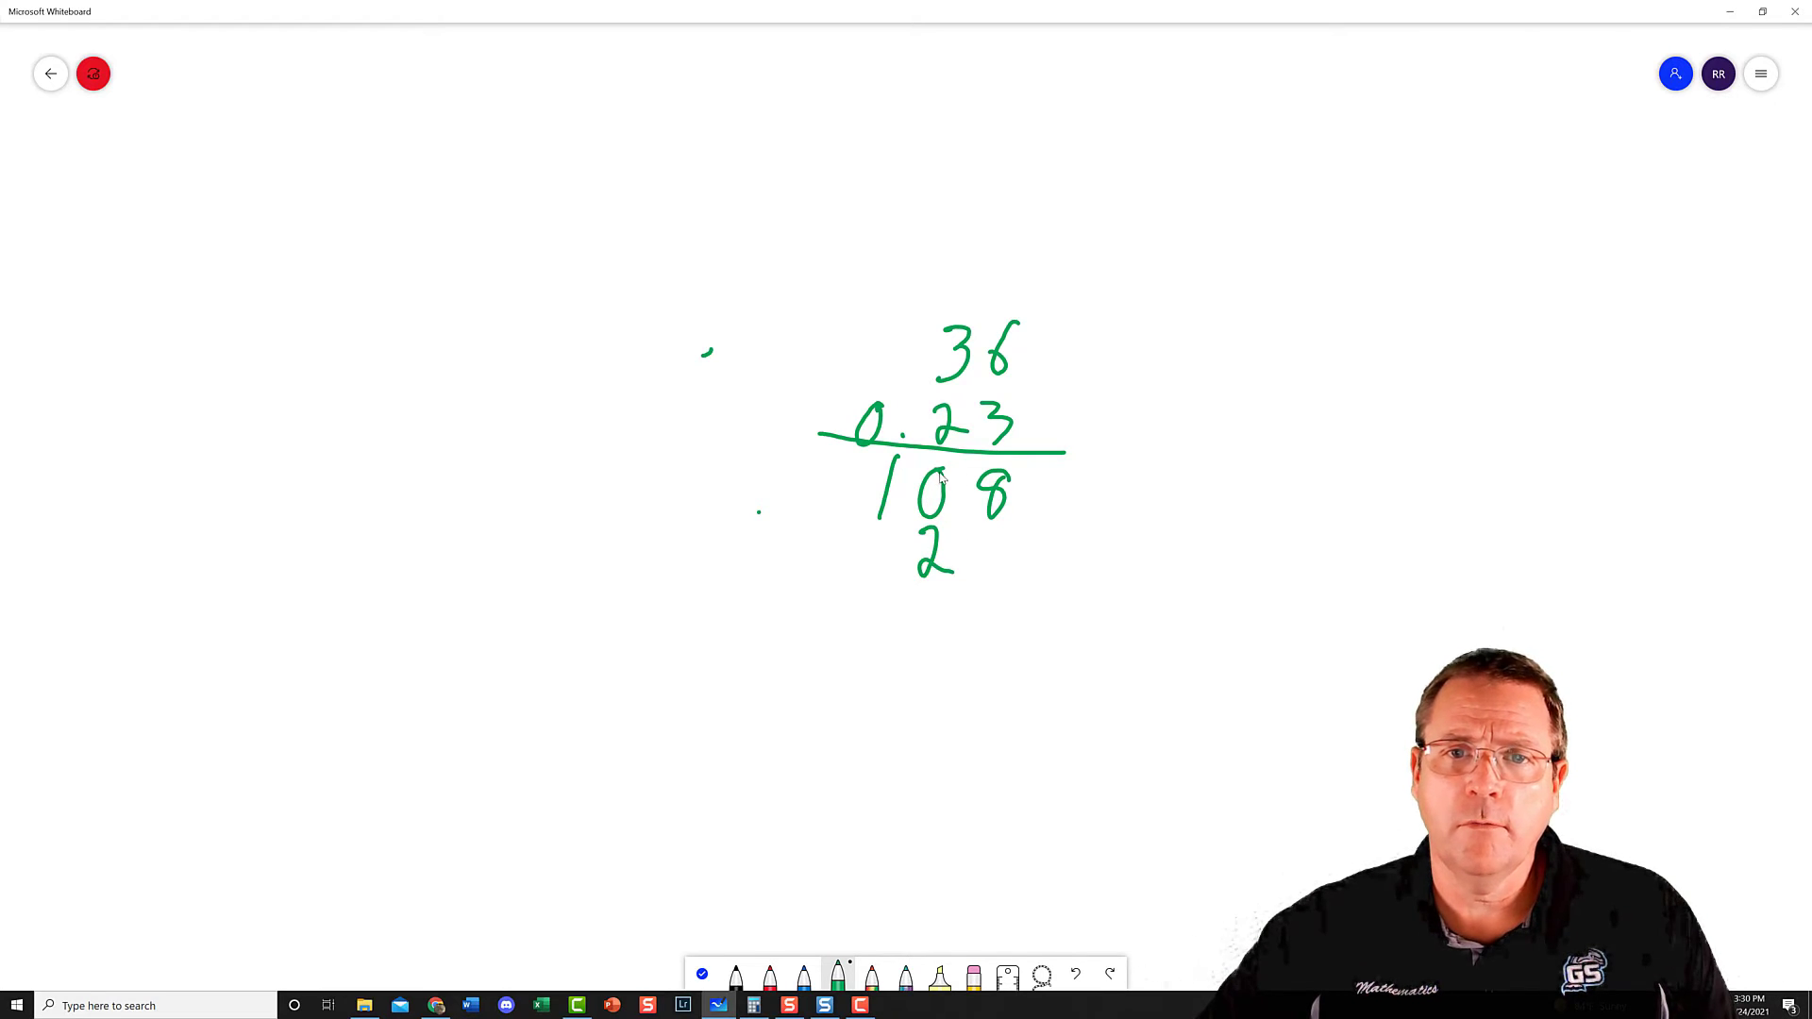
{"action": "left_click_drag", "start_coordinate": [889, 543], "coordinate": [872, 566]}
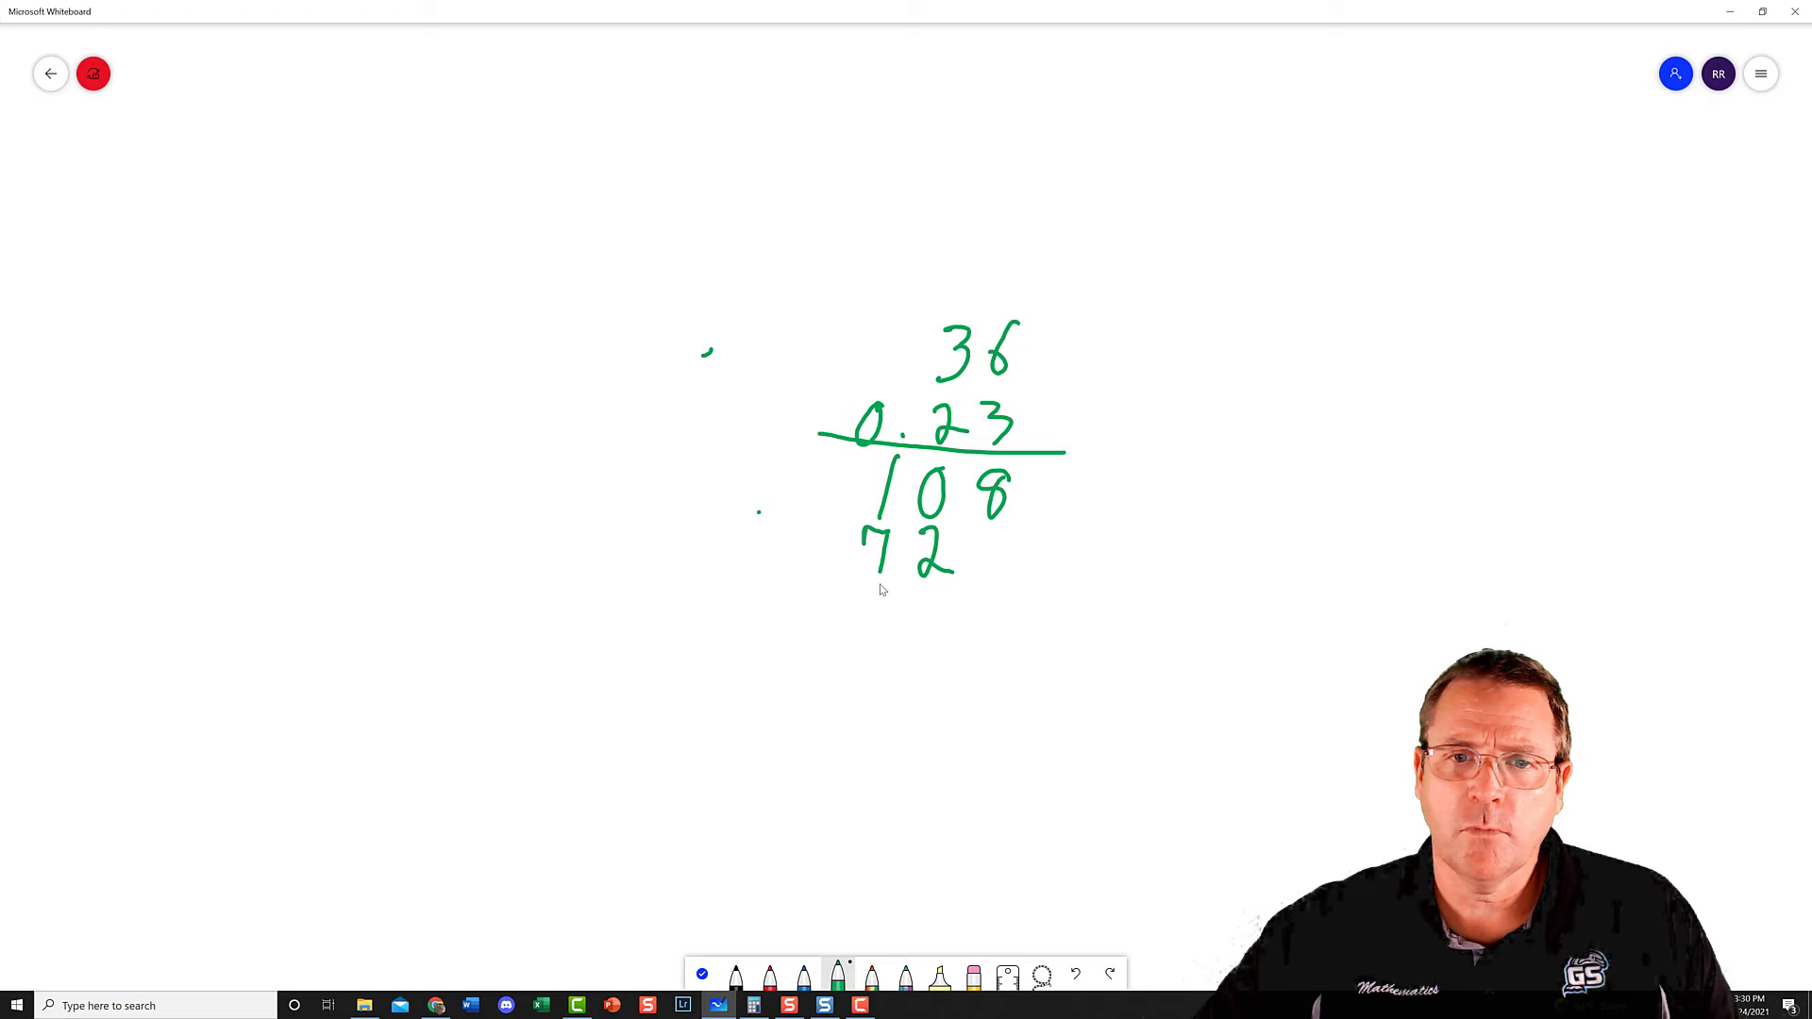
{"action": "left_click_drag", "start_coordinate": [800, 598], "coordinate": [1068, 598]}
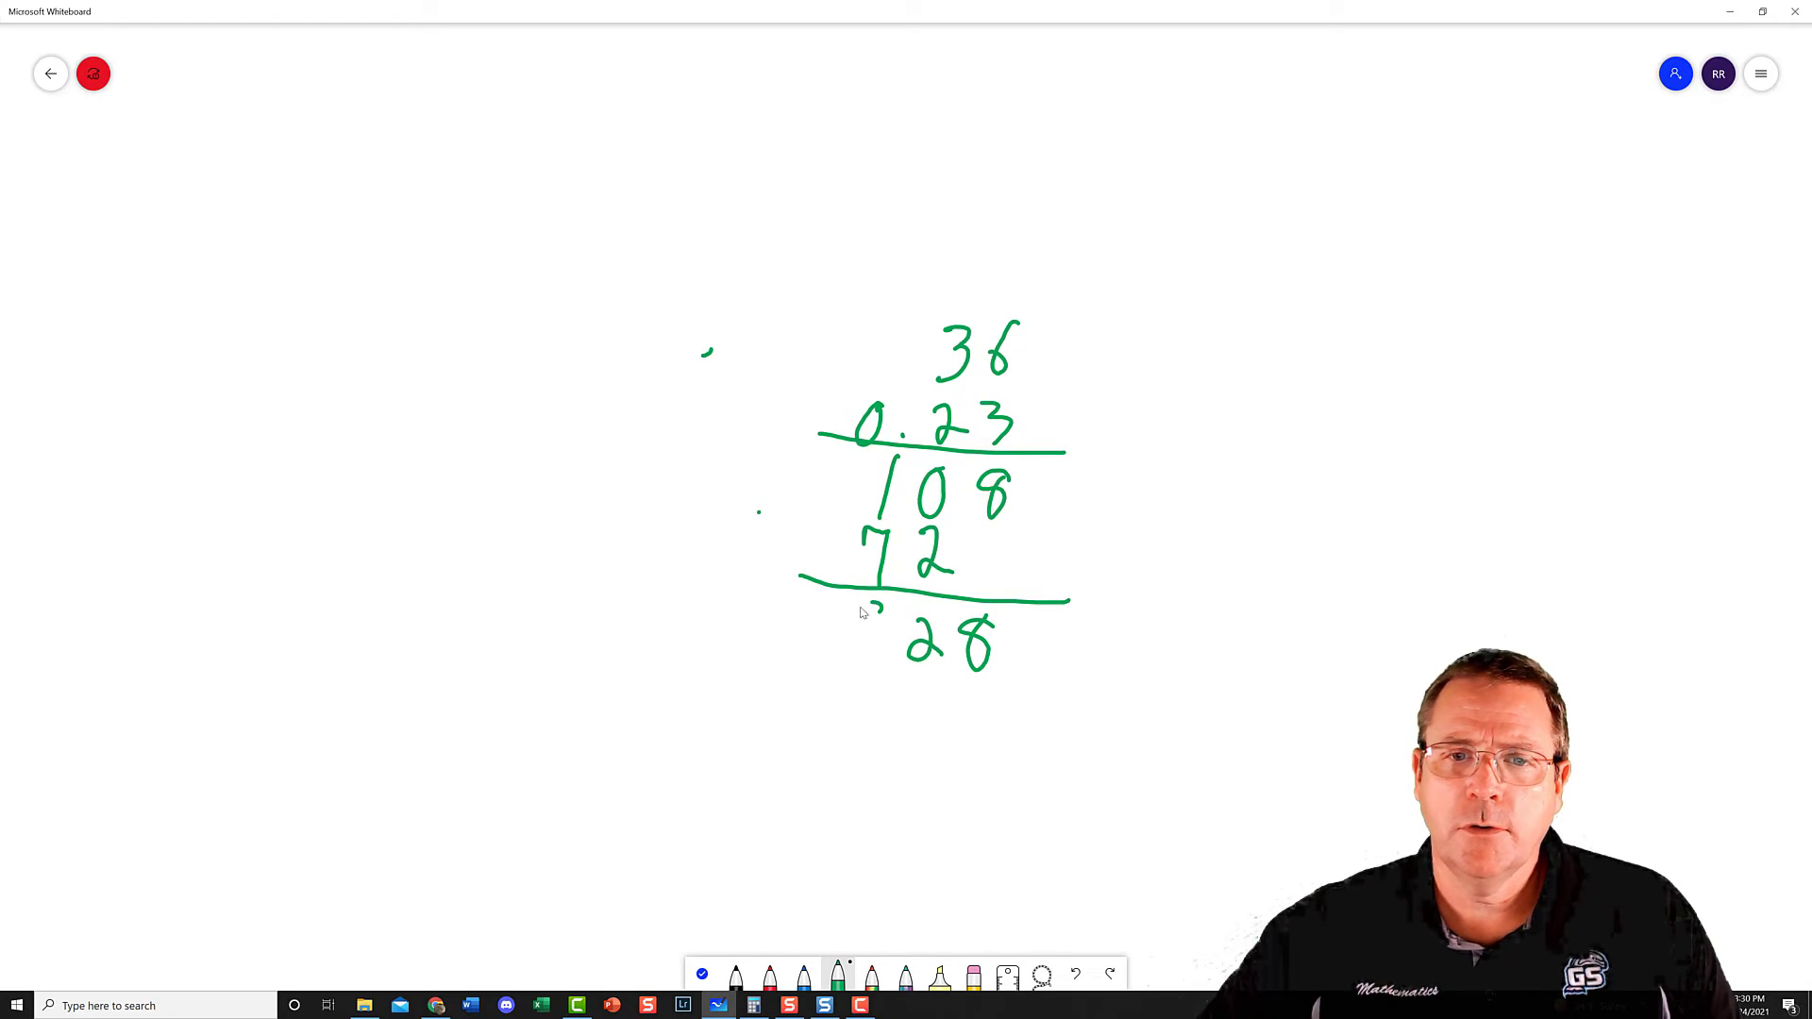
{"action": "left_click_drag", "start_coordinate": [855, 658], "coordinate": [878, 625]}
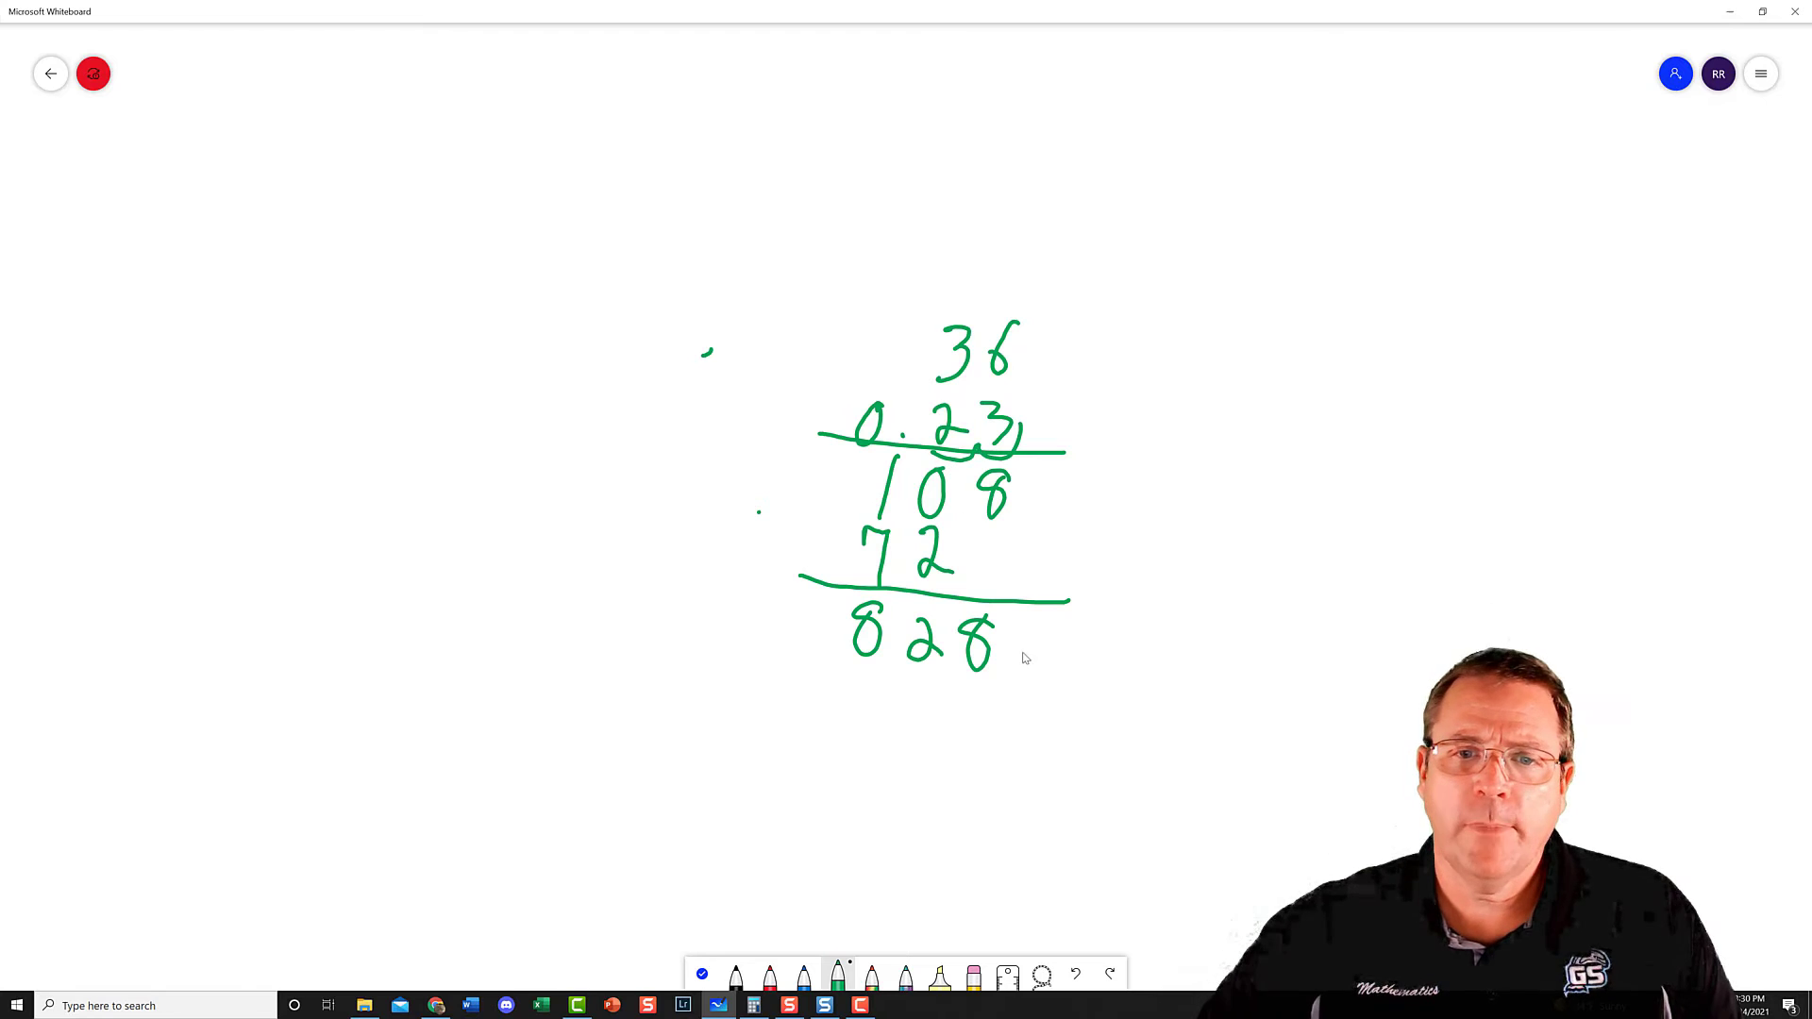
{"action": "left_click_drag", "start_coordinate": [895, 658], "coordinate": [1018, 664]}
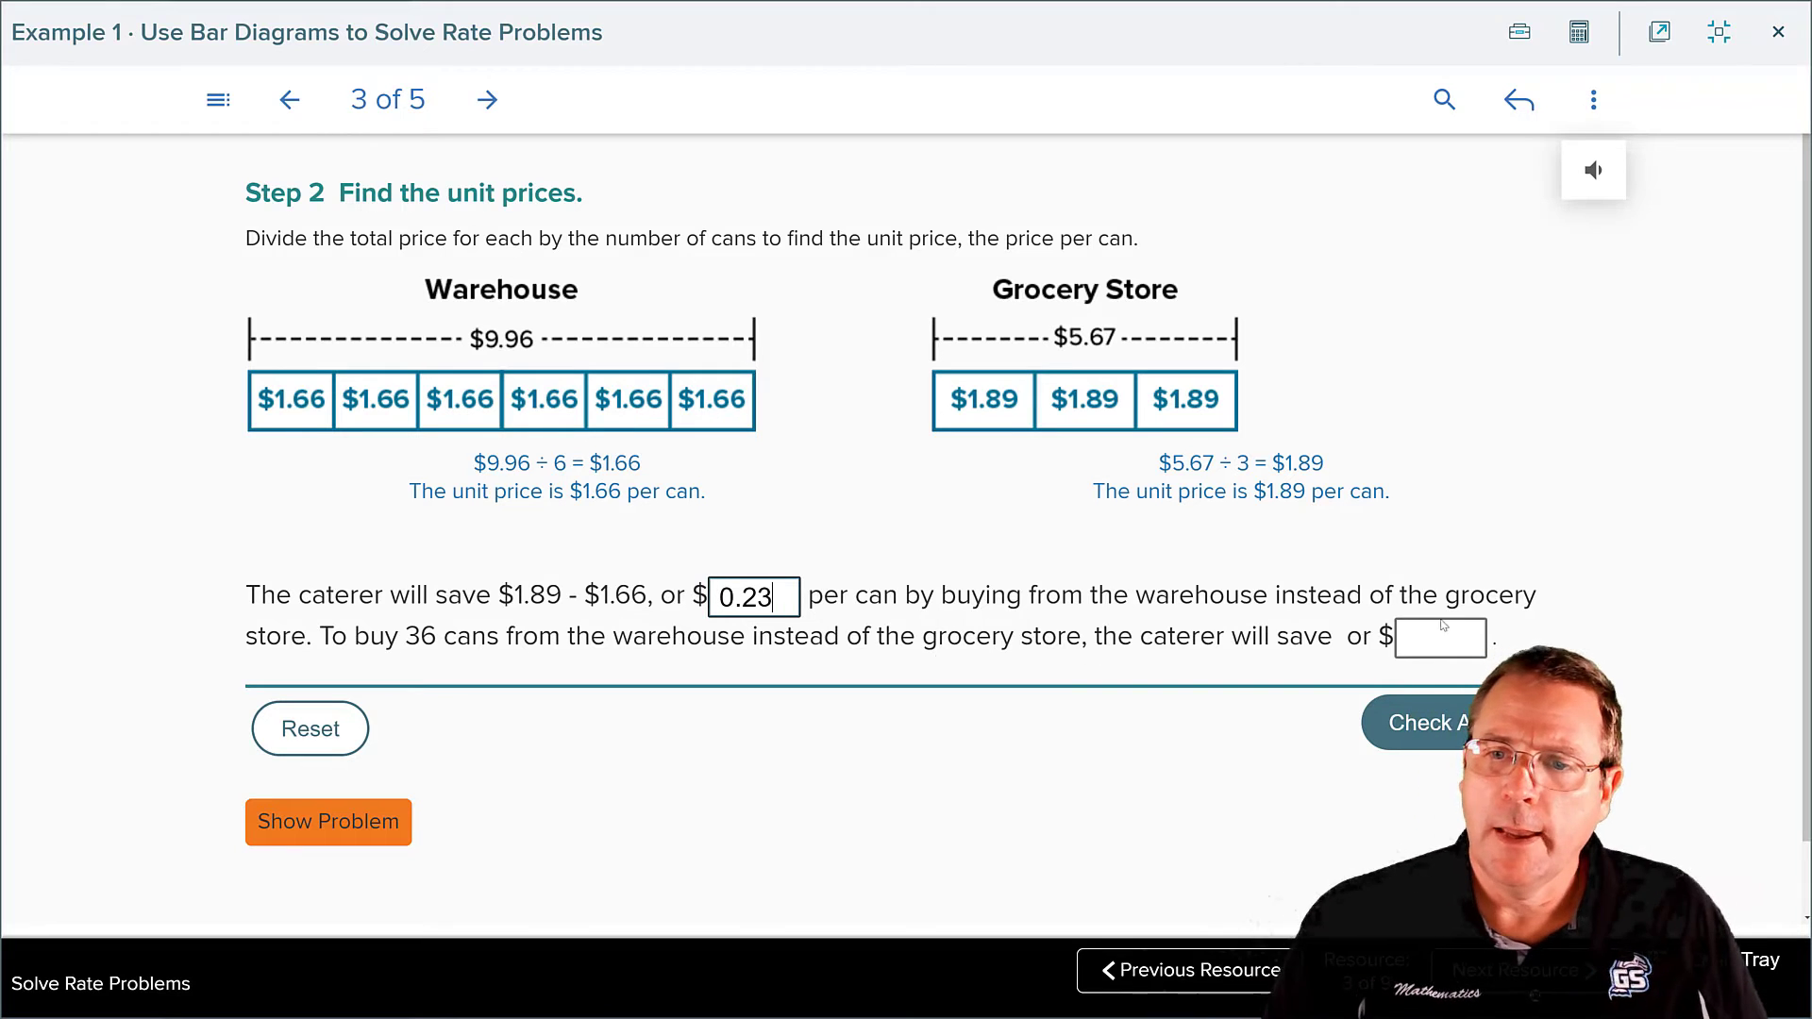
- Enter 8.28 as the 36-can savings, check both answers correct, and advance to Talk About It
{"action": "type", "text": "8.28"}
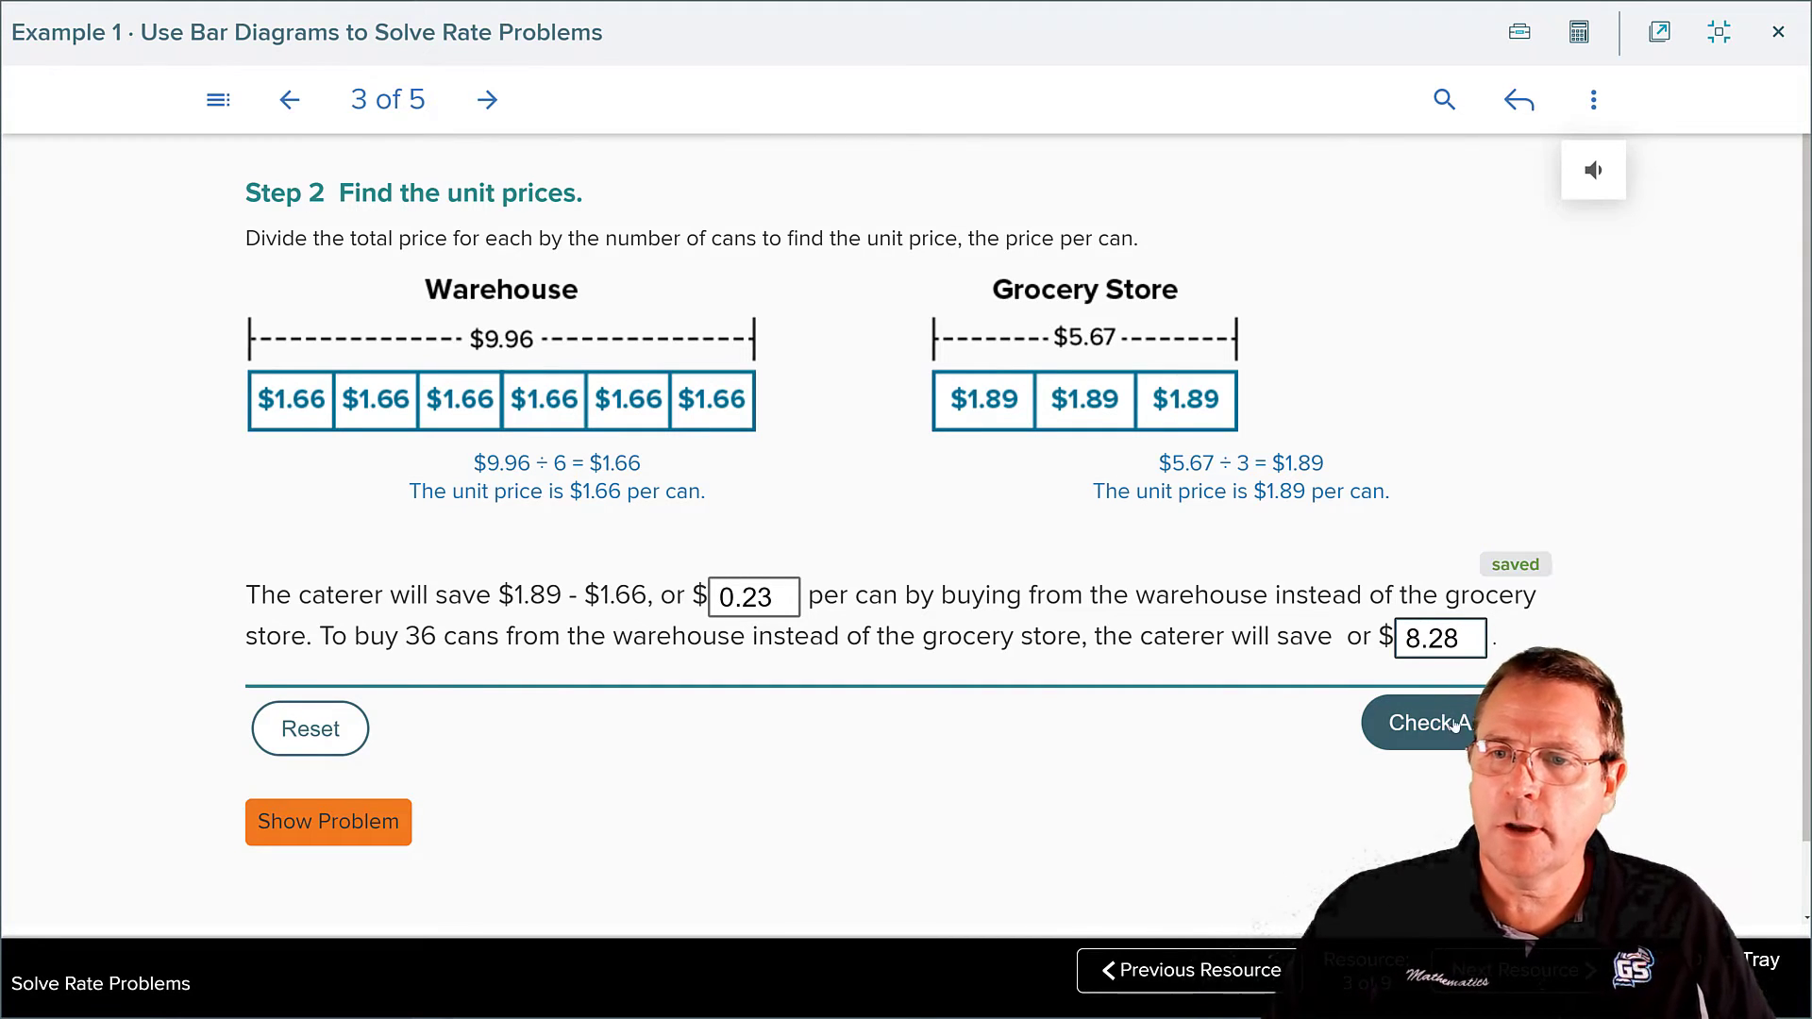
{"action": "left_click", "coordinate": [1427, 723]}
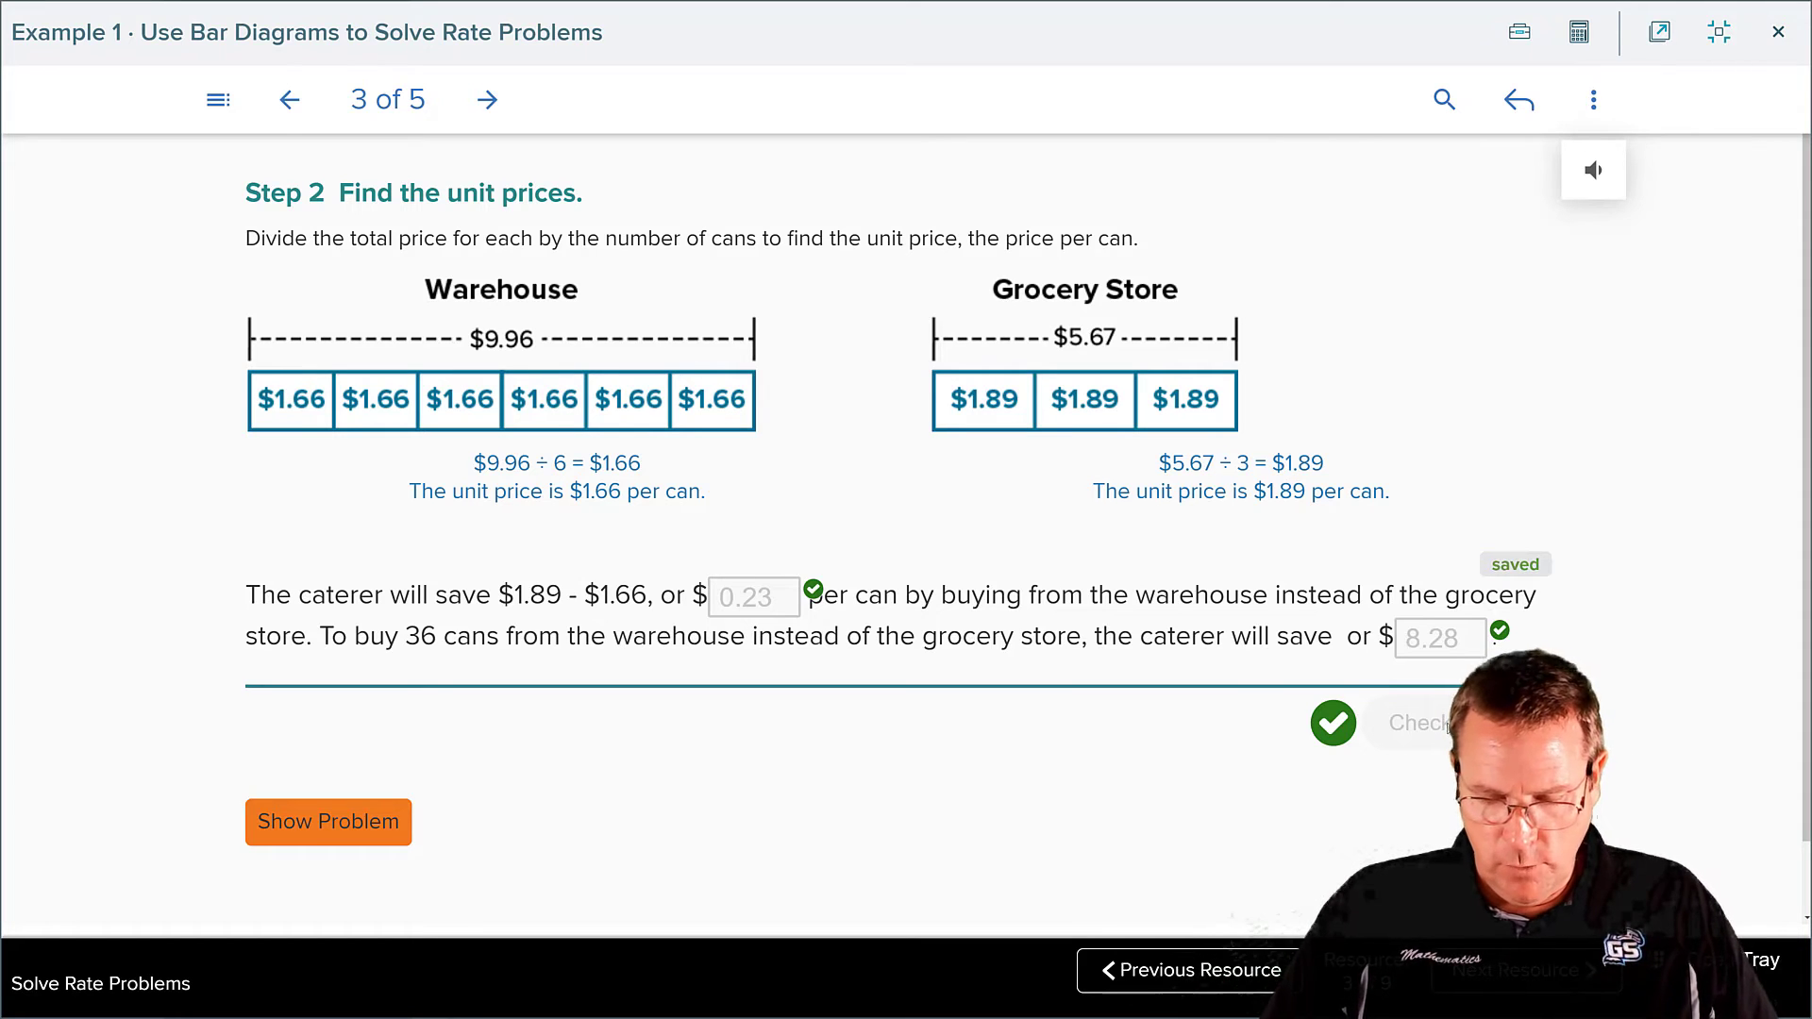
{"action": "left_click", "coordinate": [487, 100]}
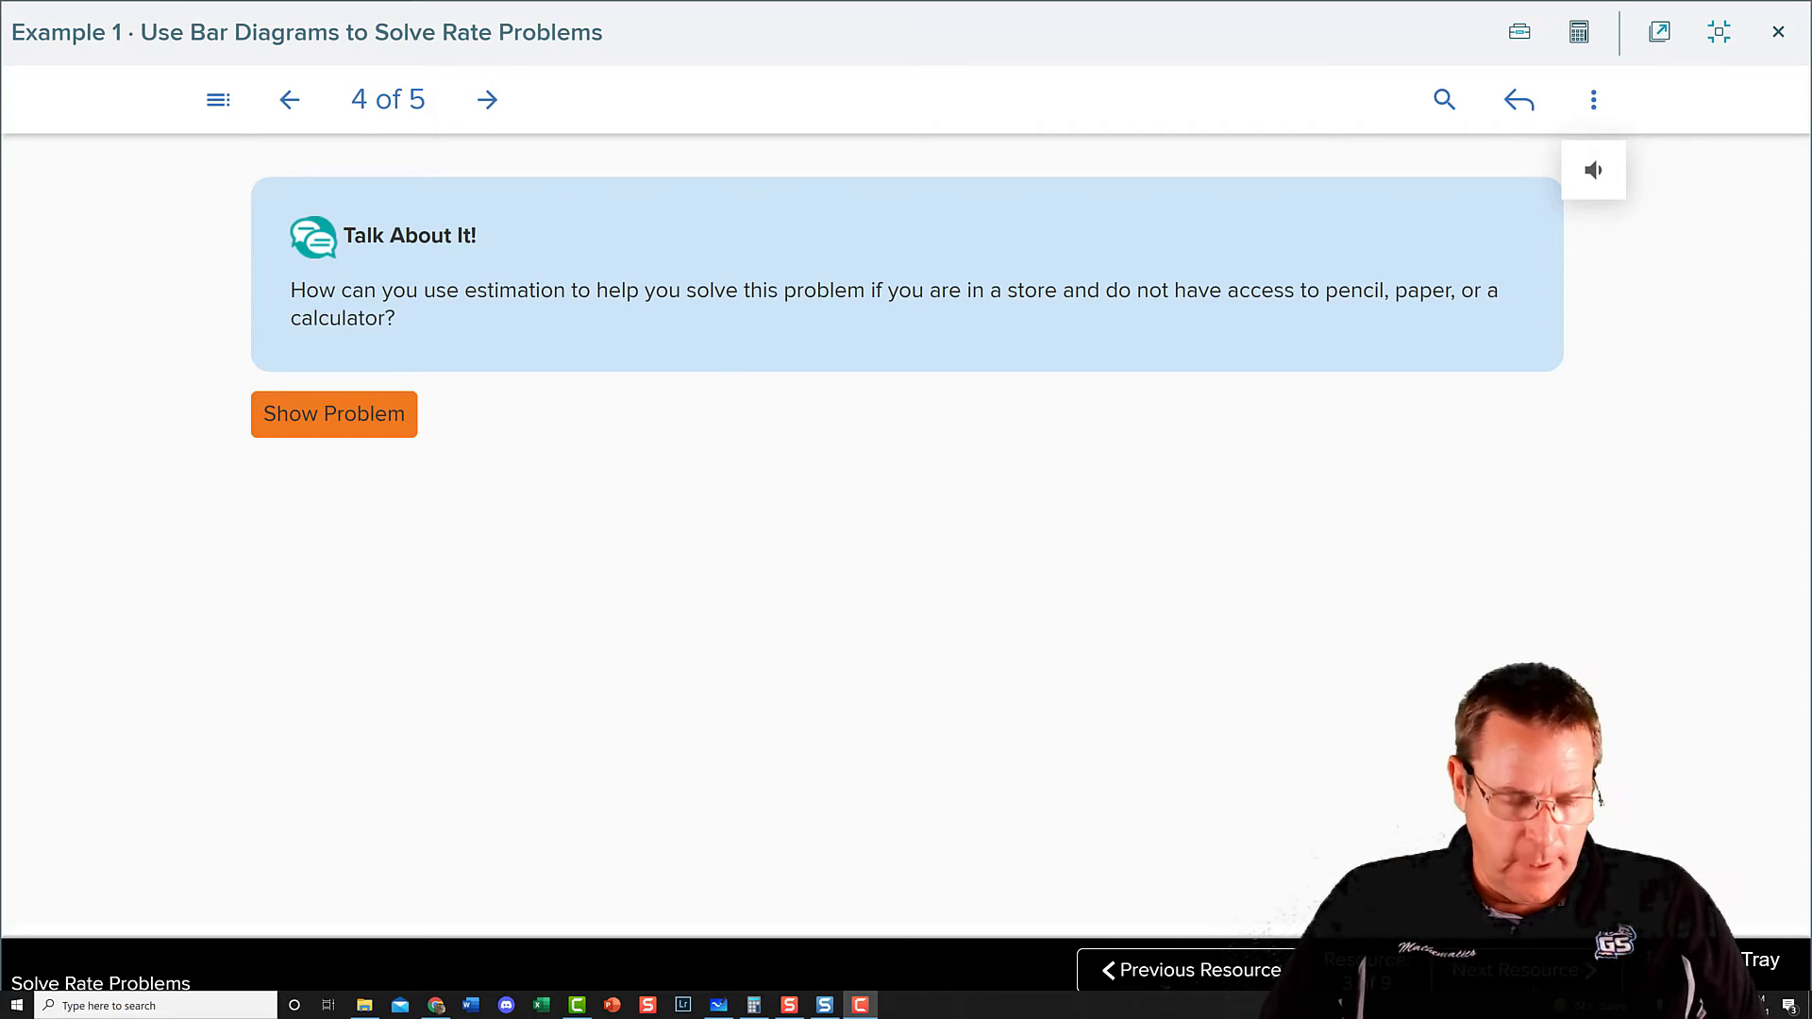
- Switch via Alt+Tab back to the Microsoft Whiteboard window with the multiplication work
{"action": "key", "text": "alt+tab"}
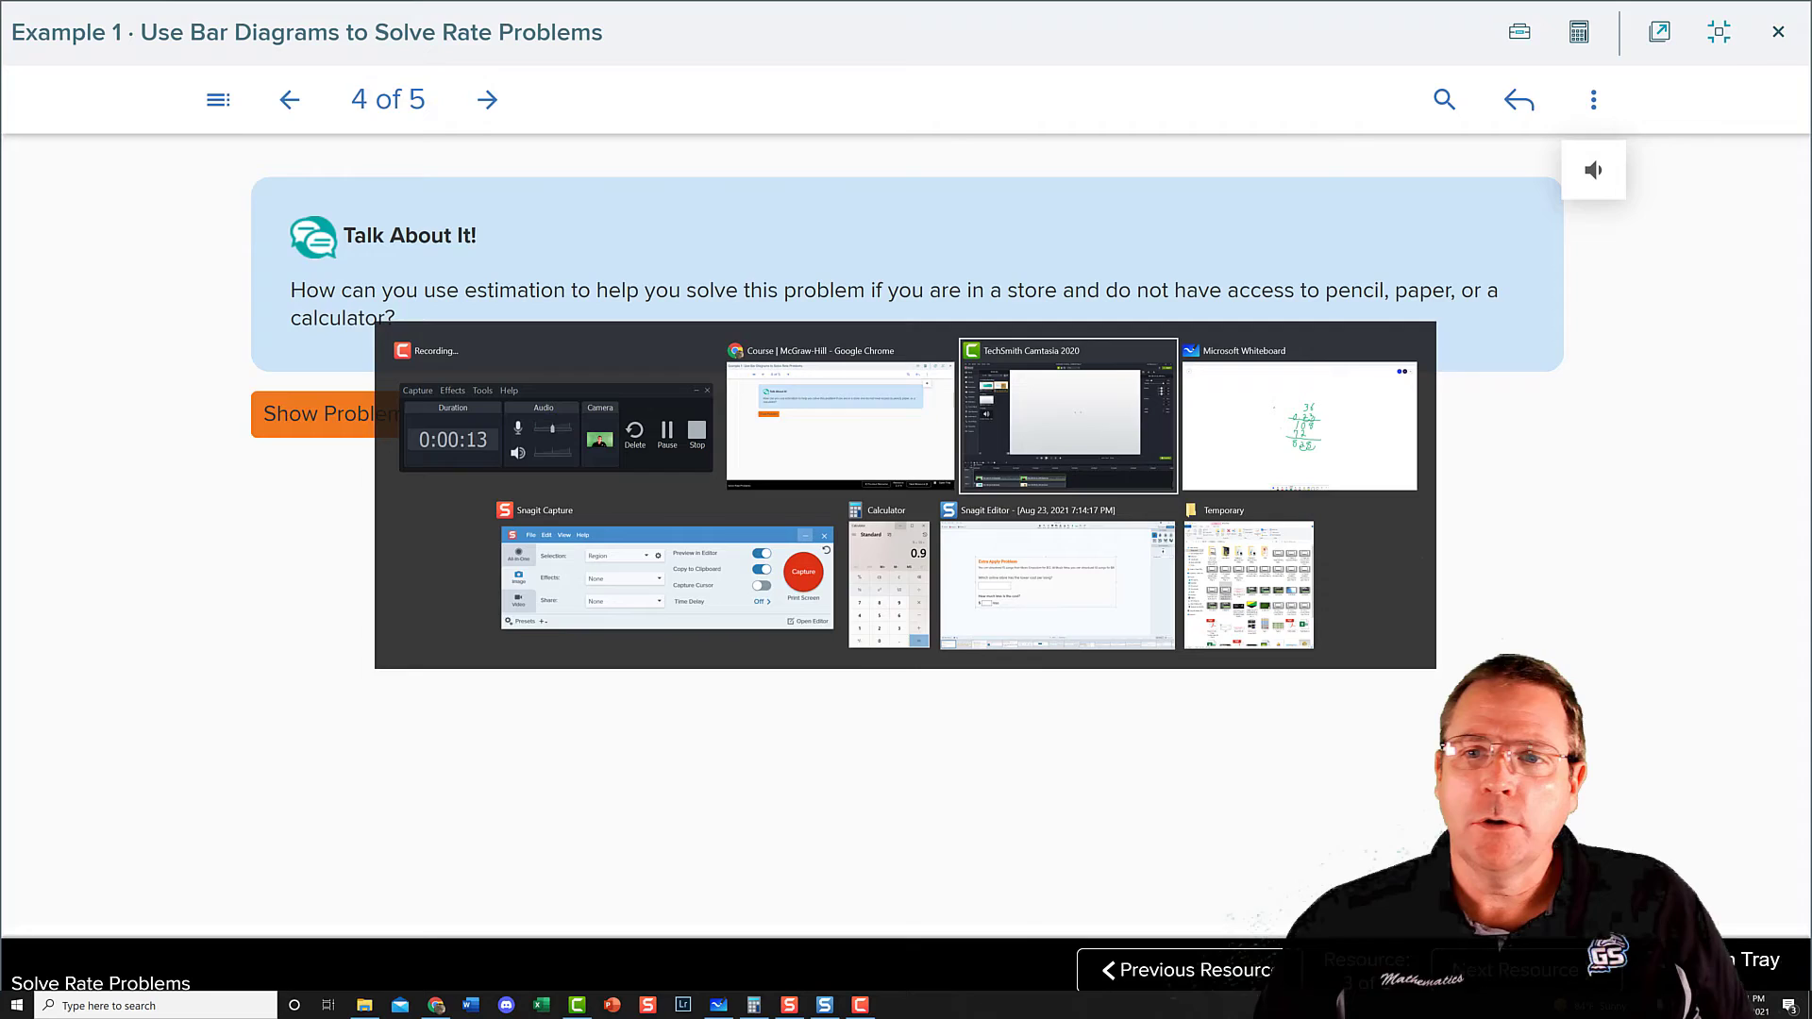
{"action": "left_click", "coordinate": [1299, 425]}
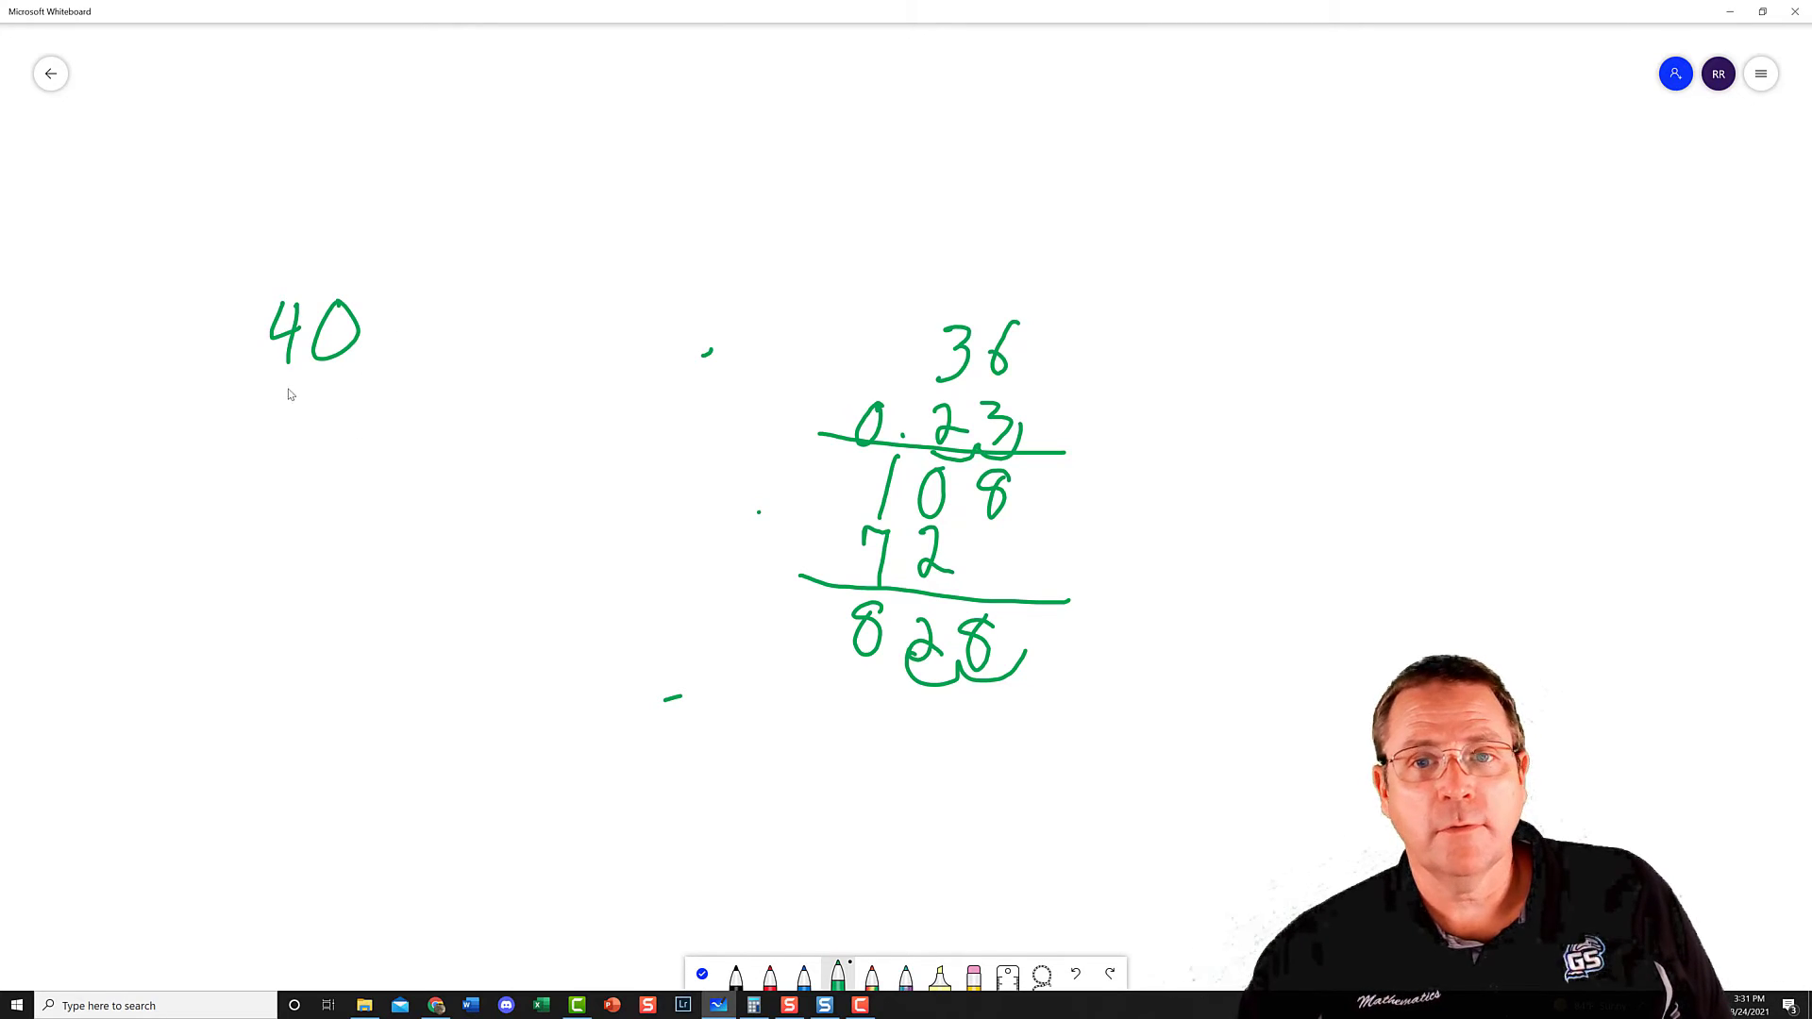
- Write 0.20 under 40 with a line, then 4 × 2.00 = $8.00 in green pen
{"action": "left_click_drag", "start_coordinate": [295, 381], "coordinate": [283, 420]}
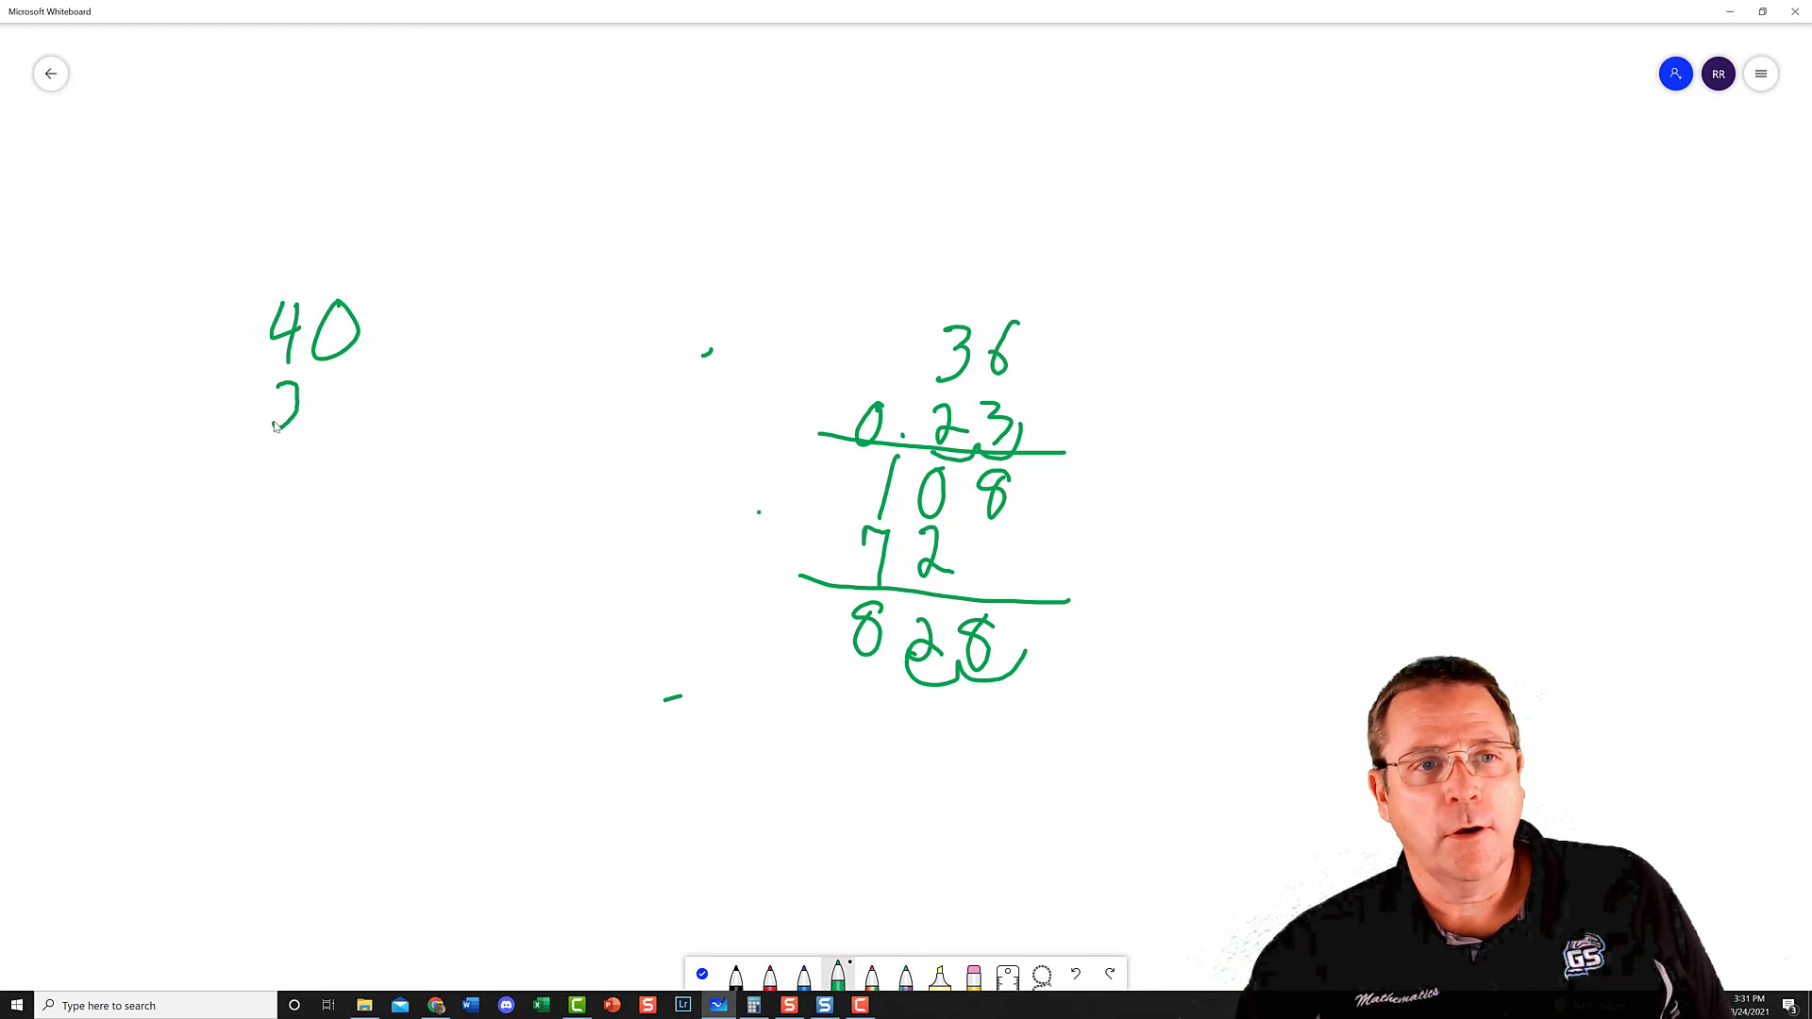
{"action": "left_click_drag", "start_coordinate": [283, 398], "coordinate": [353, 387]}
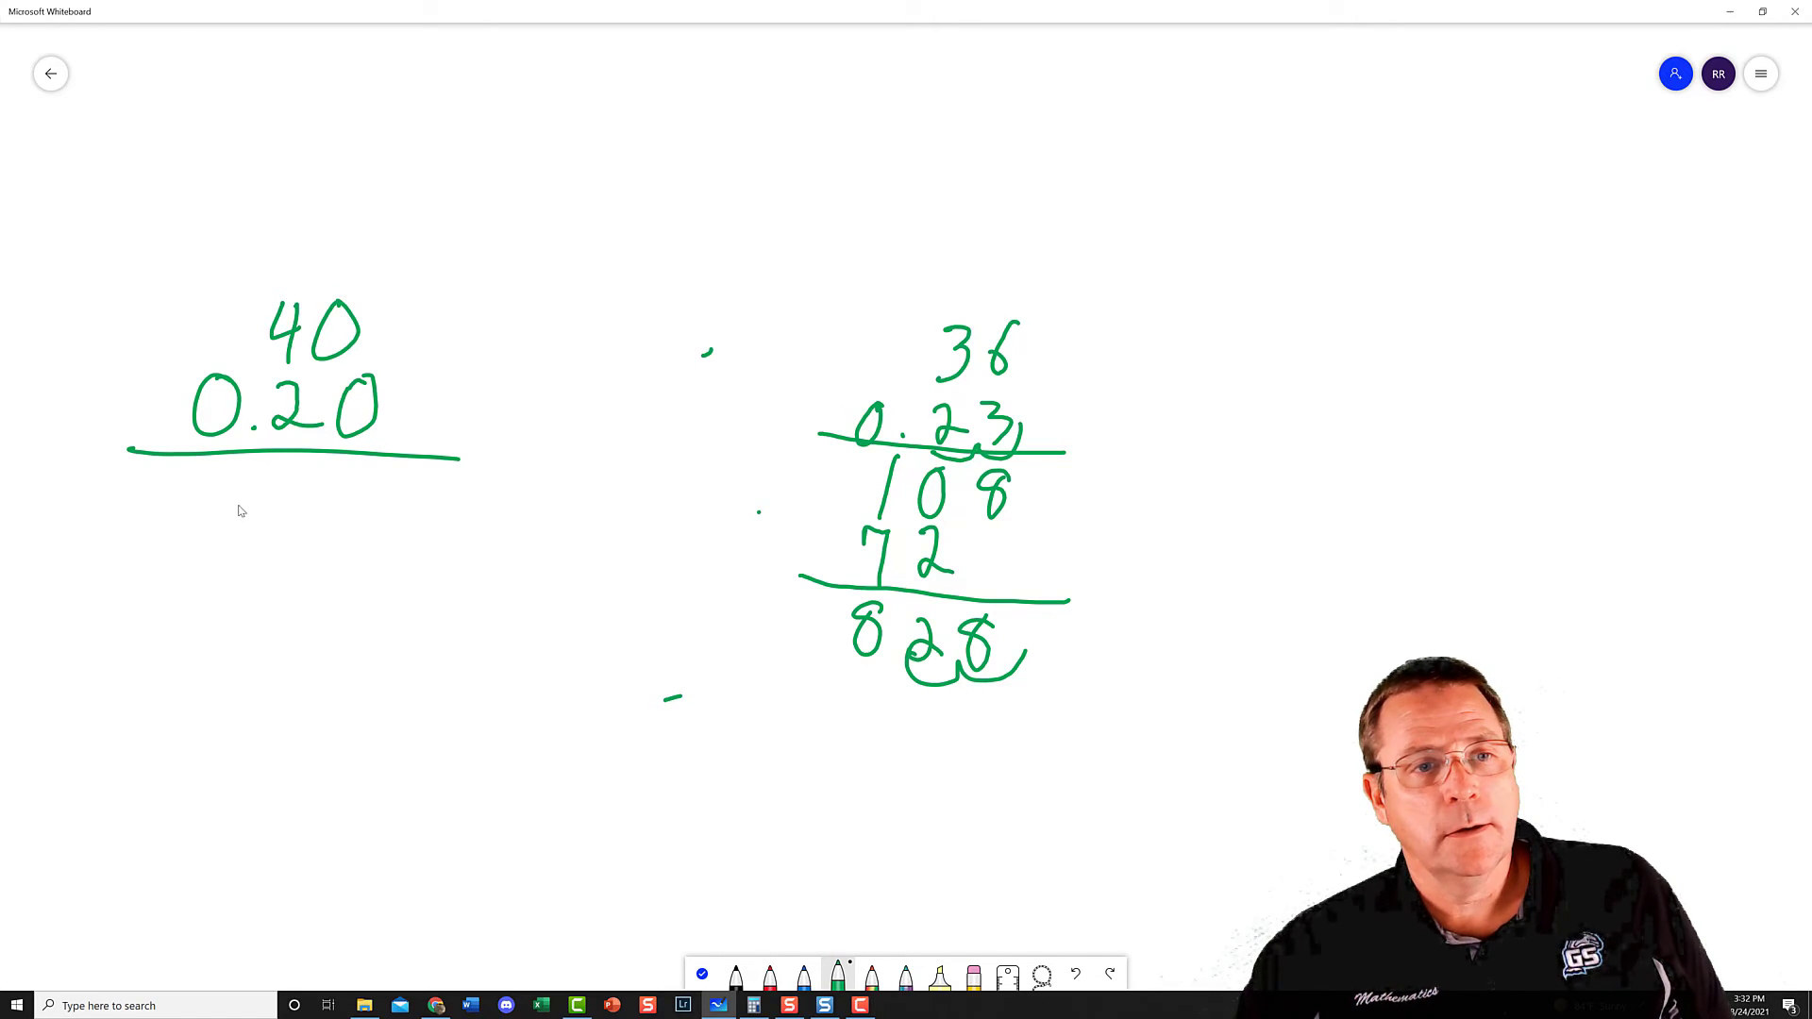
{"action": "left_click_drag", "start_coordinate": [207, 496], "coordinate": [191, 544]}
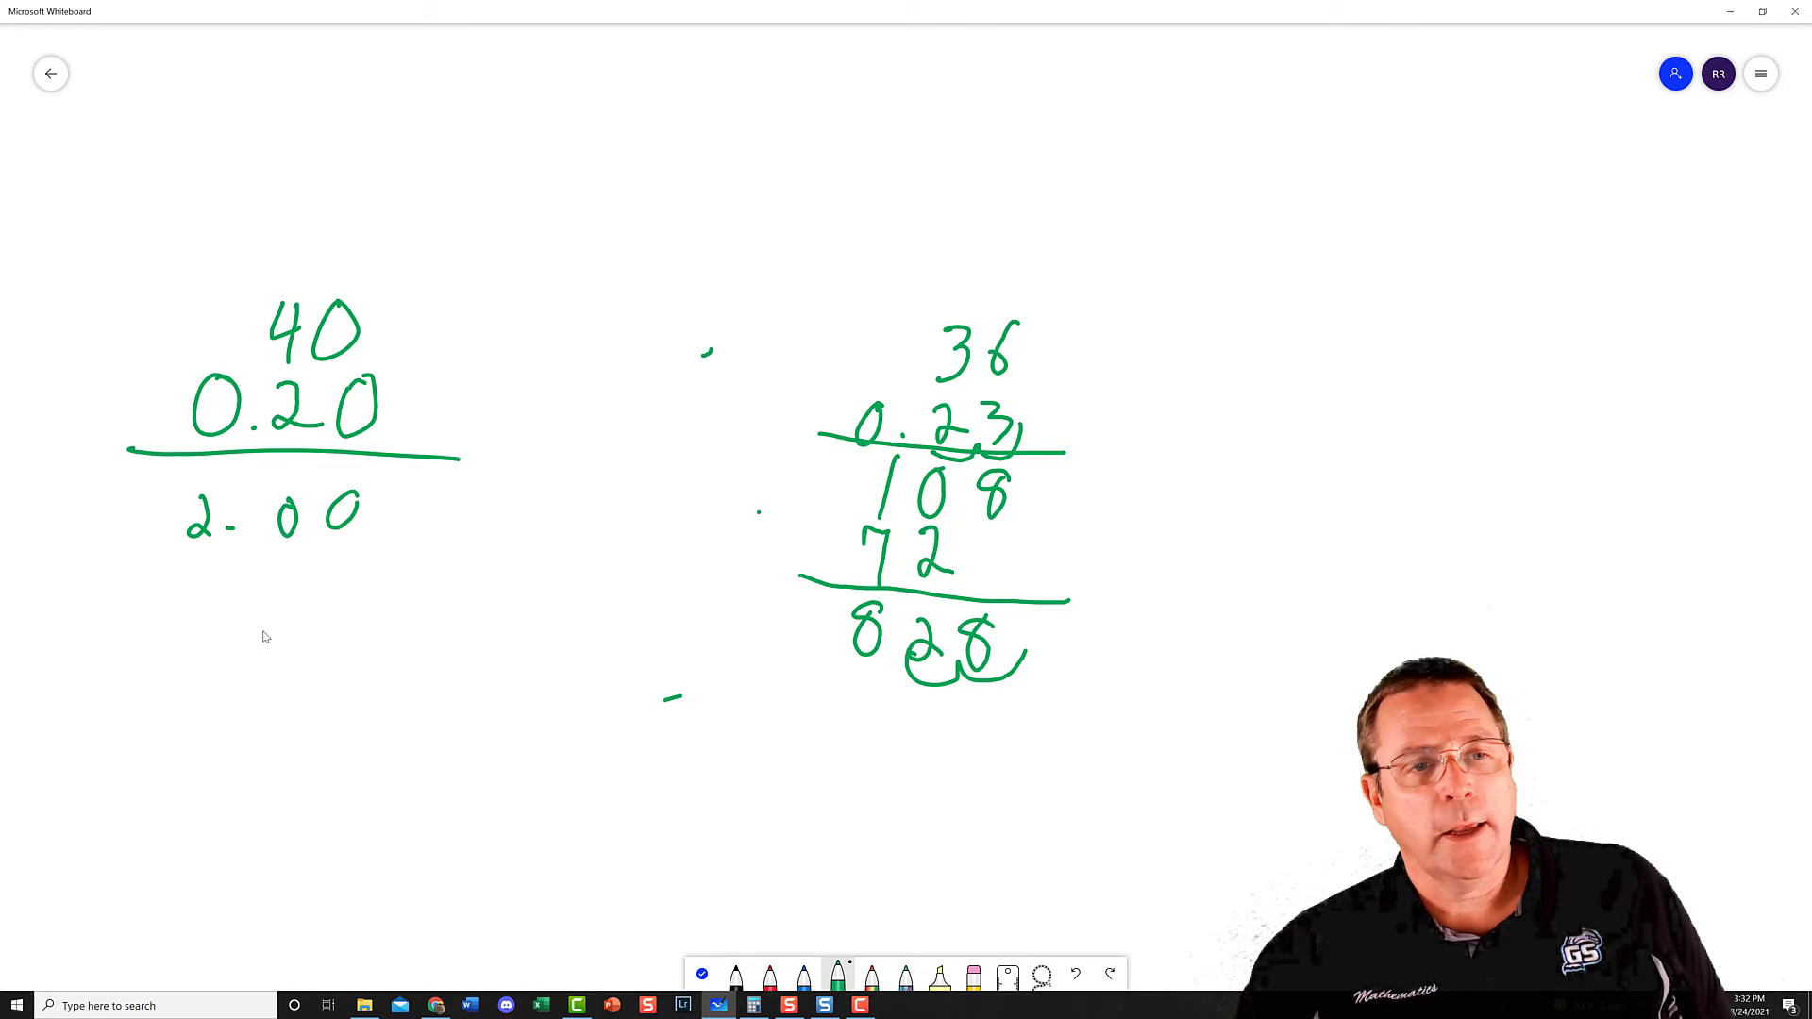
{"action": "left_click_drag", "start_coordinate": [132, 538], "coordinate": [168, 508]}
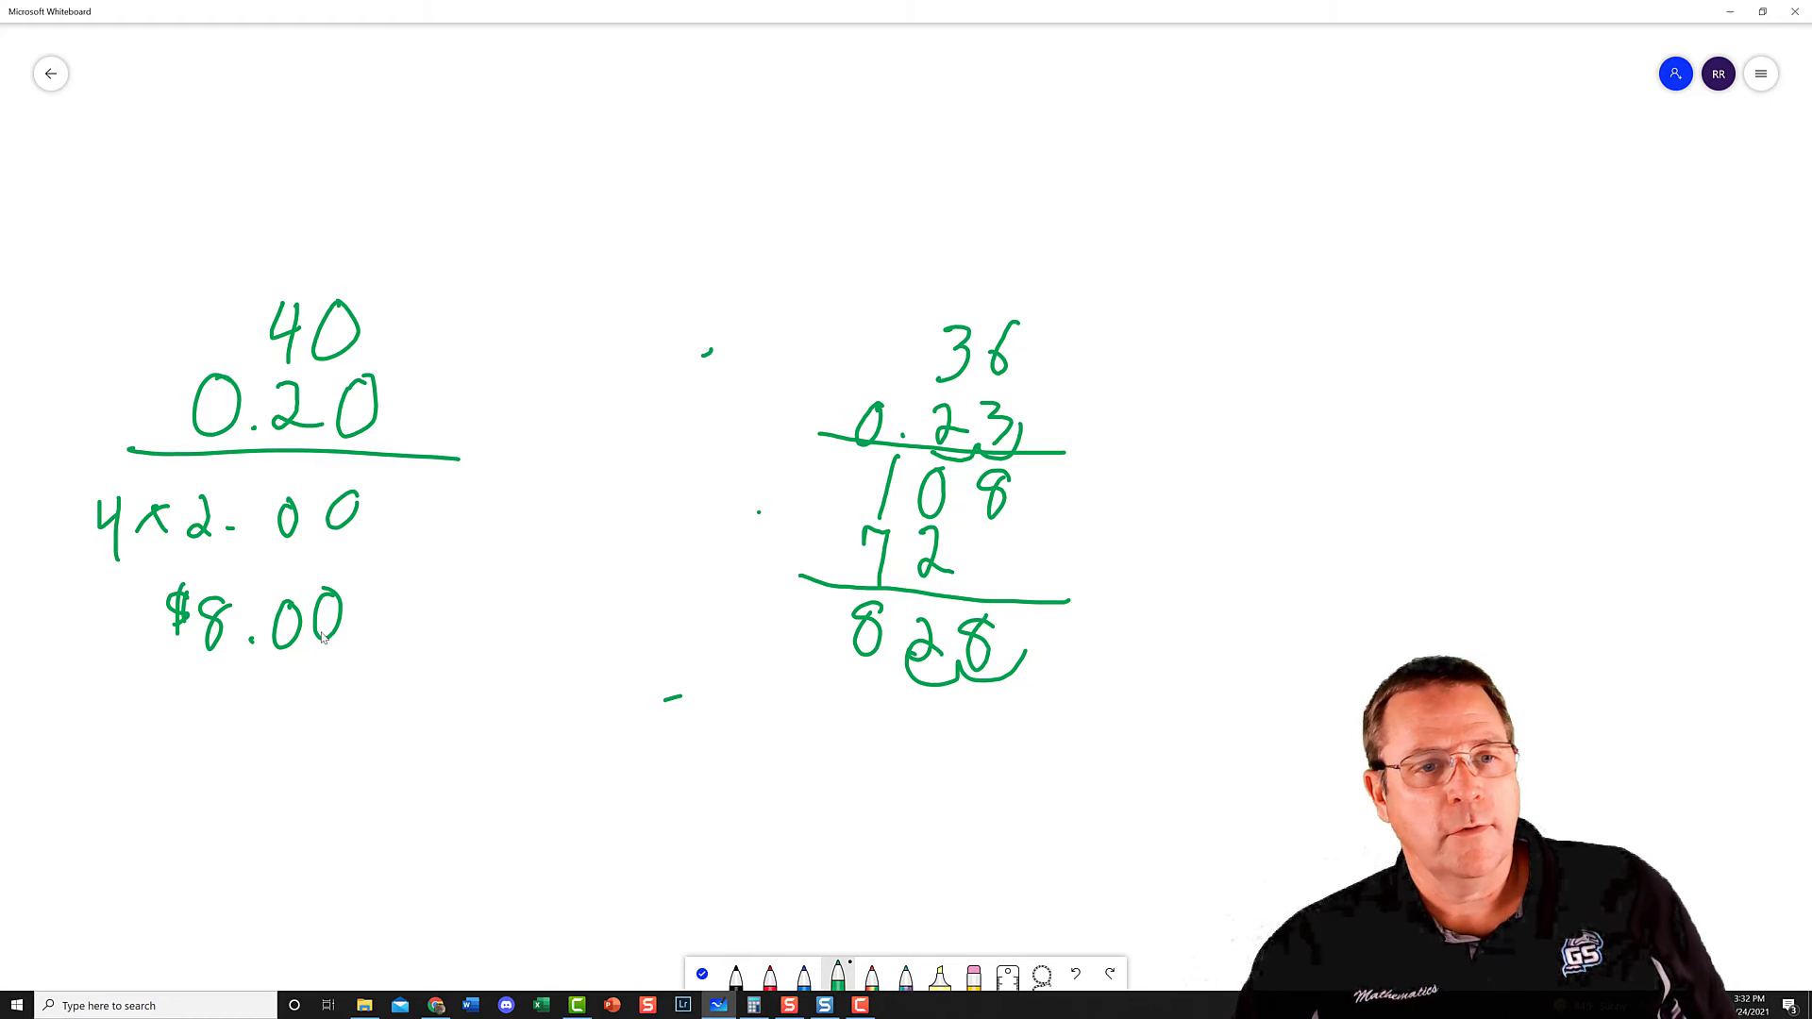
{"action": "left_click_drag", "start_coordinate": [336, 647], "coordinate": [867, 704]}
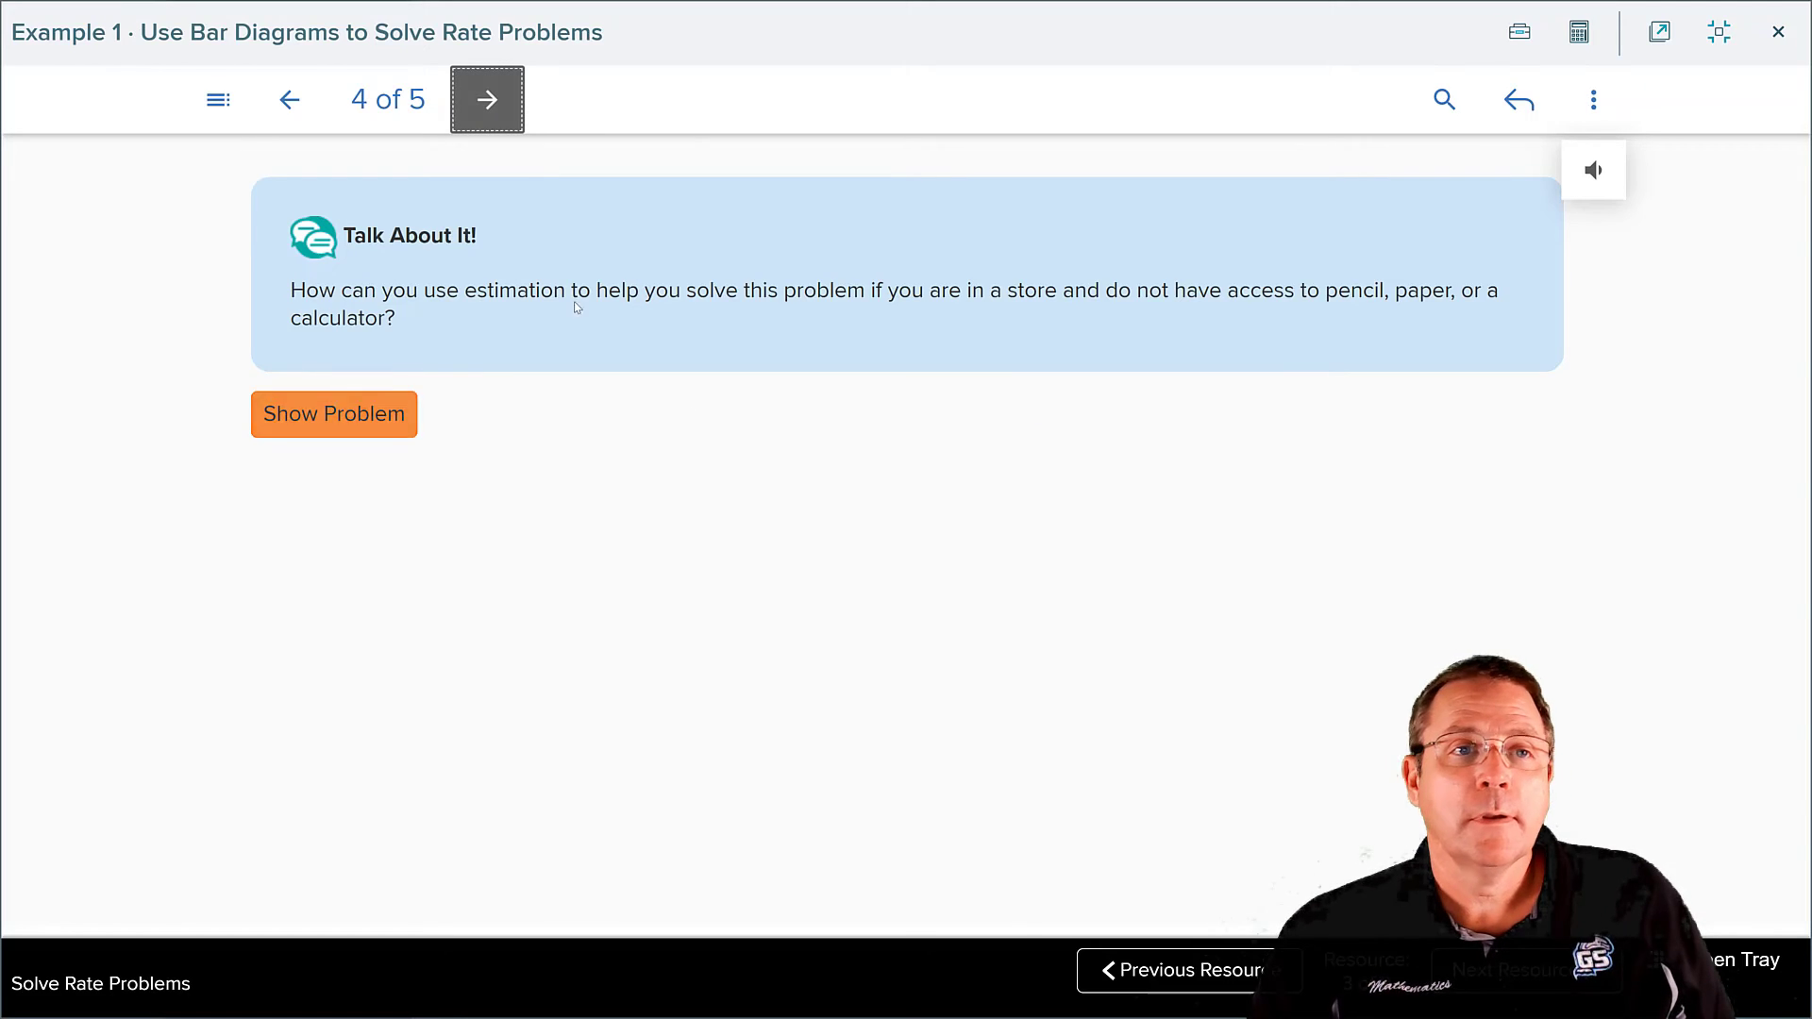
- Advance from the Talk About It page (4 of 5) to the next lesson page
{"action": "left_click", "coordinate": [487, 100]}
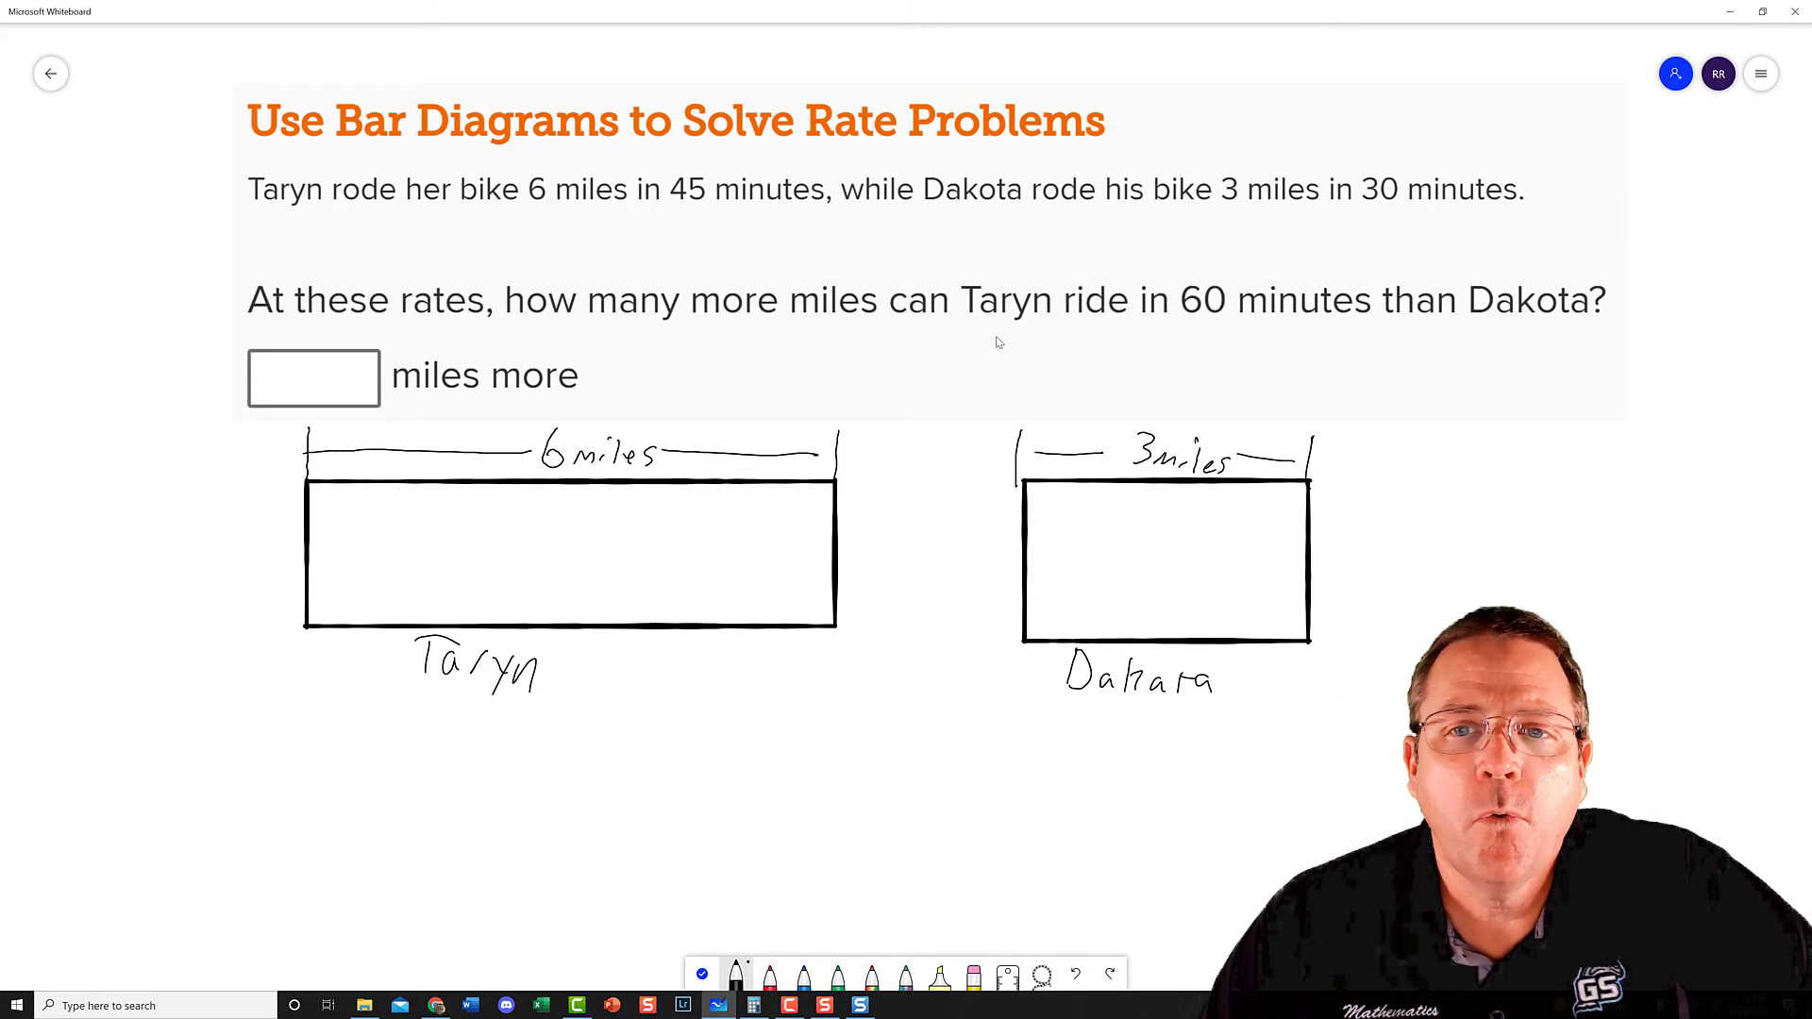
{"action": "mouse_move", "coordinate": [1063, 321]}
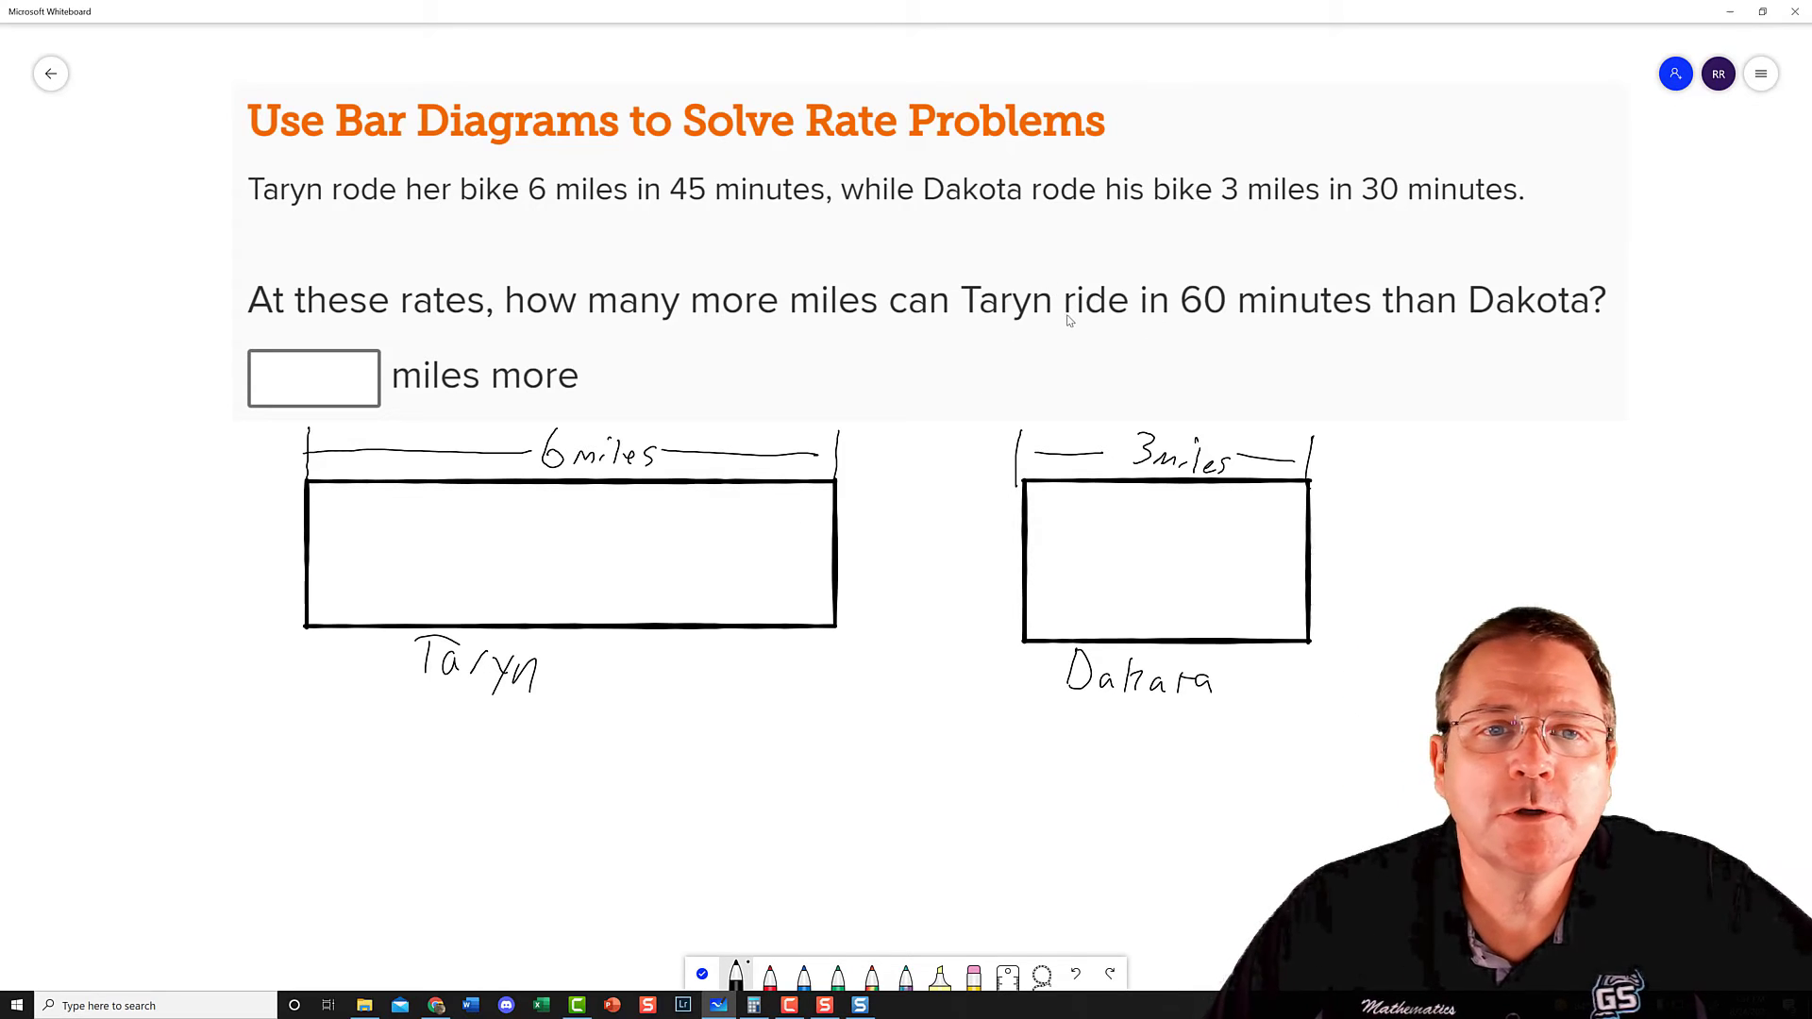
{"action": "mouse_move", "coordinate": [1198, 274]}
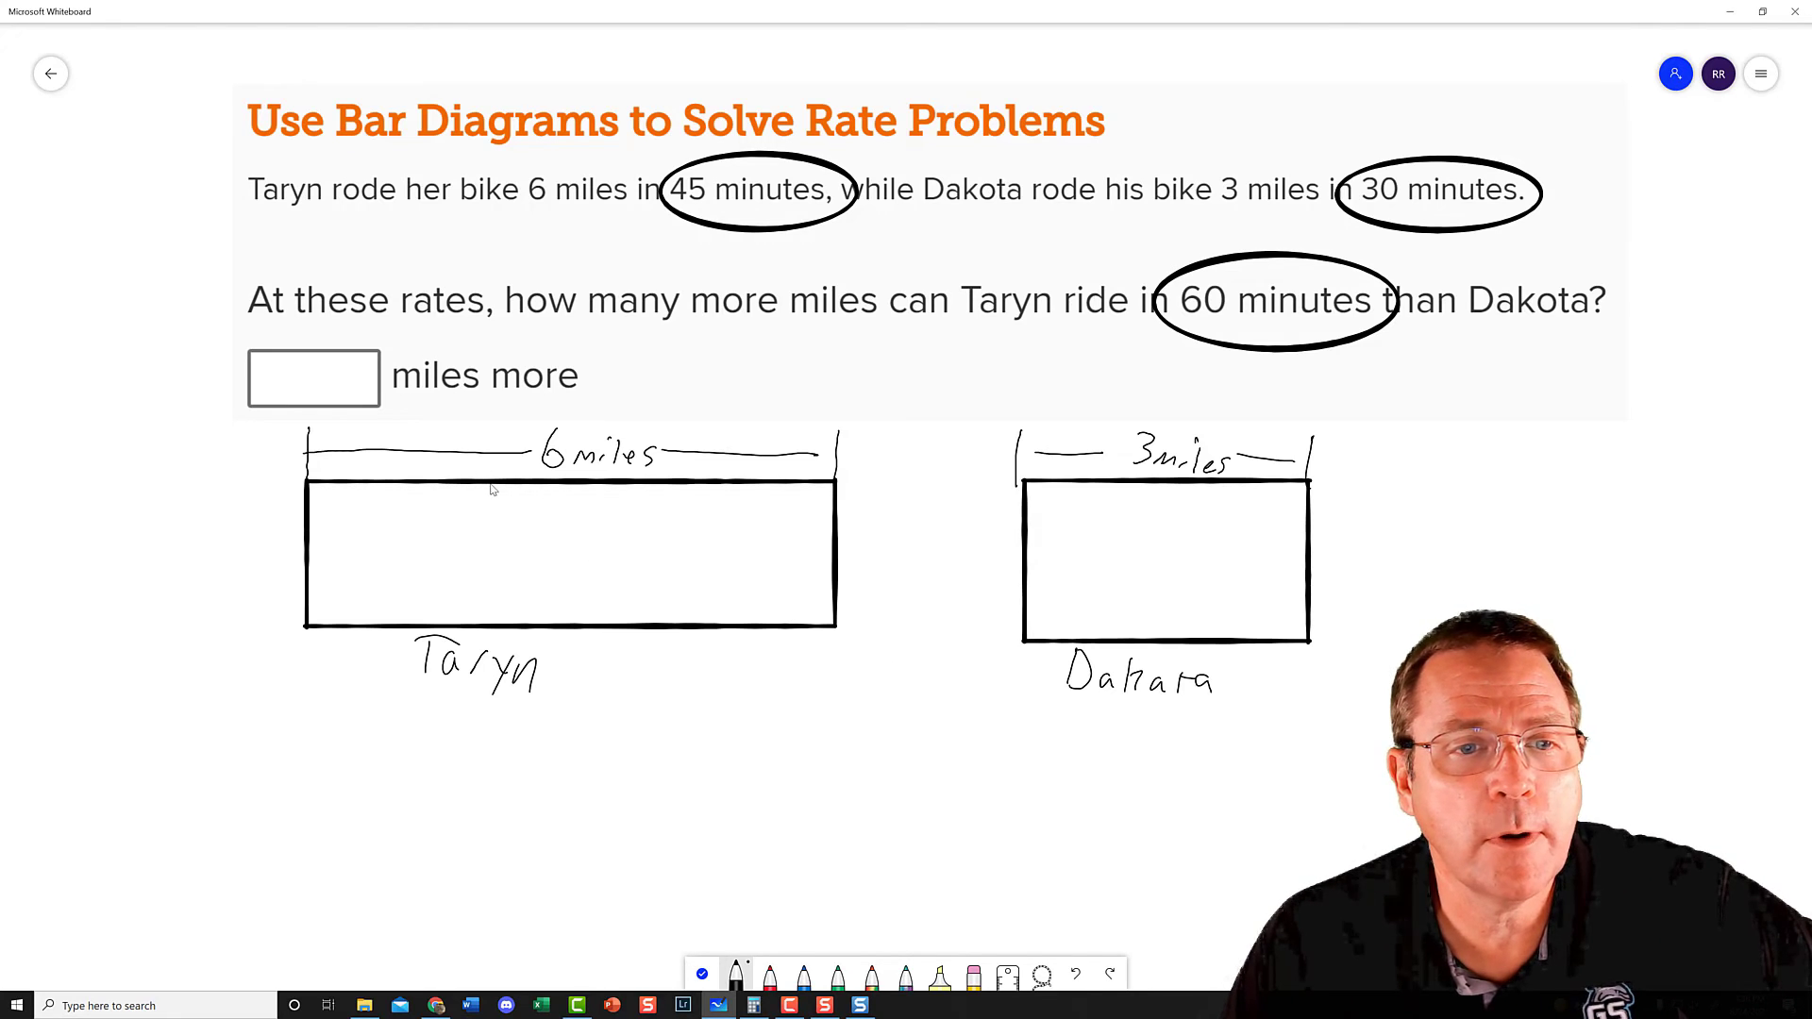
- Divide Taryn's 6-mile bar into three equal sections
{"action": "left_click_drag", "start_coordinate": [485, 485], "coordinate": [486, 624]}
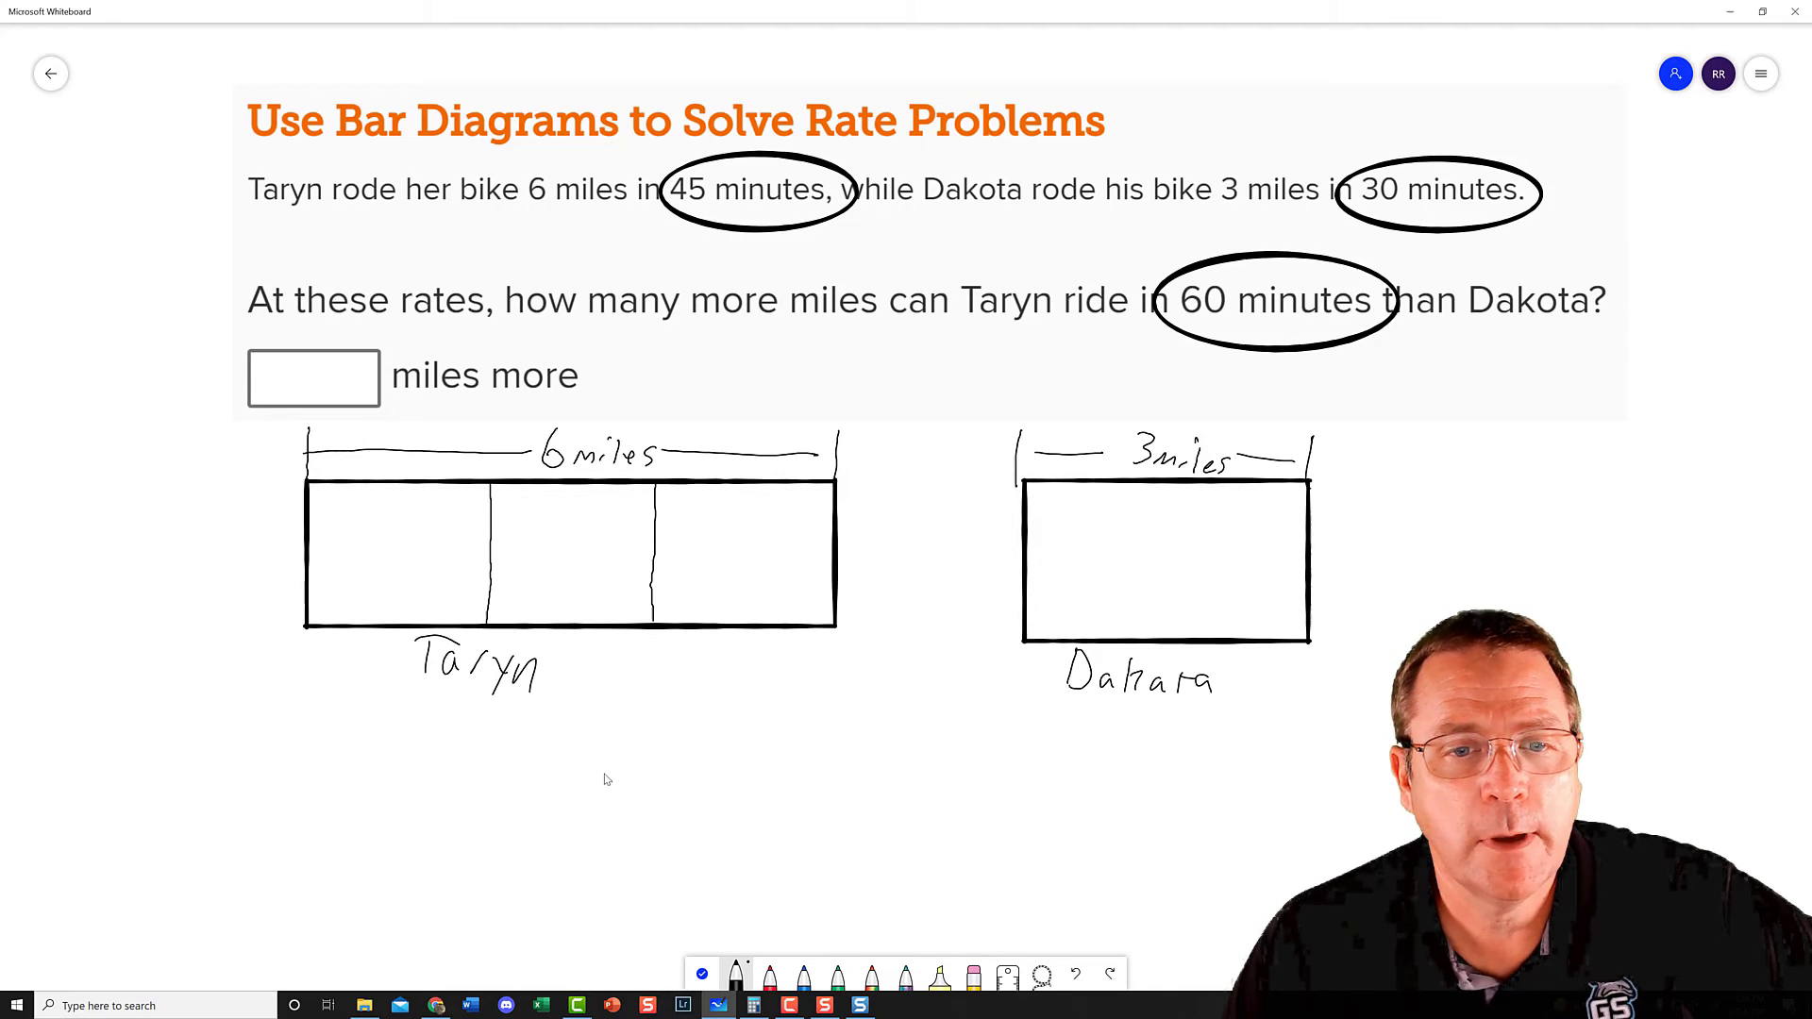
{"action": "mouse_move", "coordinate": [372, 549]}
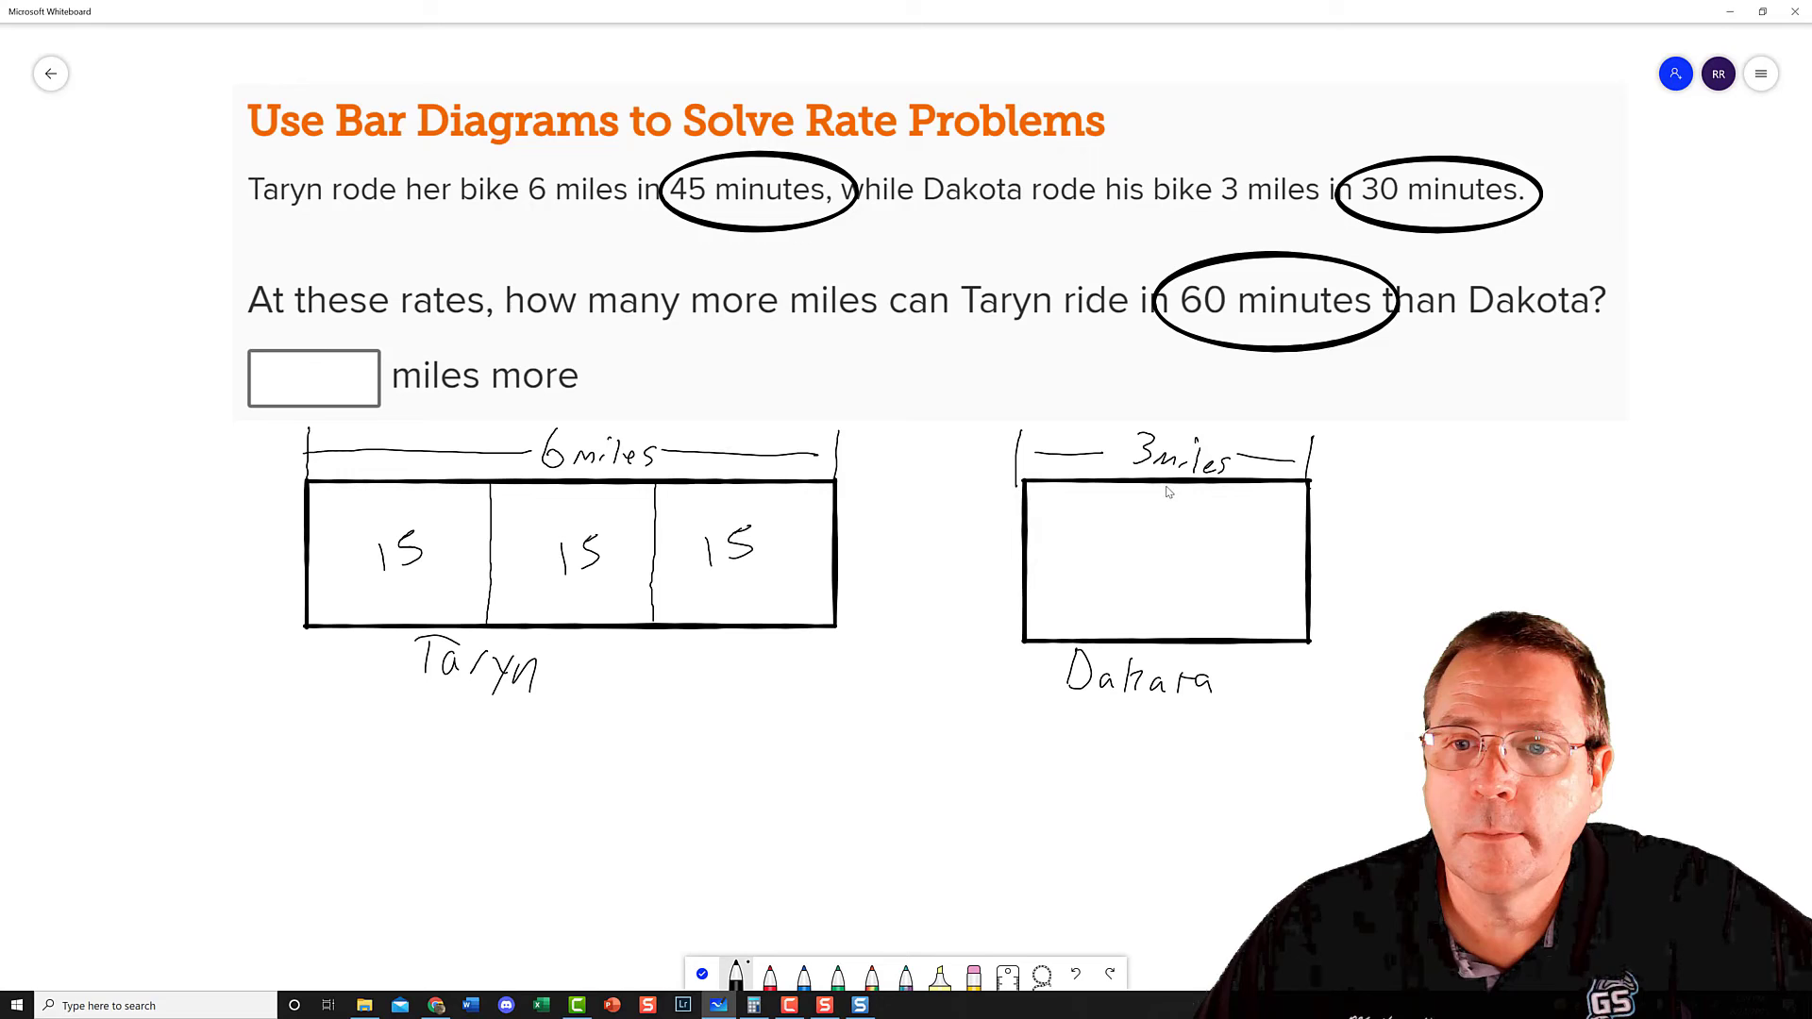
- Divide Dakota's bar into two 15-minute parts and write 2 mi in Taryn's first section
{"action": "left_click_drag", "start_coordinate": [1167, 468], "coordinate": [1167, 642]}
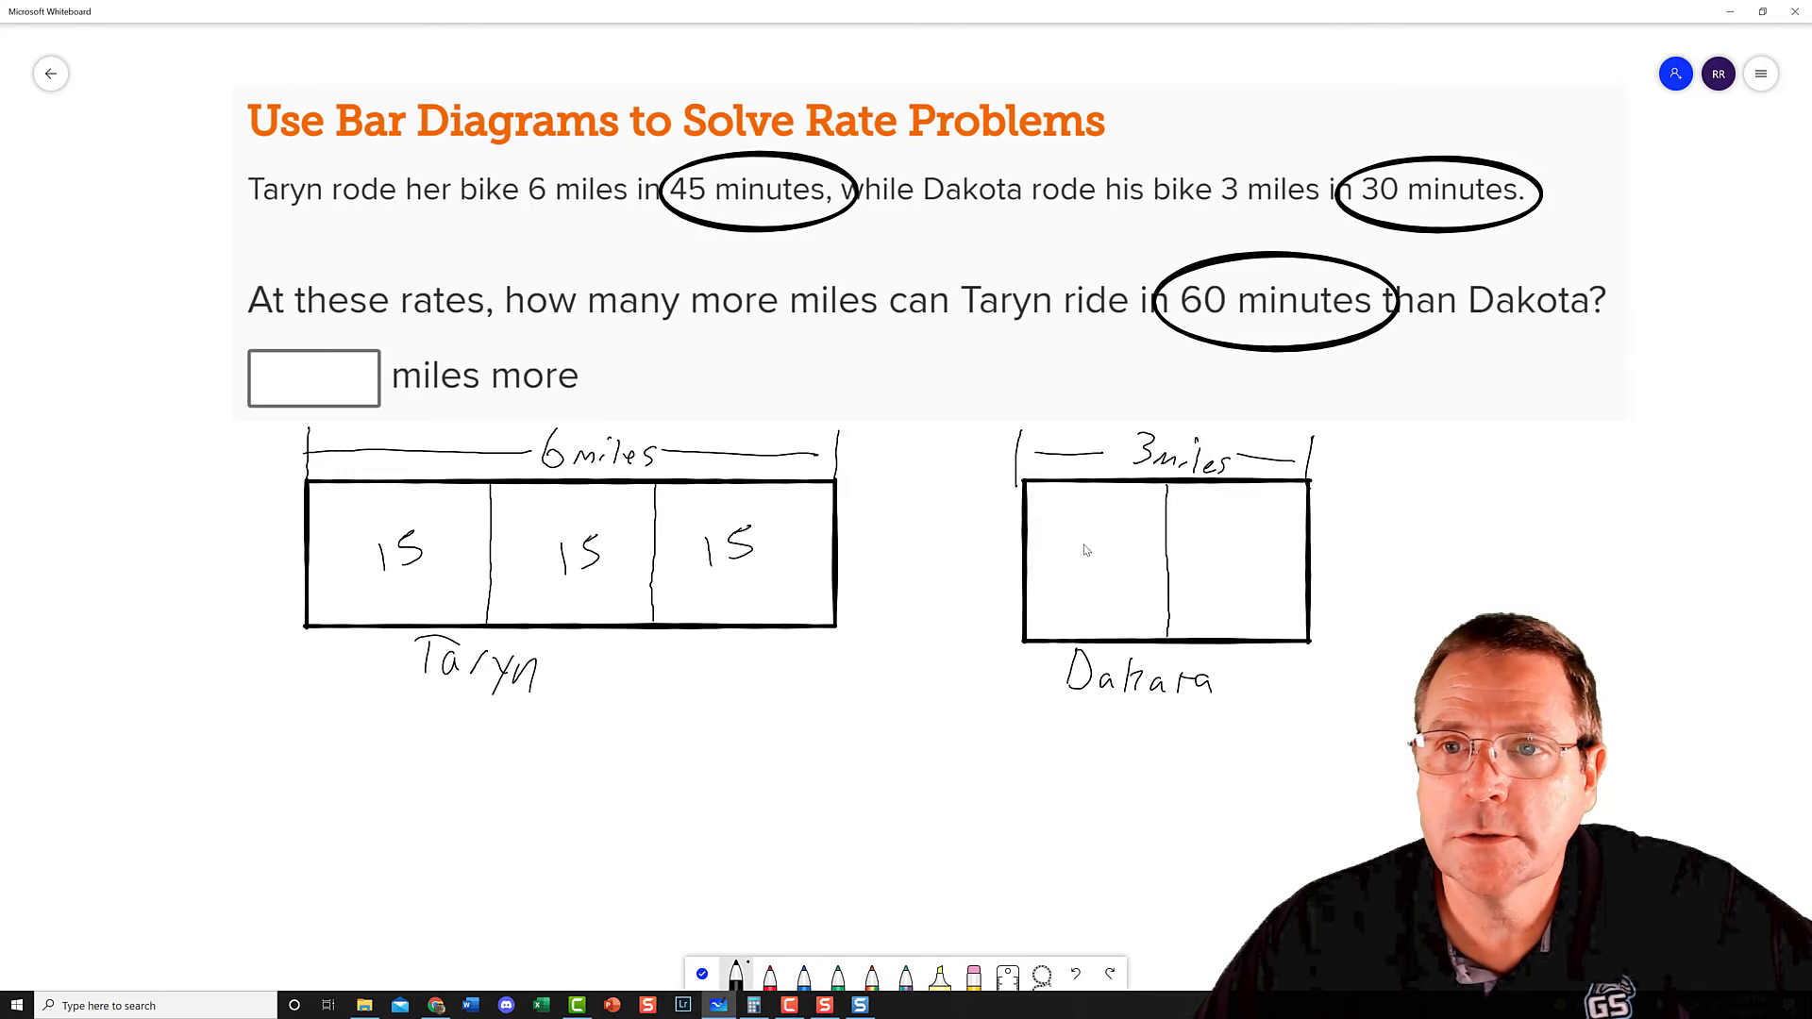
{"action": "left_click", "coordinate": [1080, 555]}
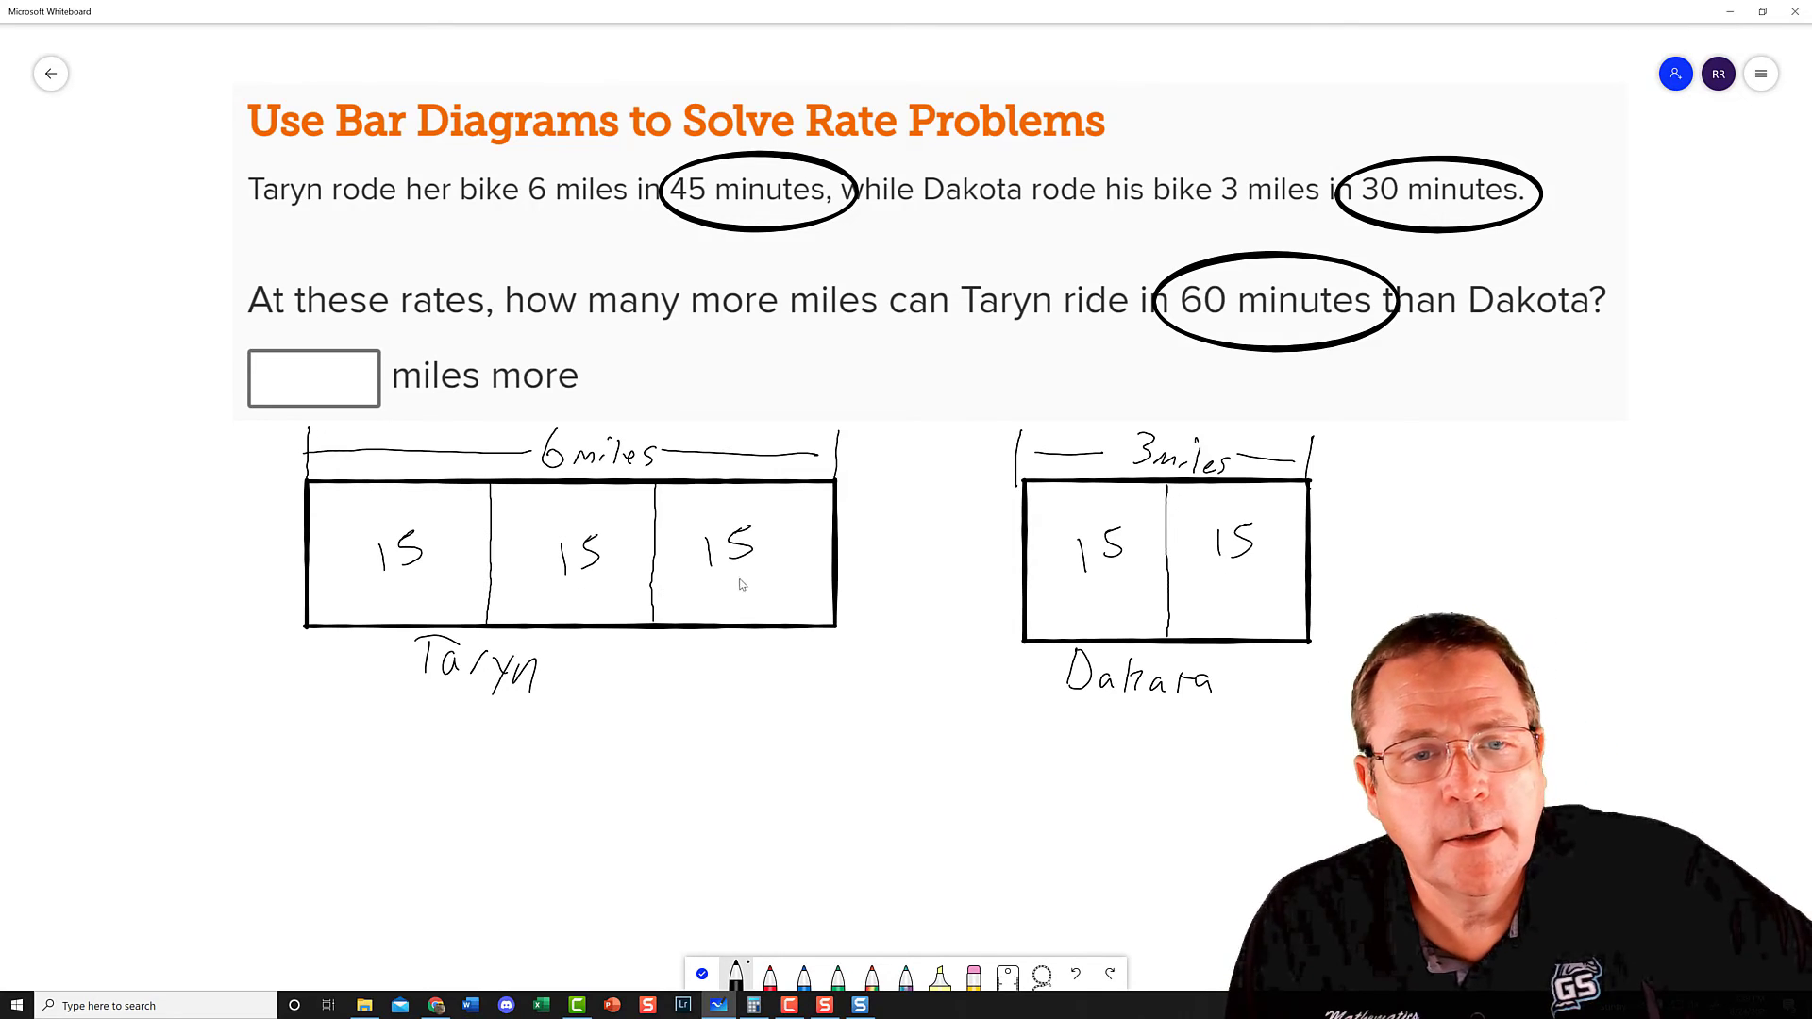
{"action": "mouse_move", "coordinate": [508, 559]}
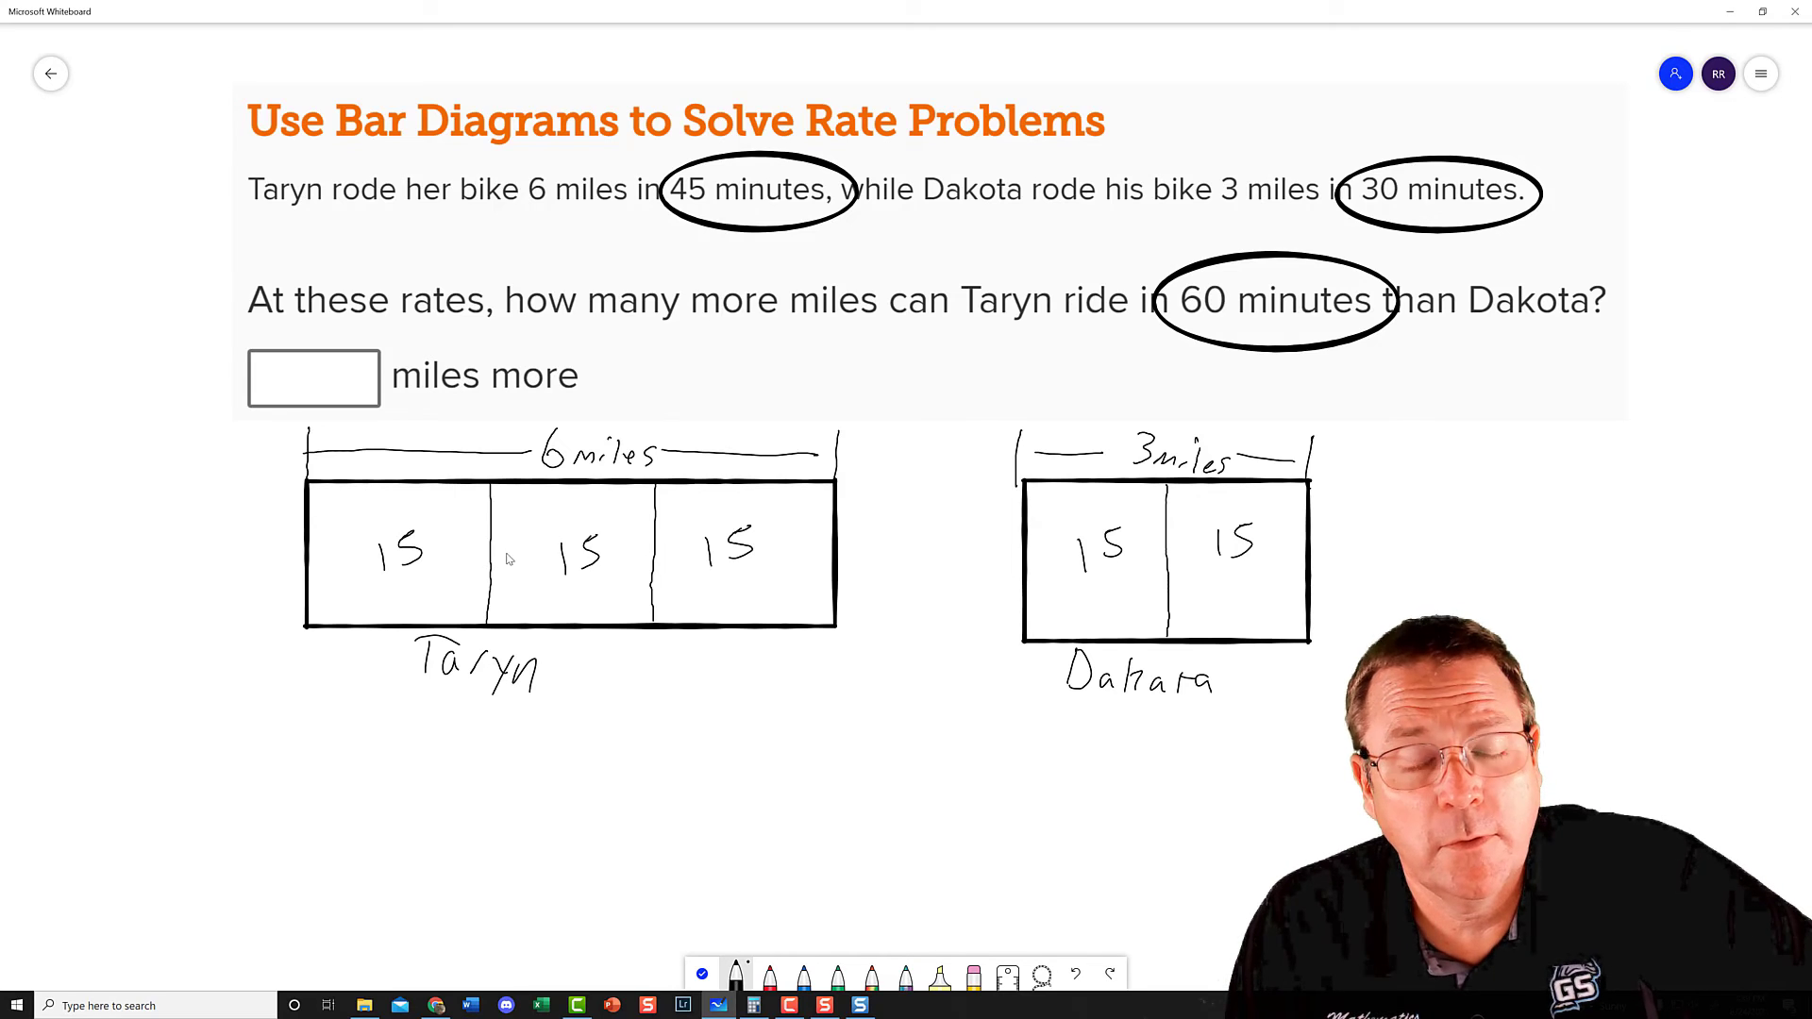
{"action": "mouse_move", "coordinate": [509, 559]}
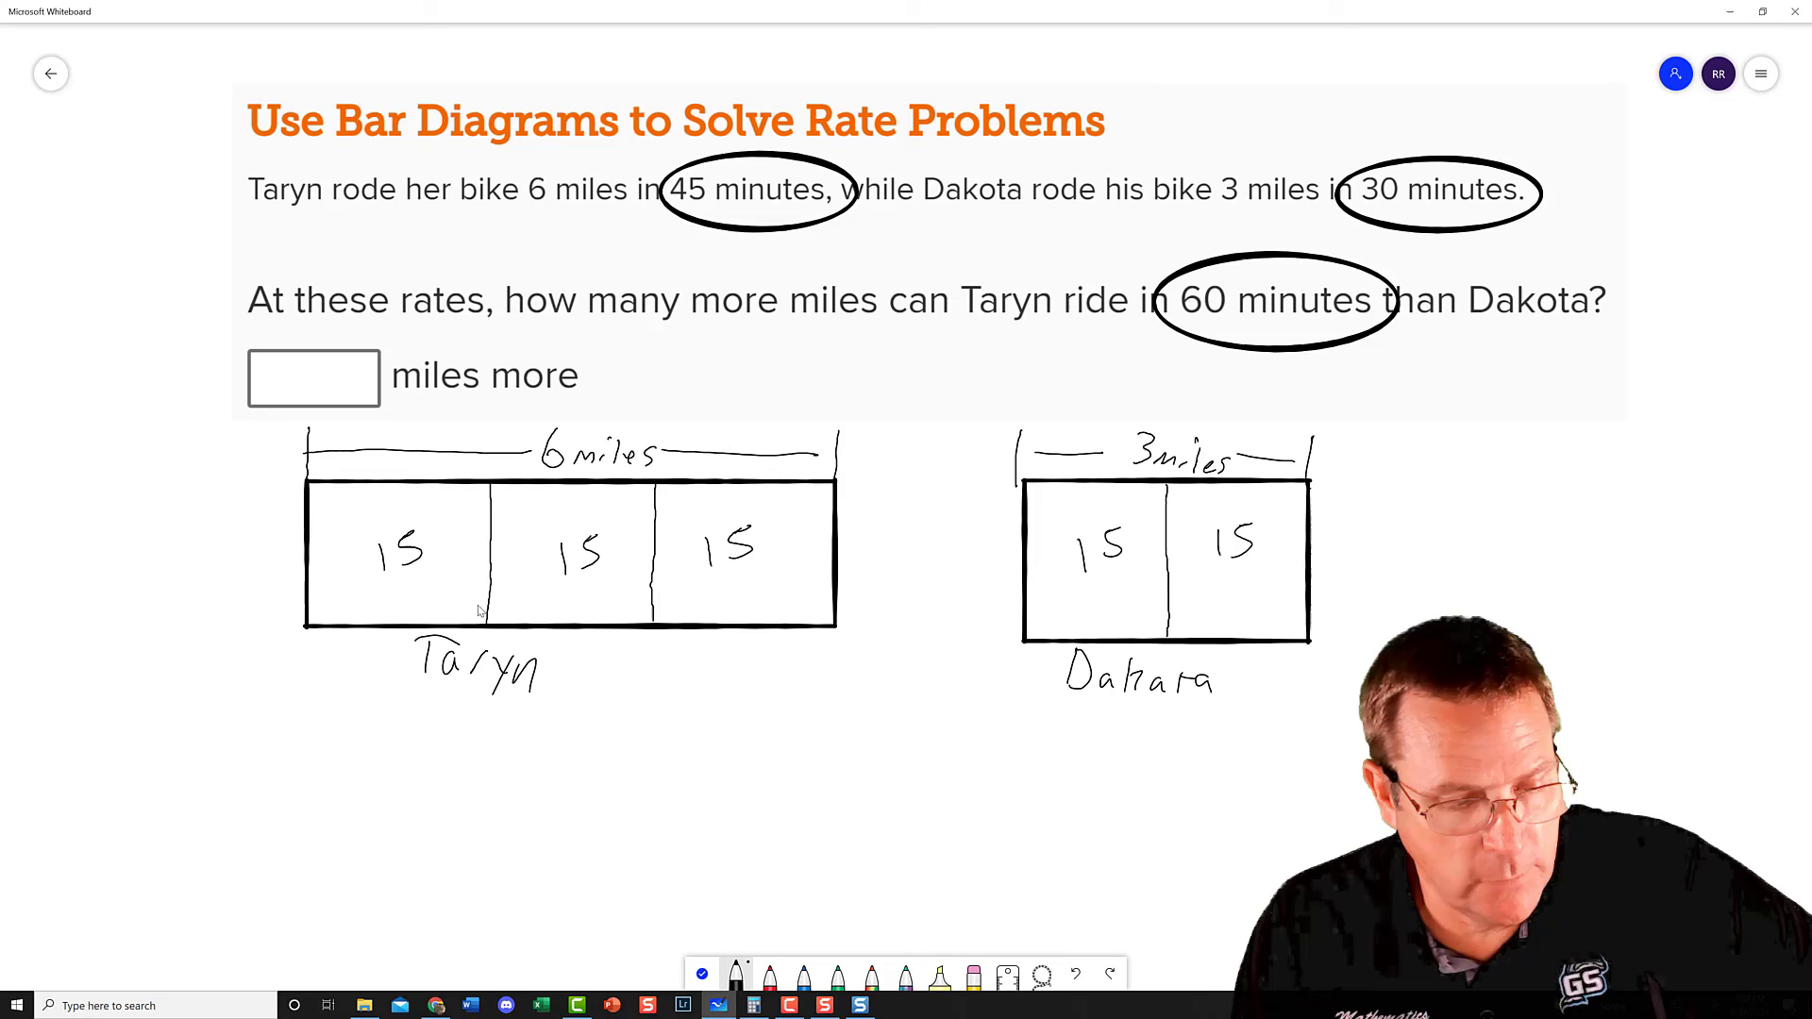
{"action": "left_click_drag", "start_coordinate": [364, 583], "coordinate": [382, 625]}
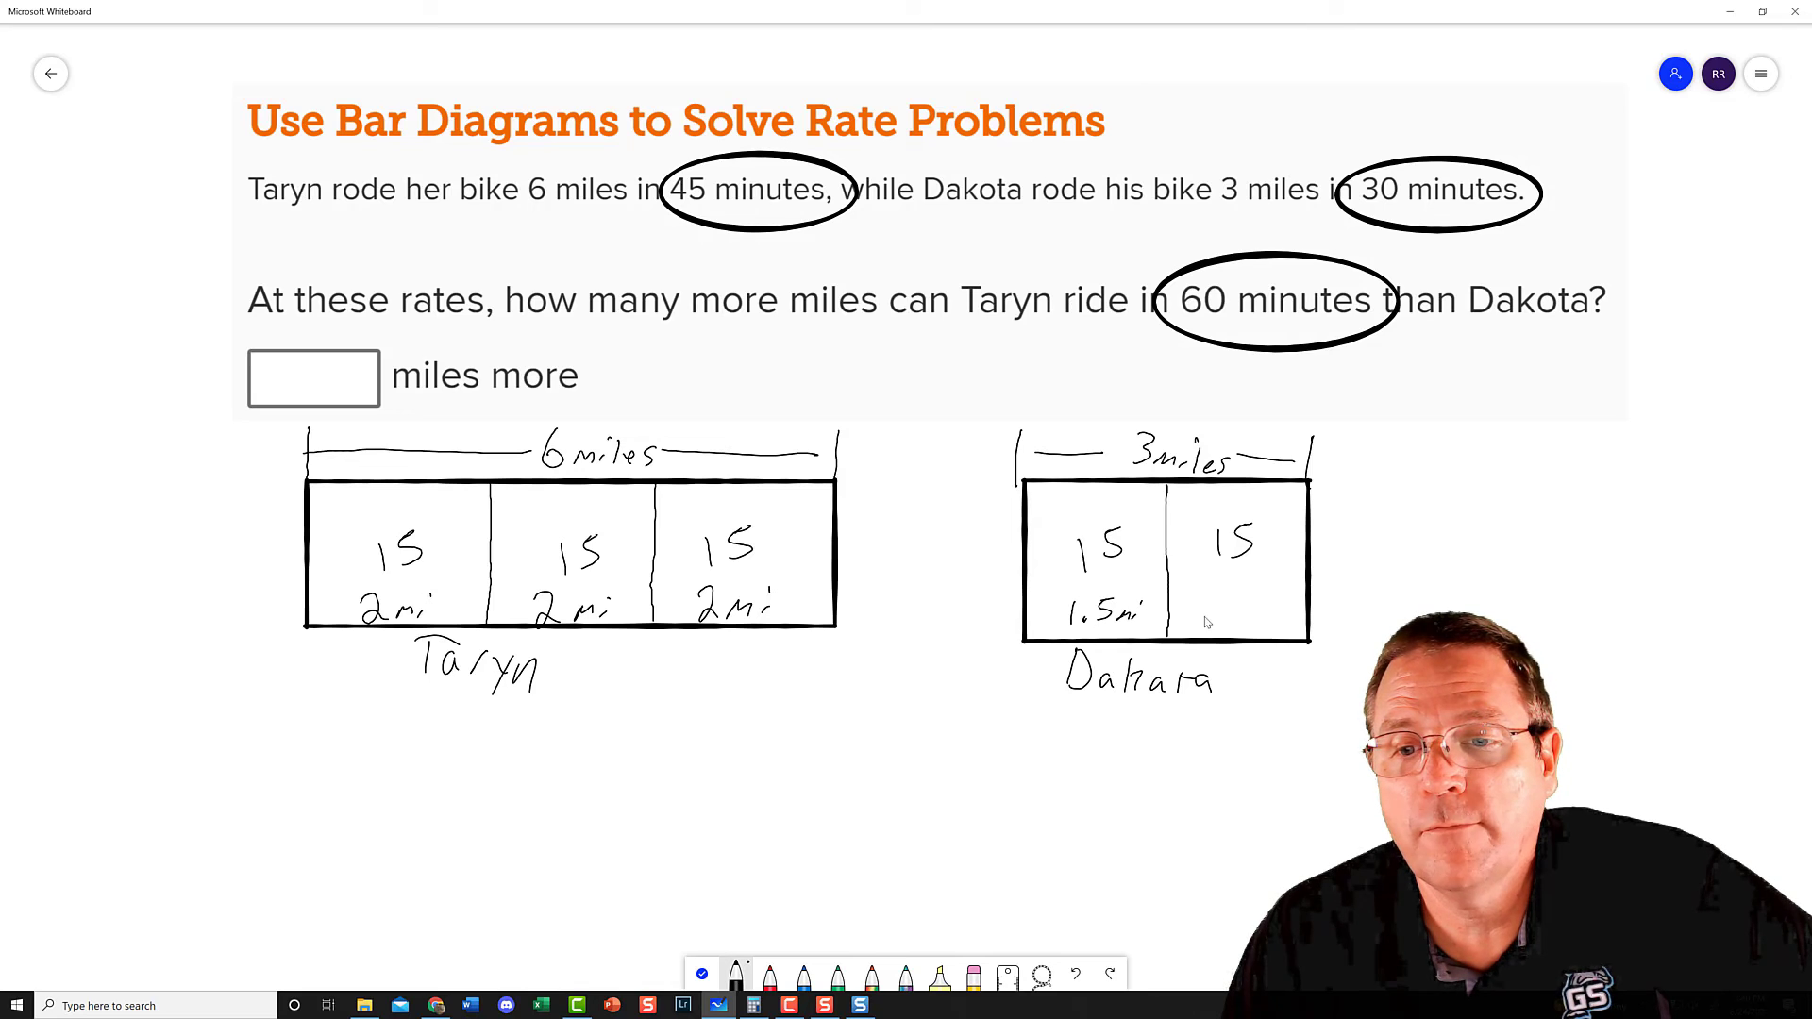
- Label Dakota's 15-minute sections 1.5 mi
{"action": "type", "text": "1.5"}
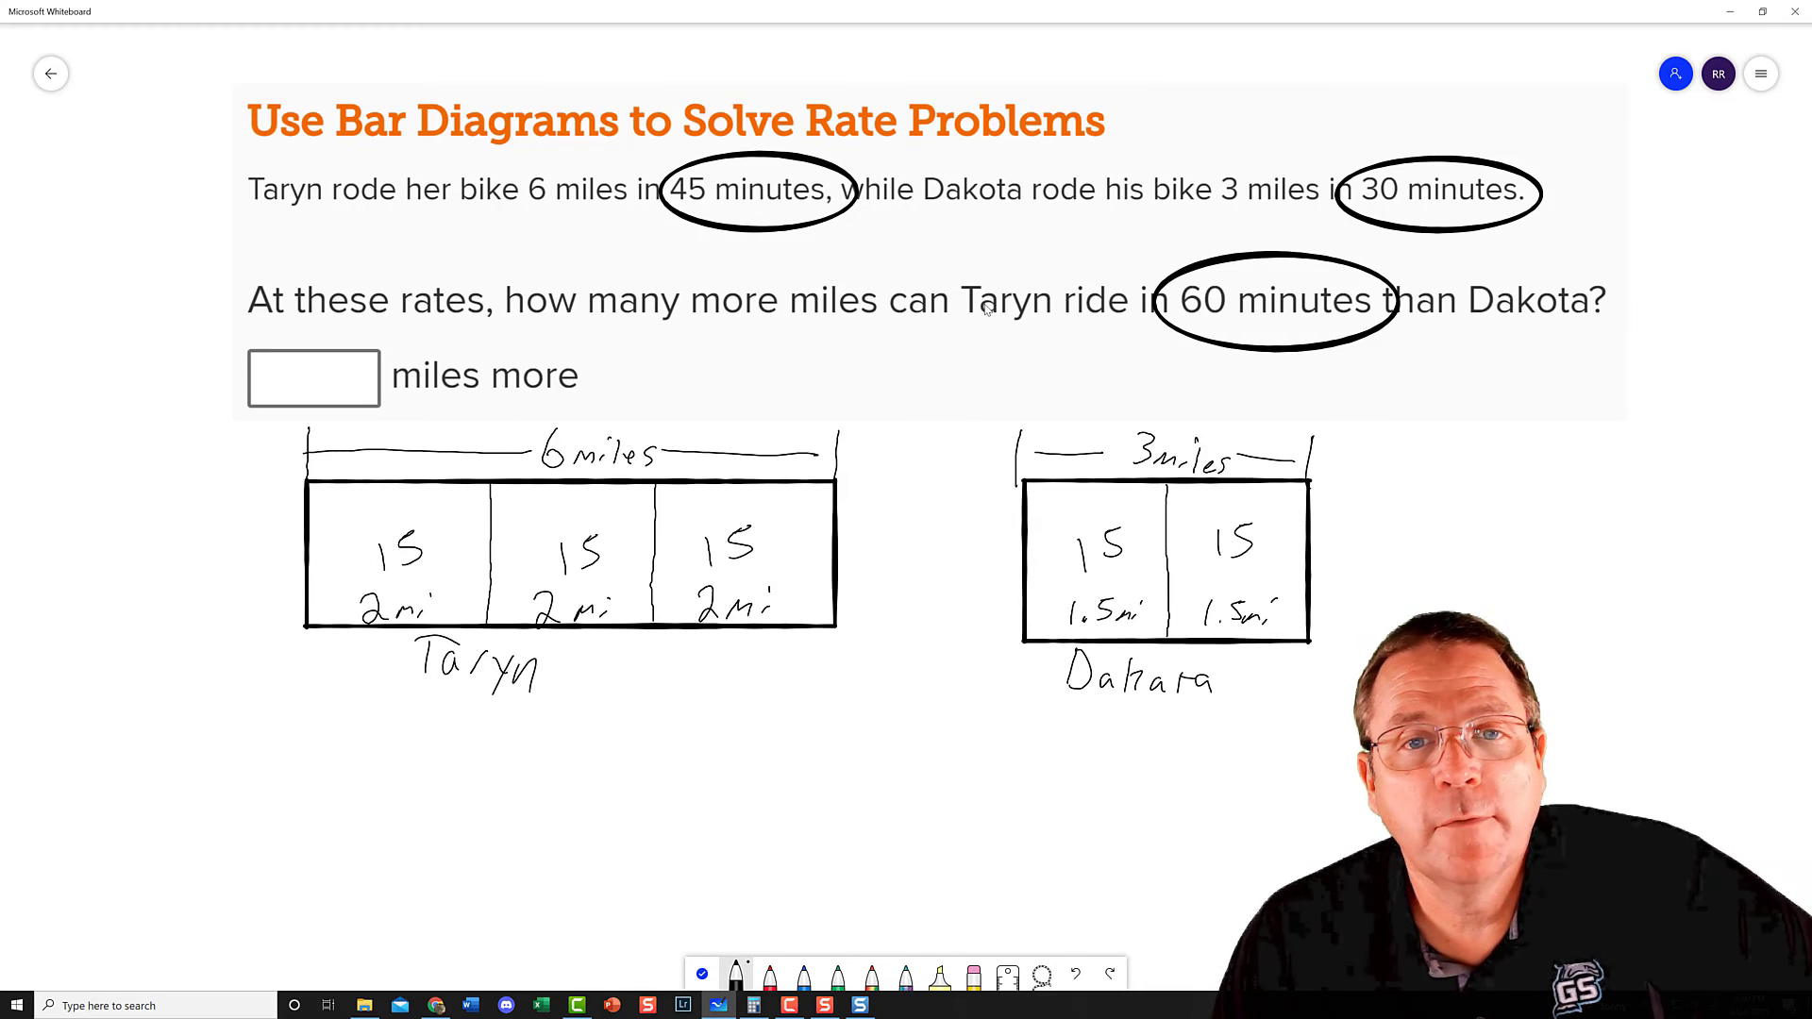
{"action": "mouse_move", "coordinate": [1279, 312]}
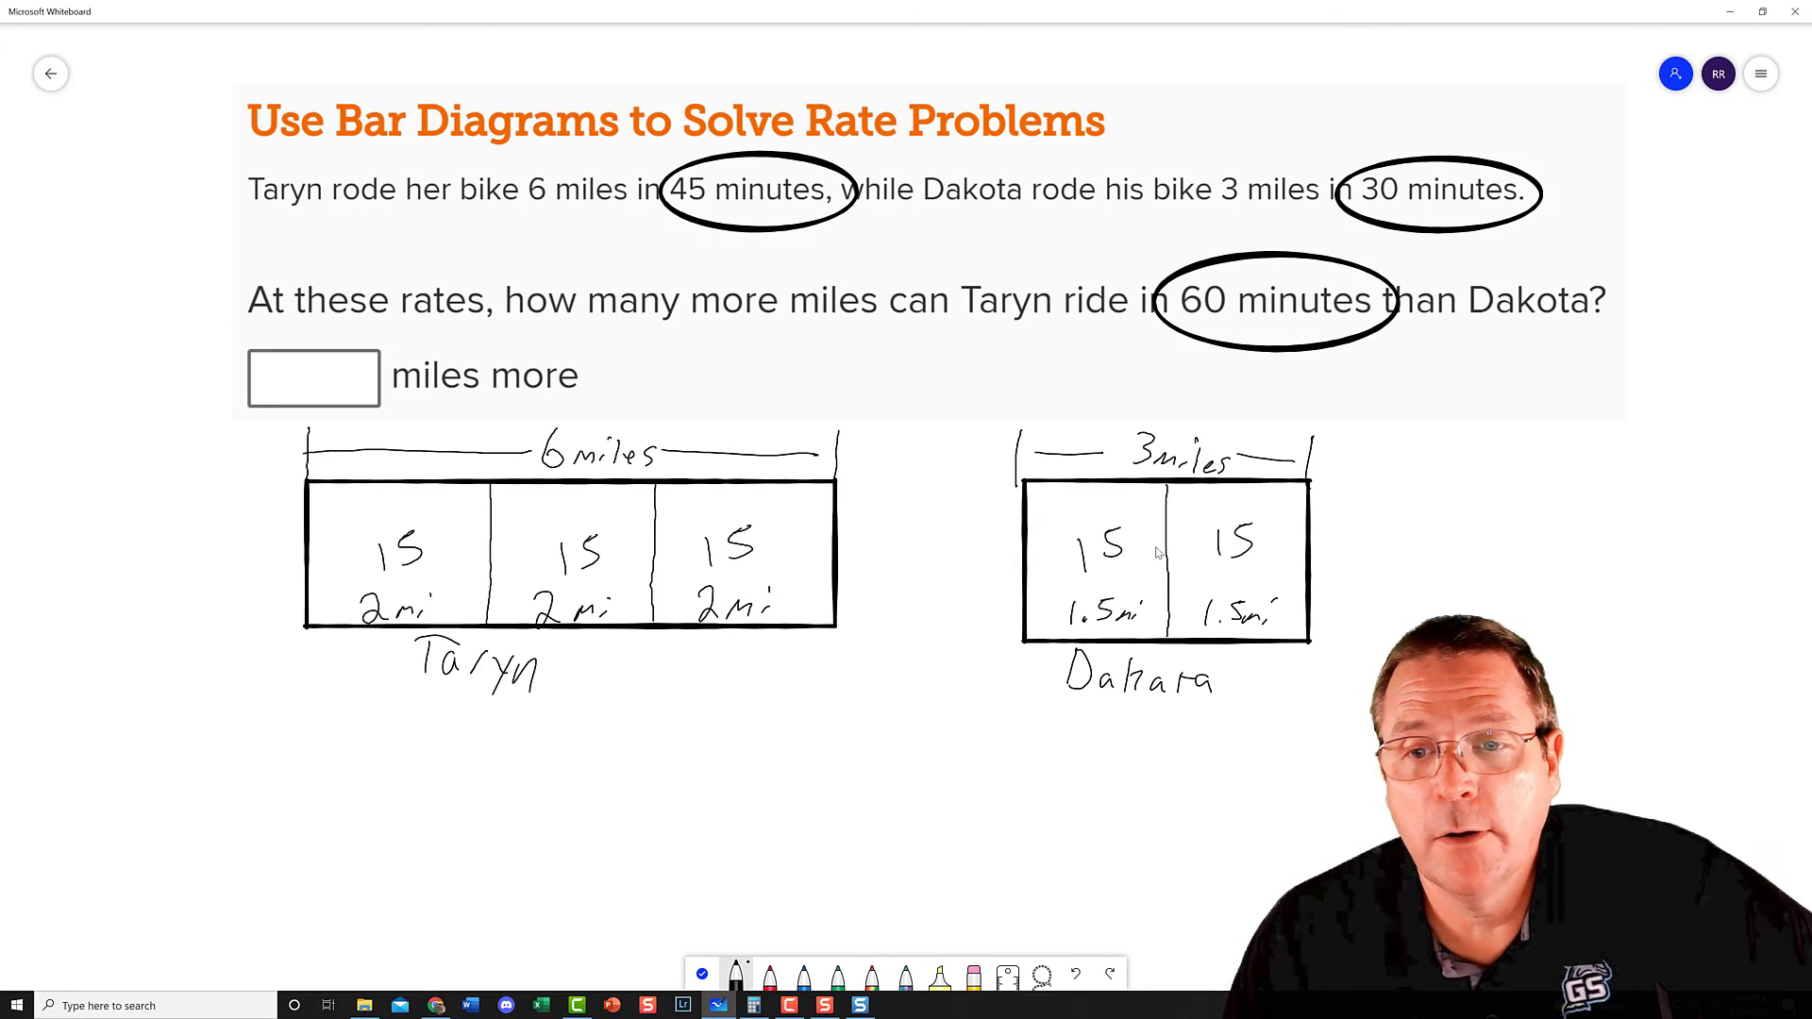
{"action": "mouse_move", "coordinate": [806, 601]}
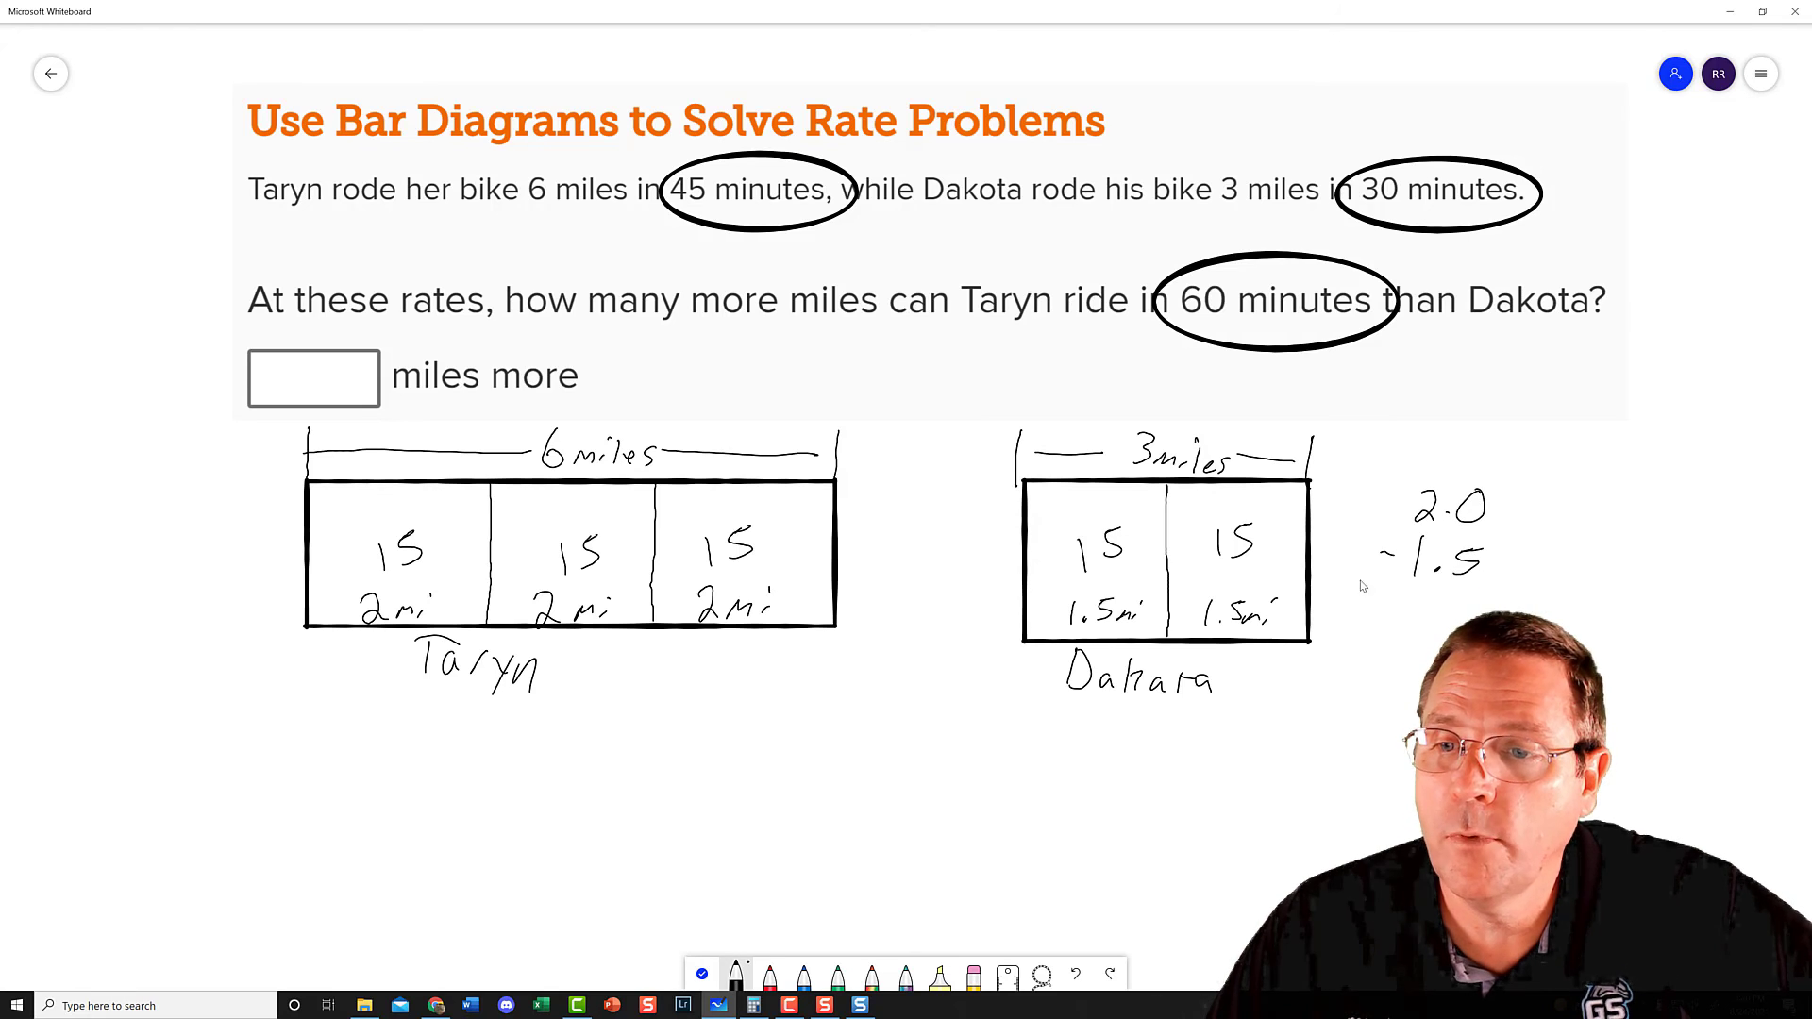
- Underline 2.0 − 1.5, draw an arrow from the 60 minutes circle, and write the scaled result 2
{"action": "left_click_drag", "start_coordinate": [1351, 577], "coordinate": [1497, 578]}
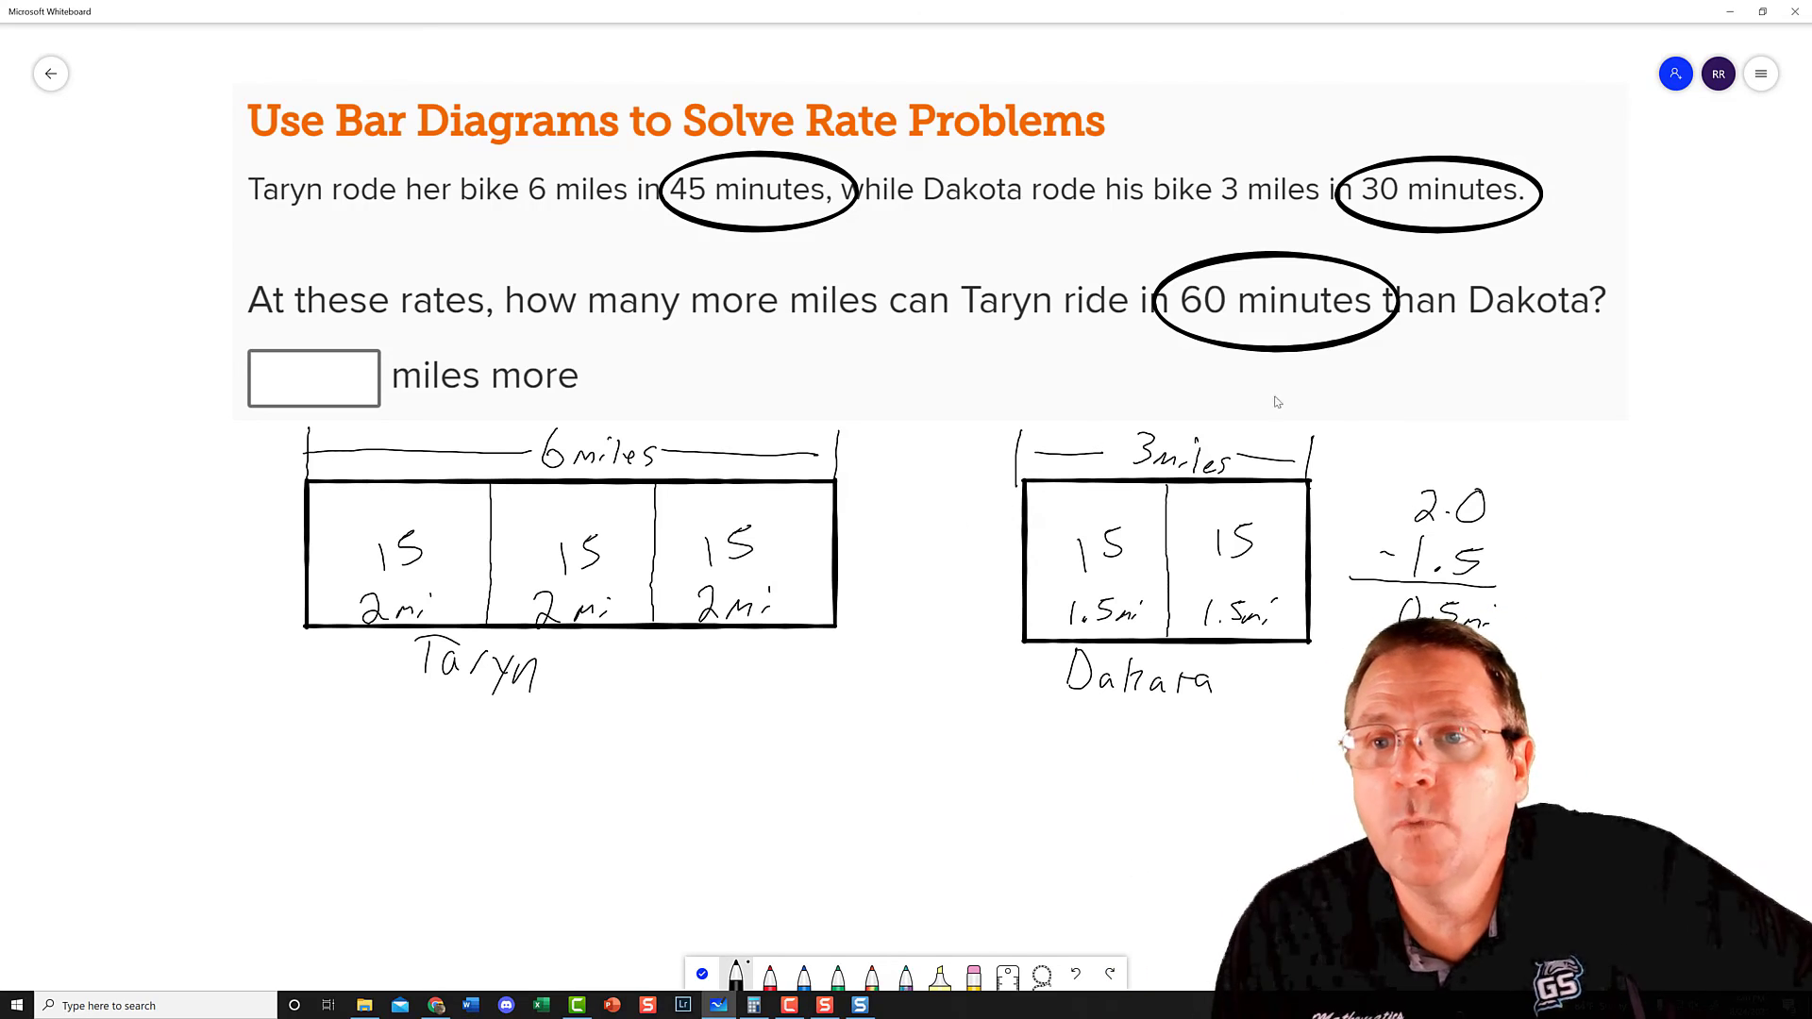
{"action": "left_click_drag", "start_coordinate": [1387, 336], "coordinate": [1561, 496]}
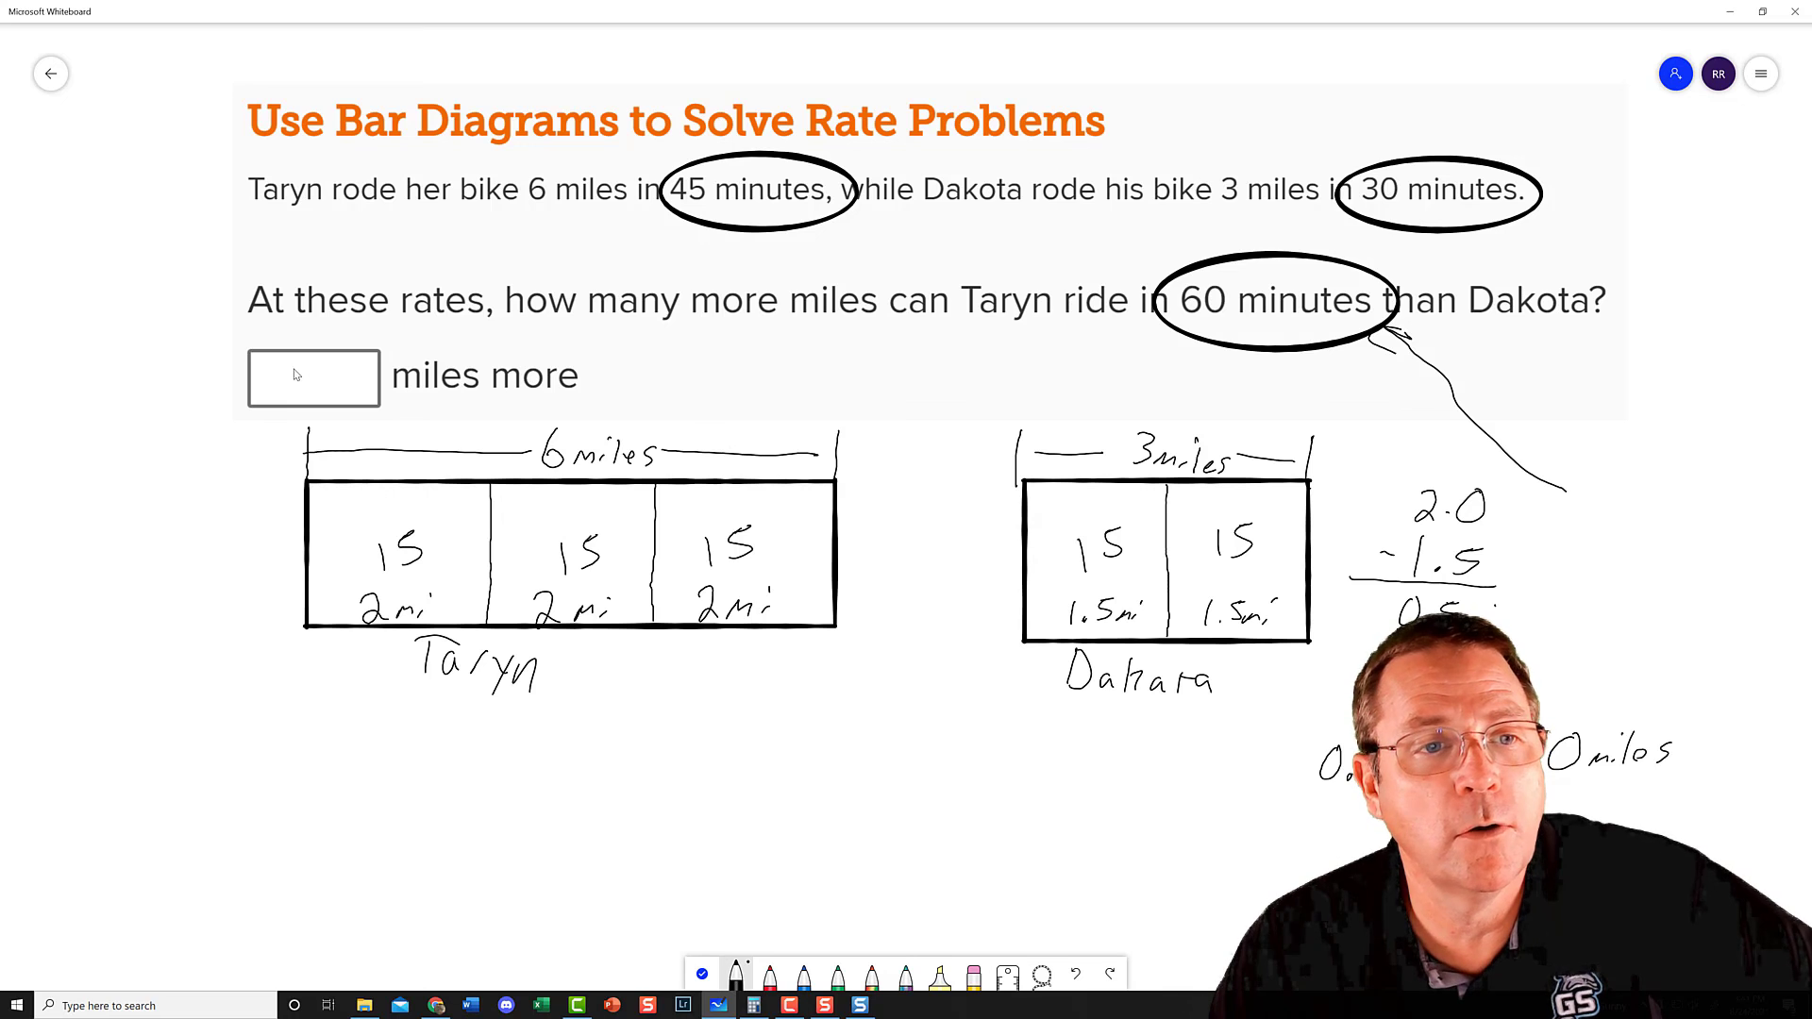
{"action": "type", "text": "2"}
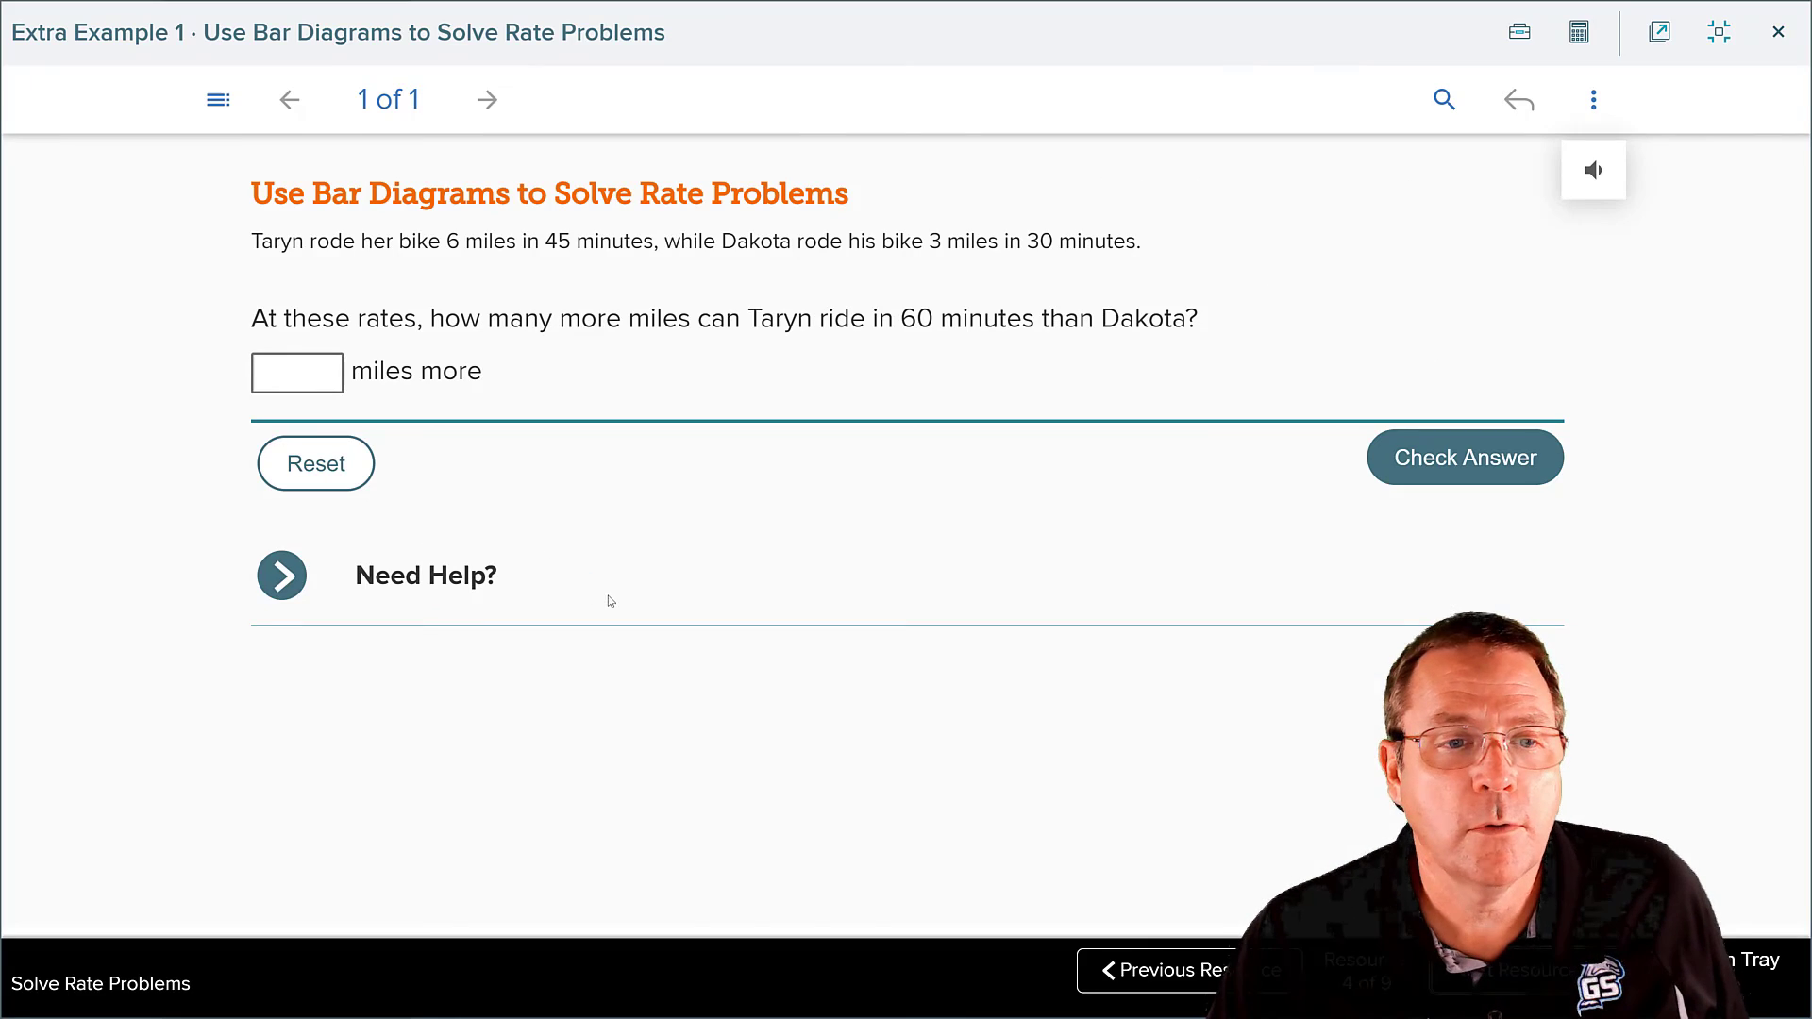
- Enter 2 in the miles-more answer box and check the answer
{"action": "left_click", "coordinate": [296, 372]}
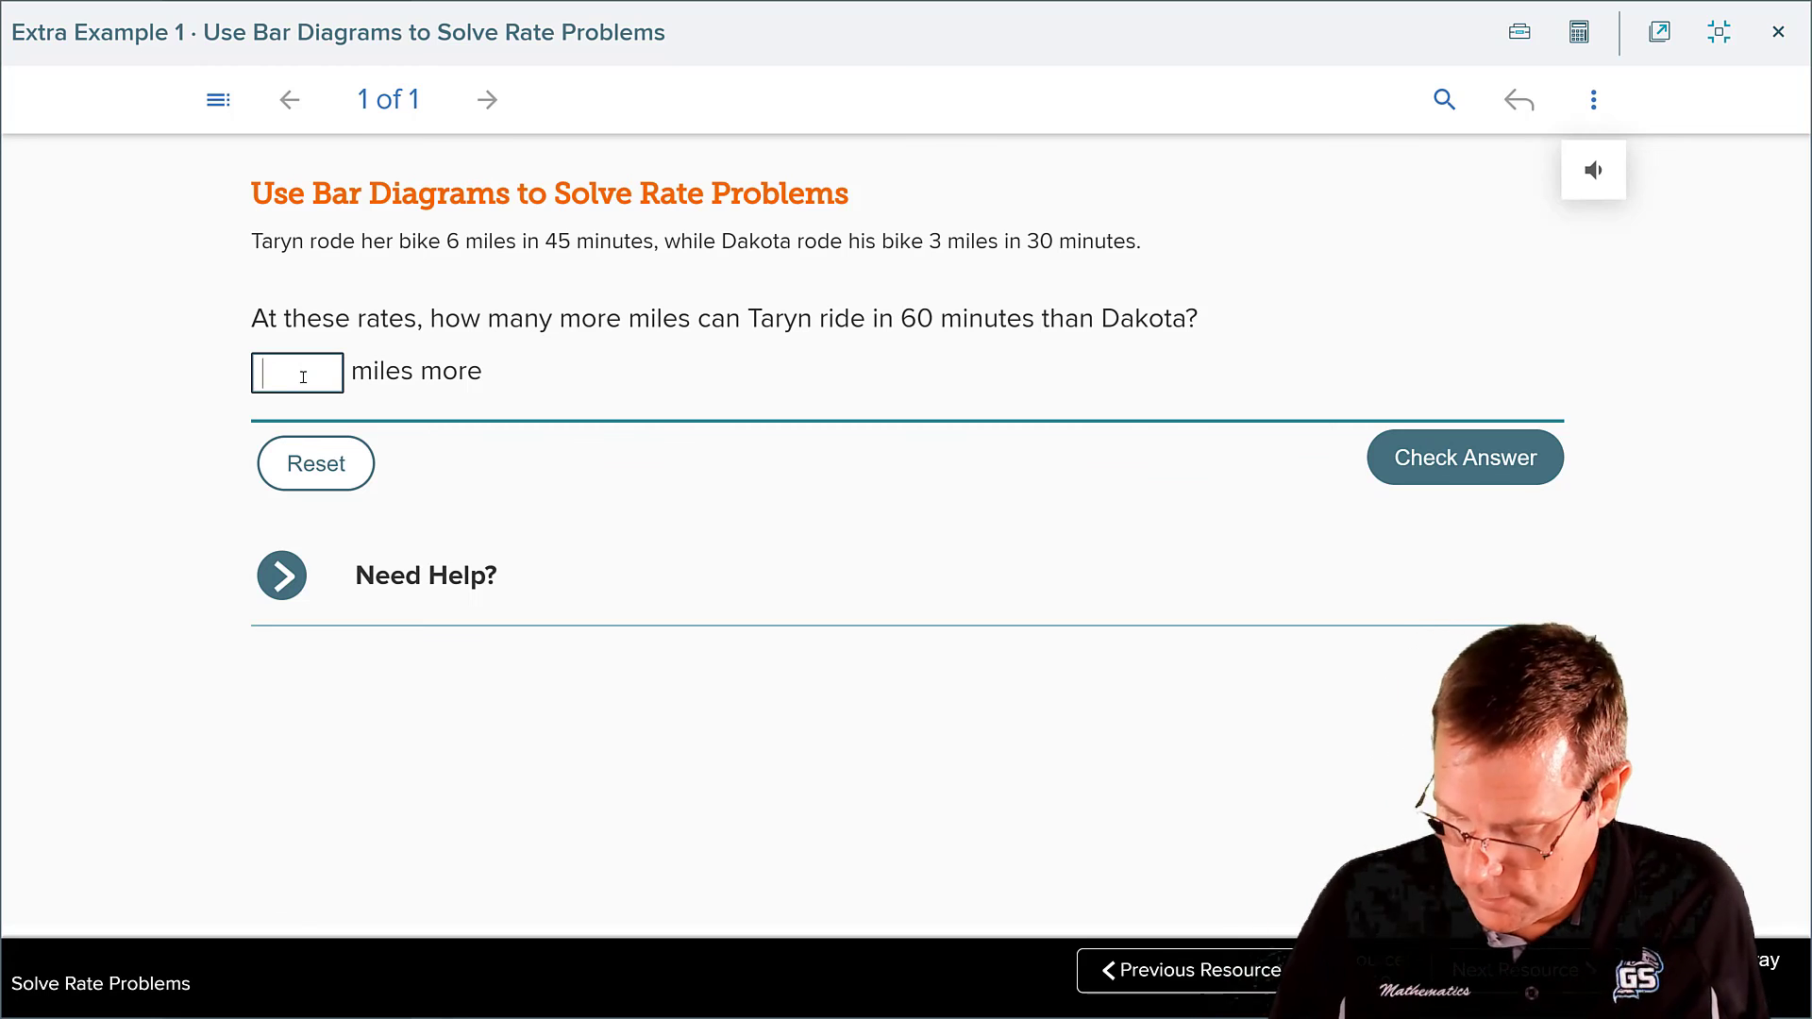
{"action": "type", "text": "2"}
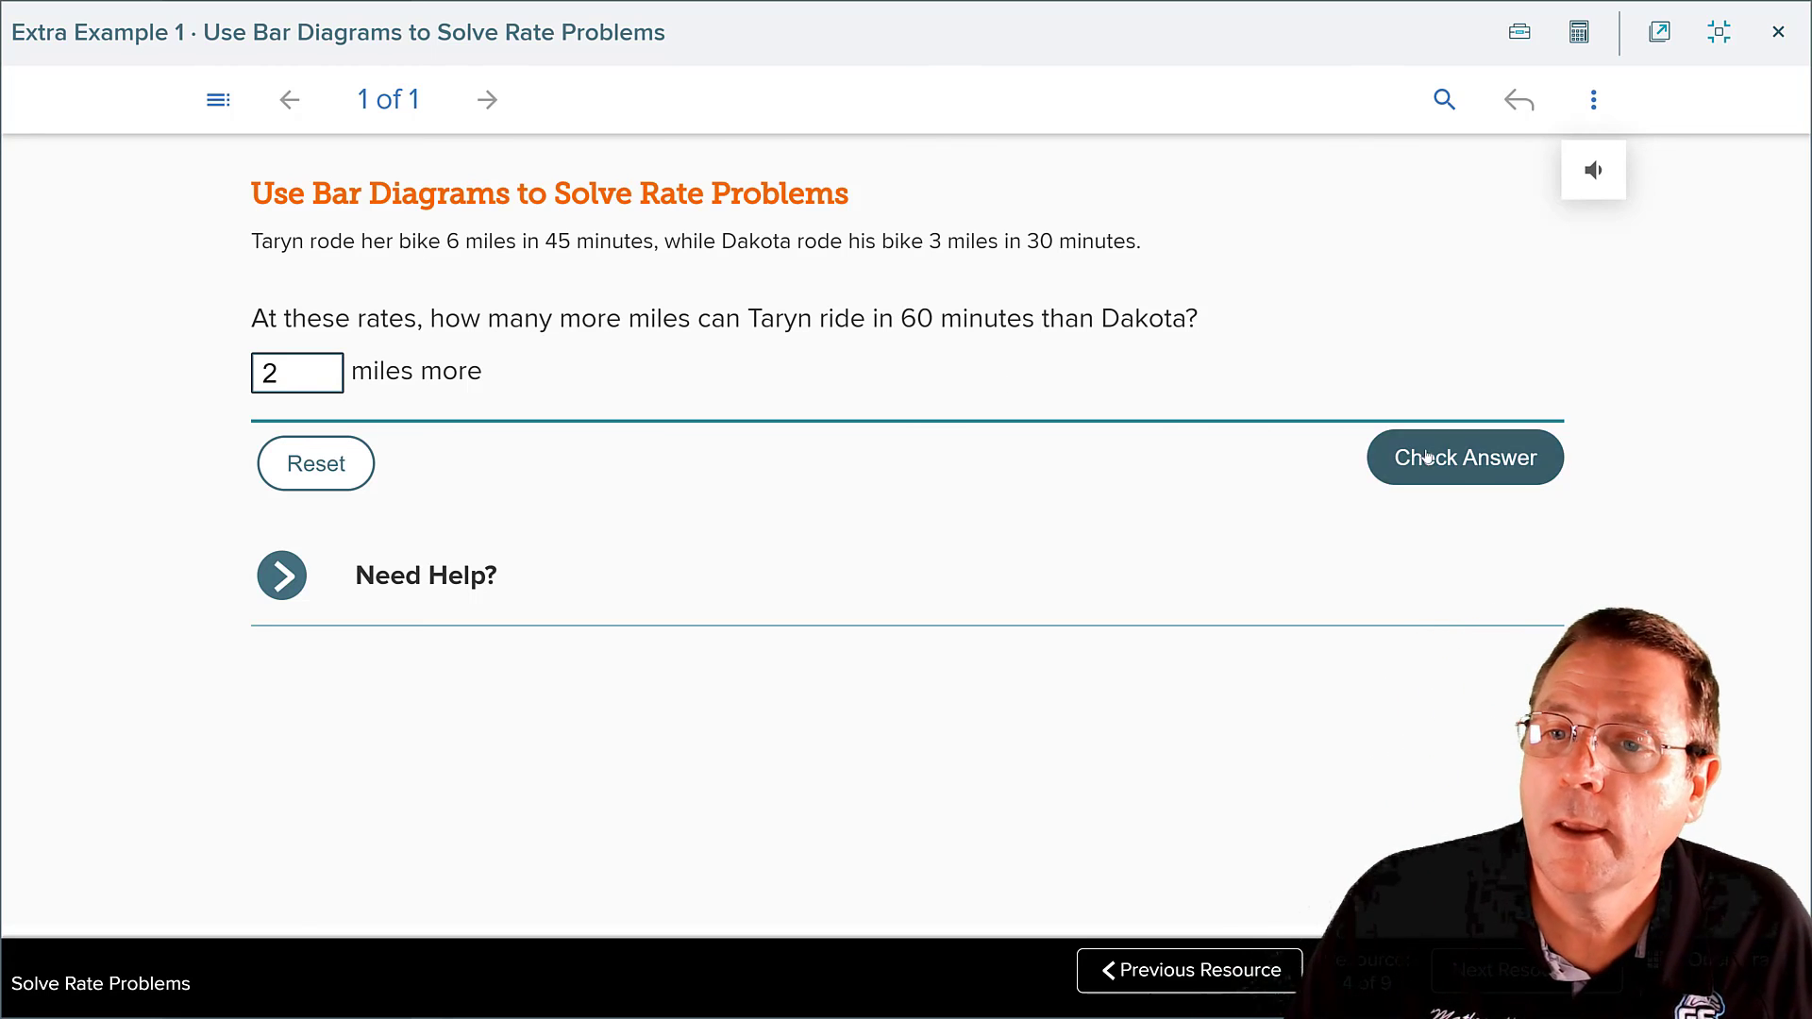
{"action": "left_click", "coordinate": [1465, 457]}
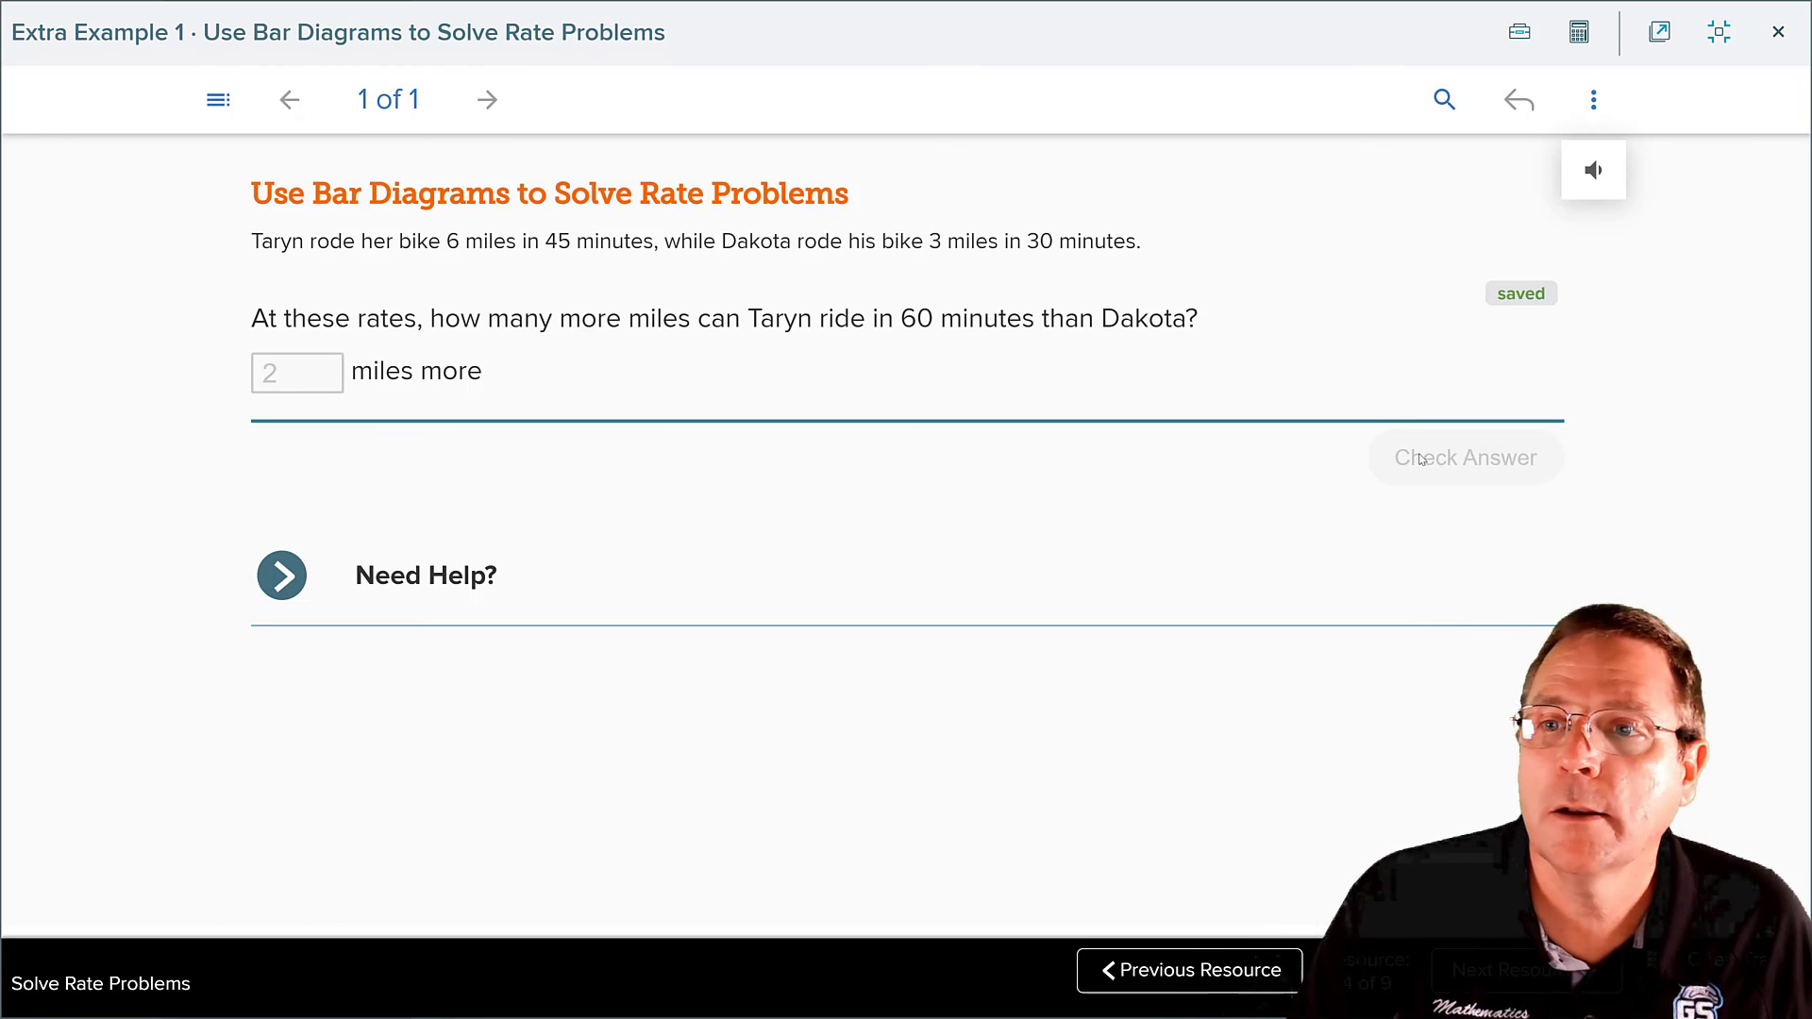
{"action": "left_click", "coordinate": [1465, 457]}
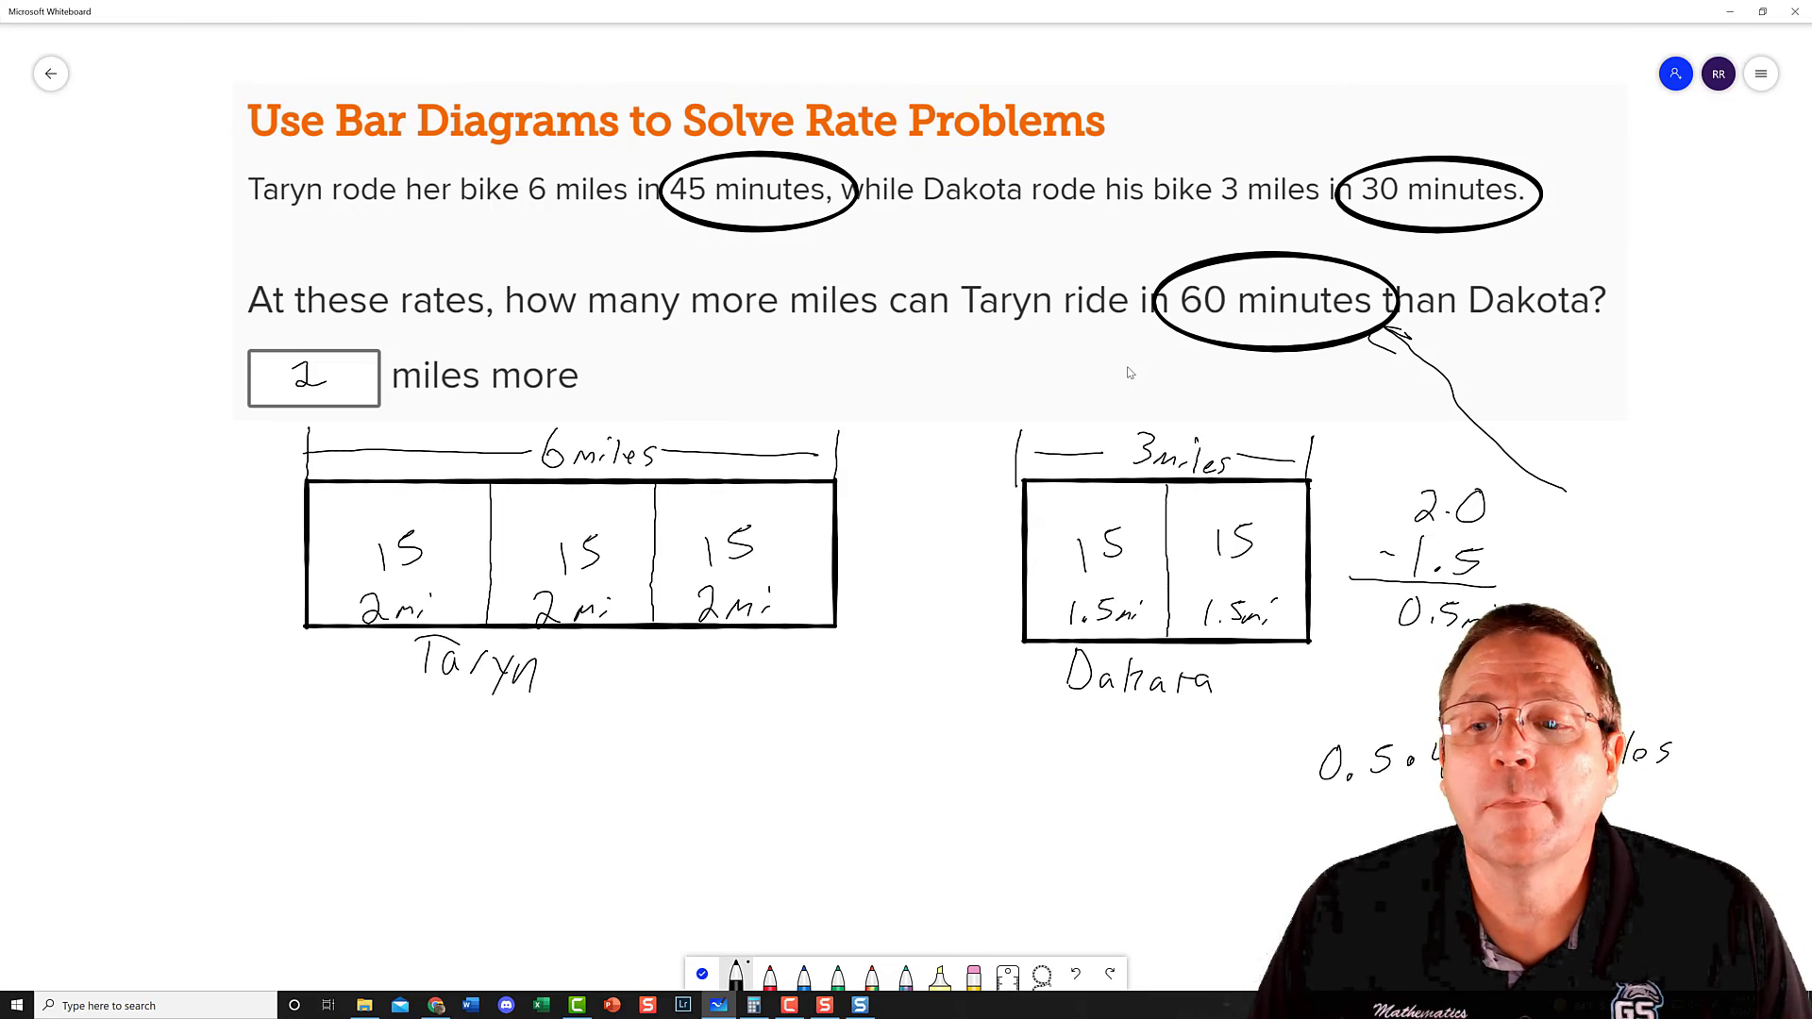
{"action": "mouse_move", "coordinate": [1087, 385]}
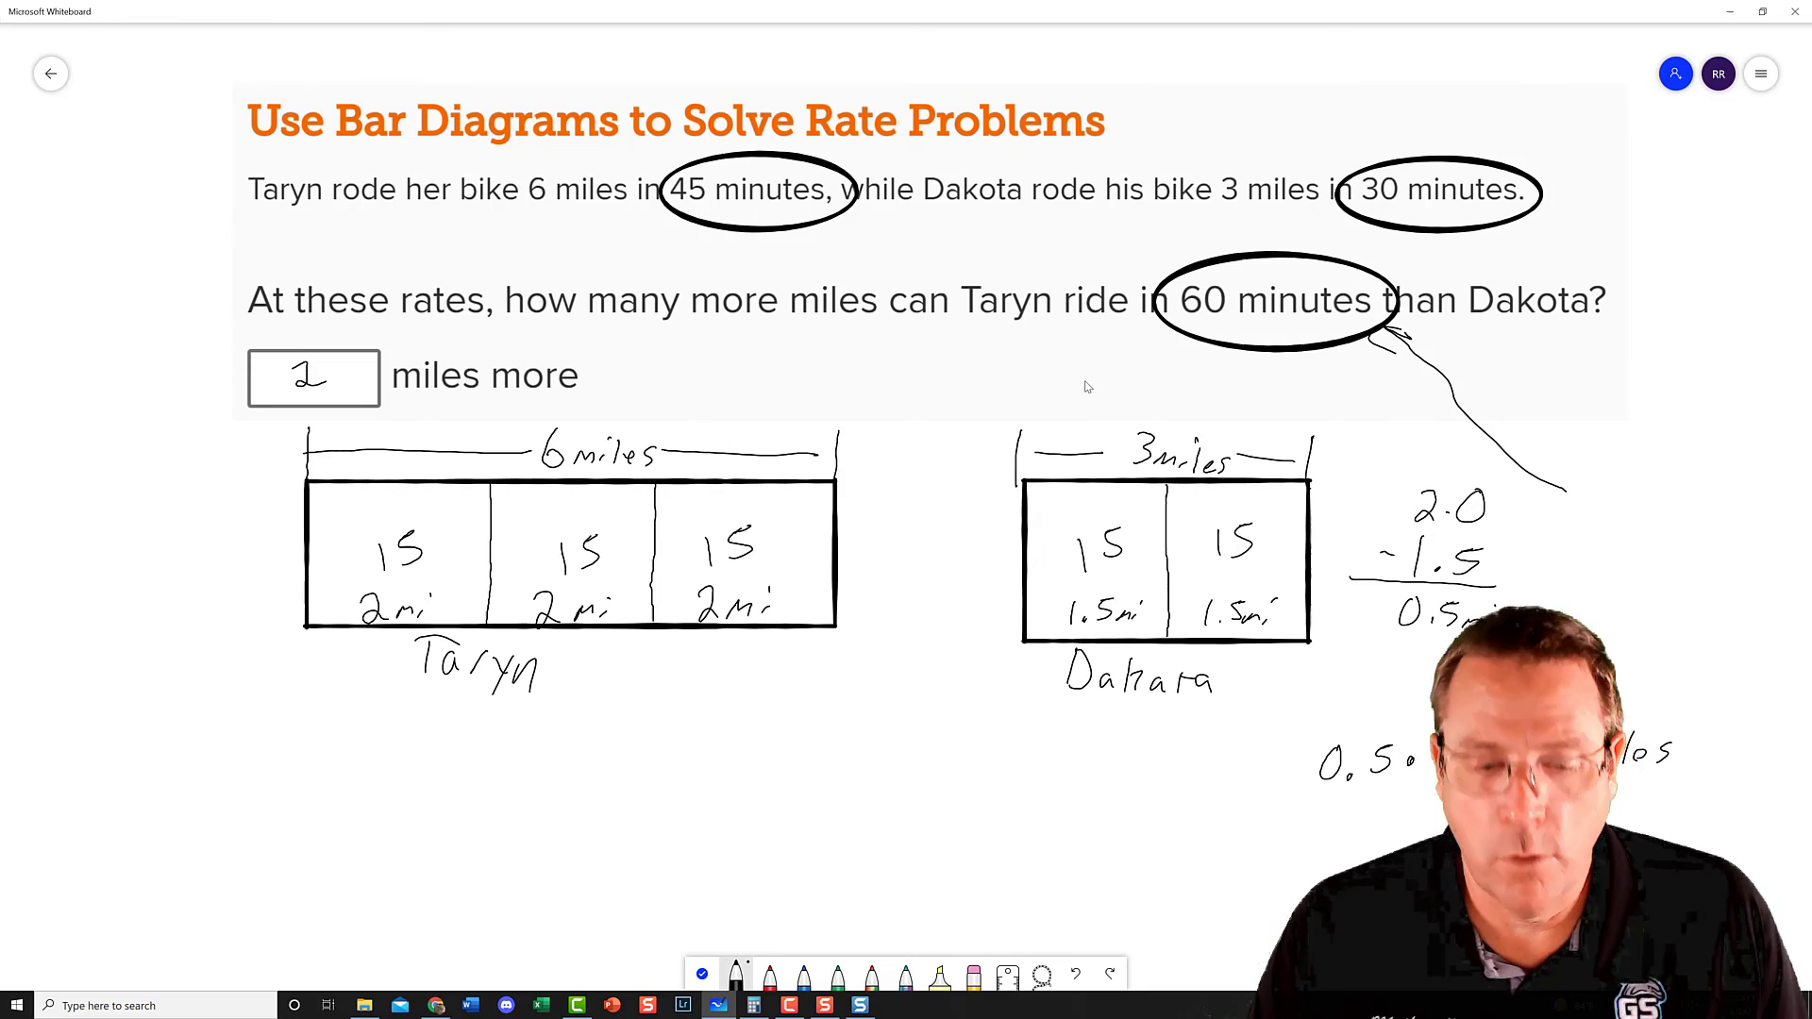